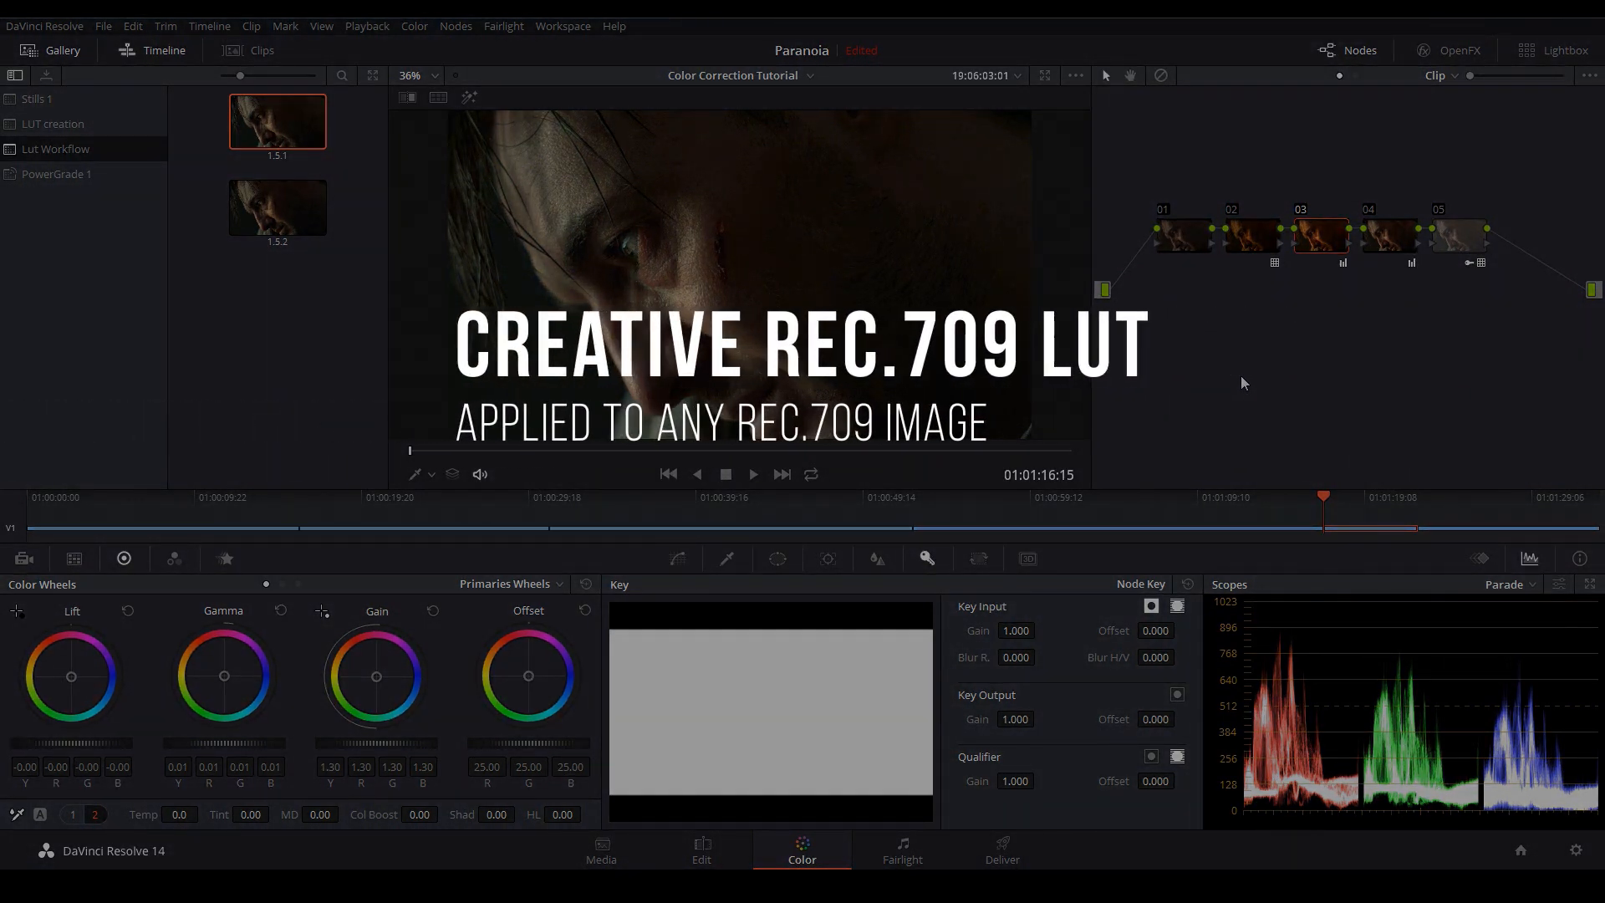
pyautogui.moveTo(1218, 401)
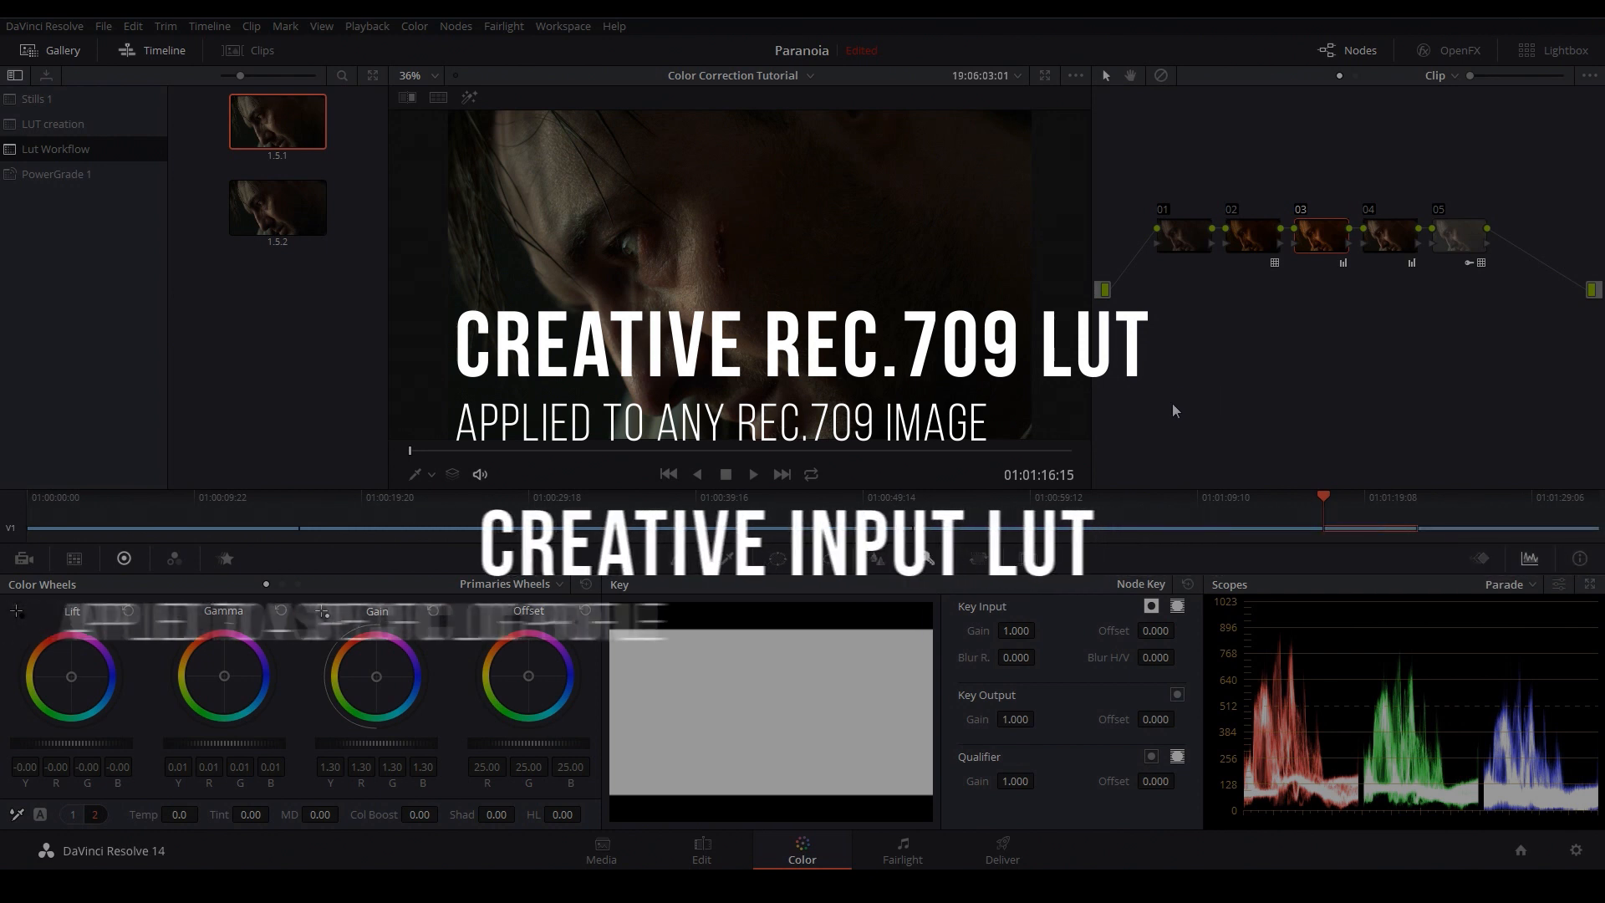
pyautogui.moveTo(879, 353)
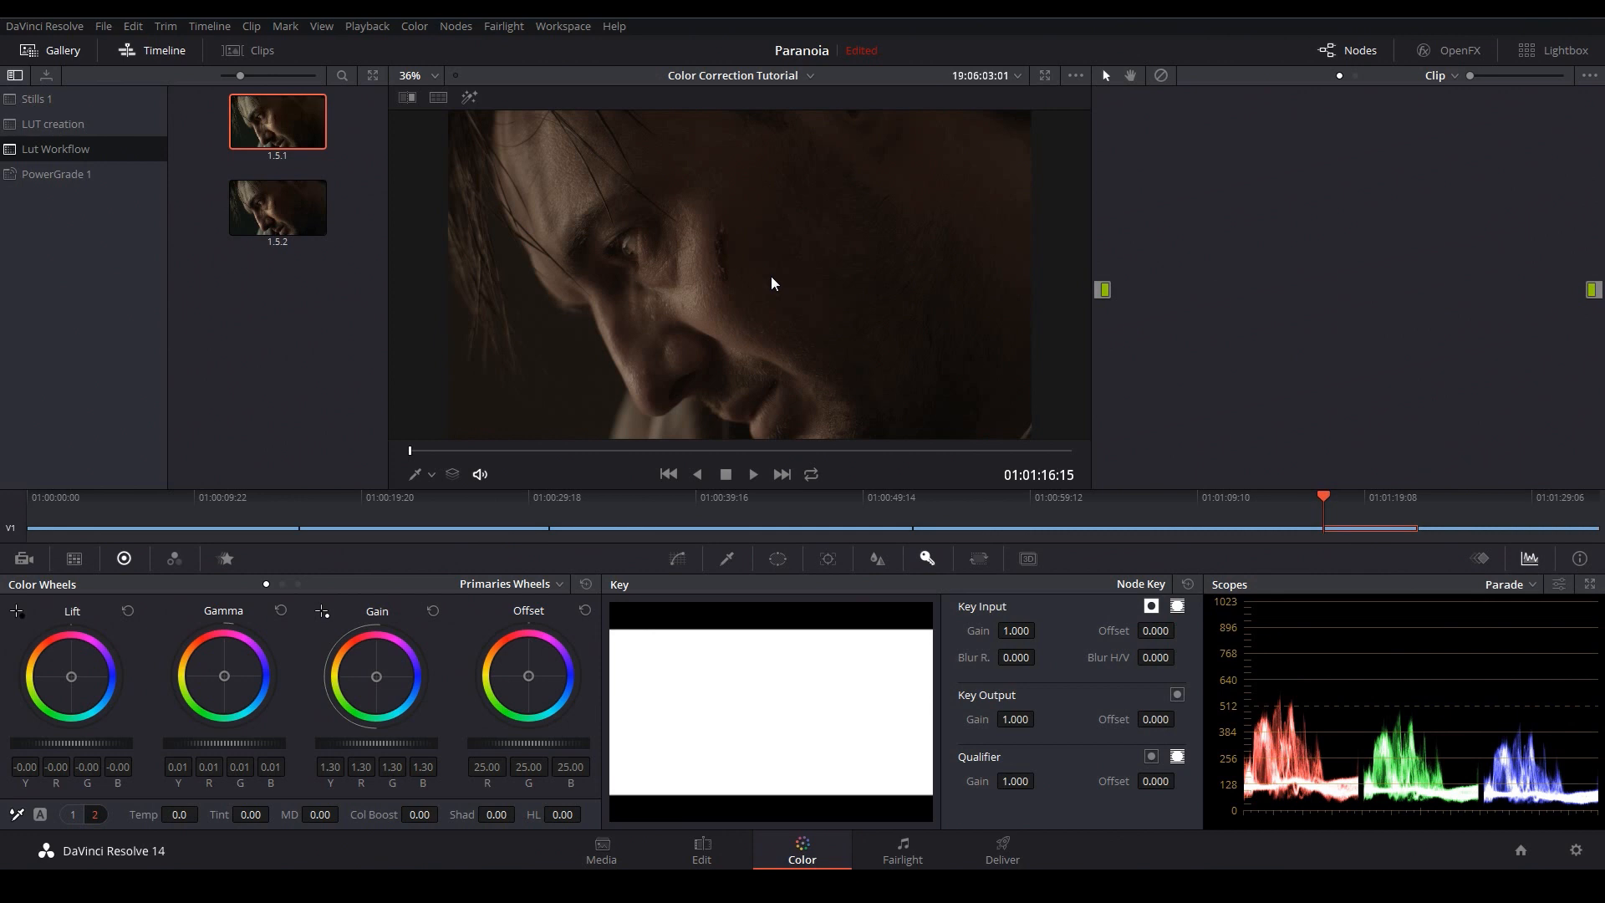
pyautogui.moveTo(744, 307)
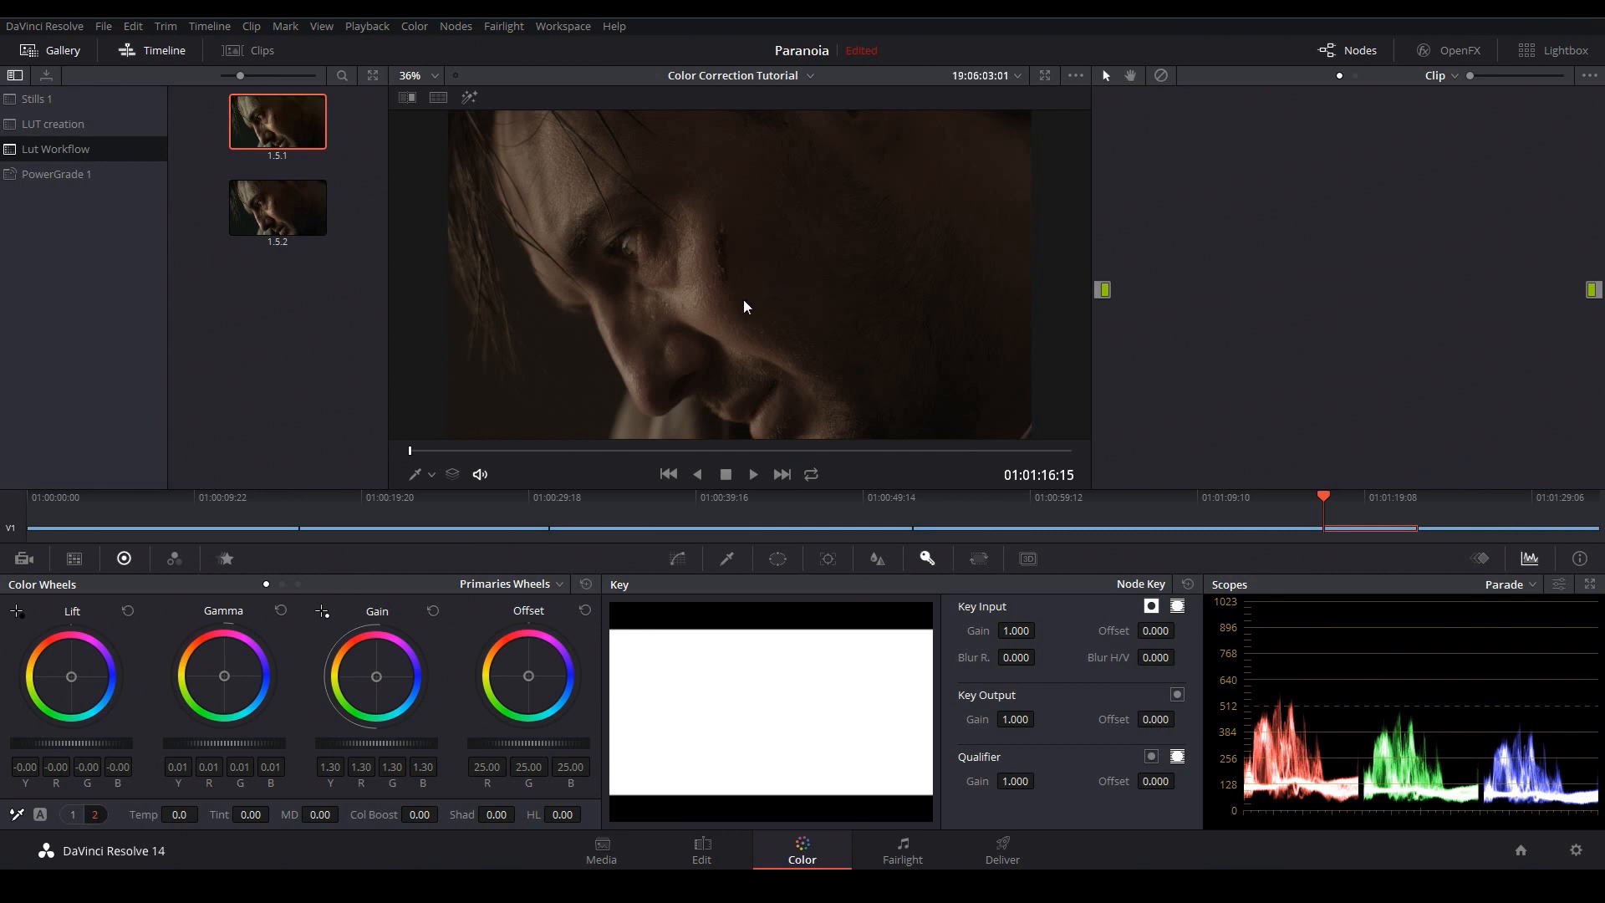
pyautogui.moveTo(759, 324)
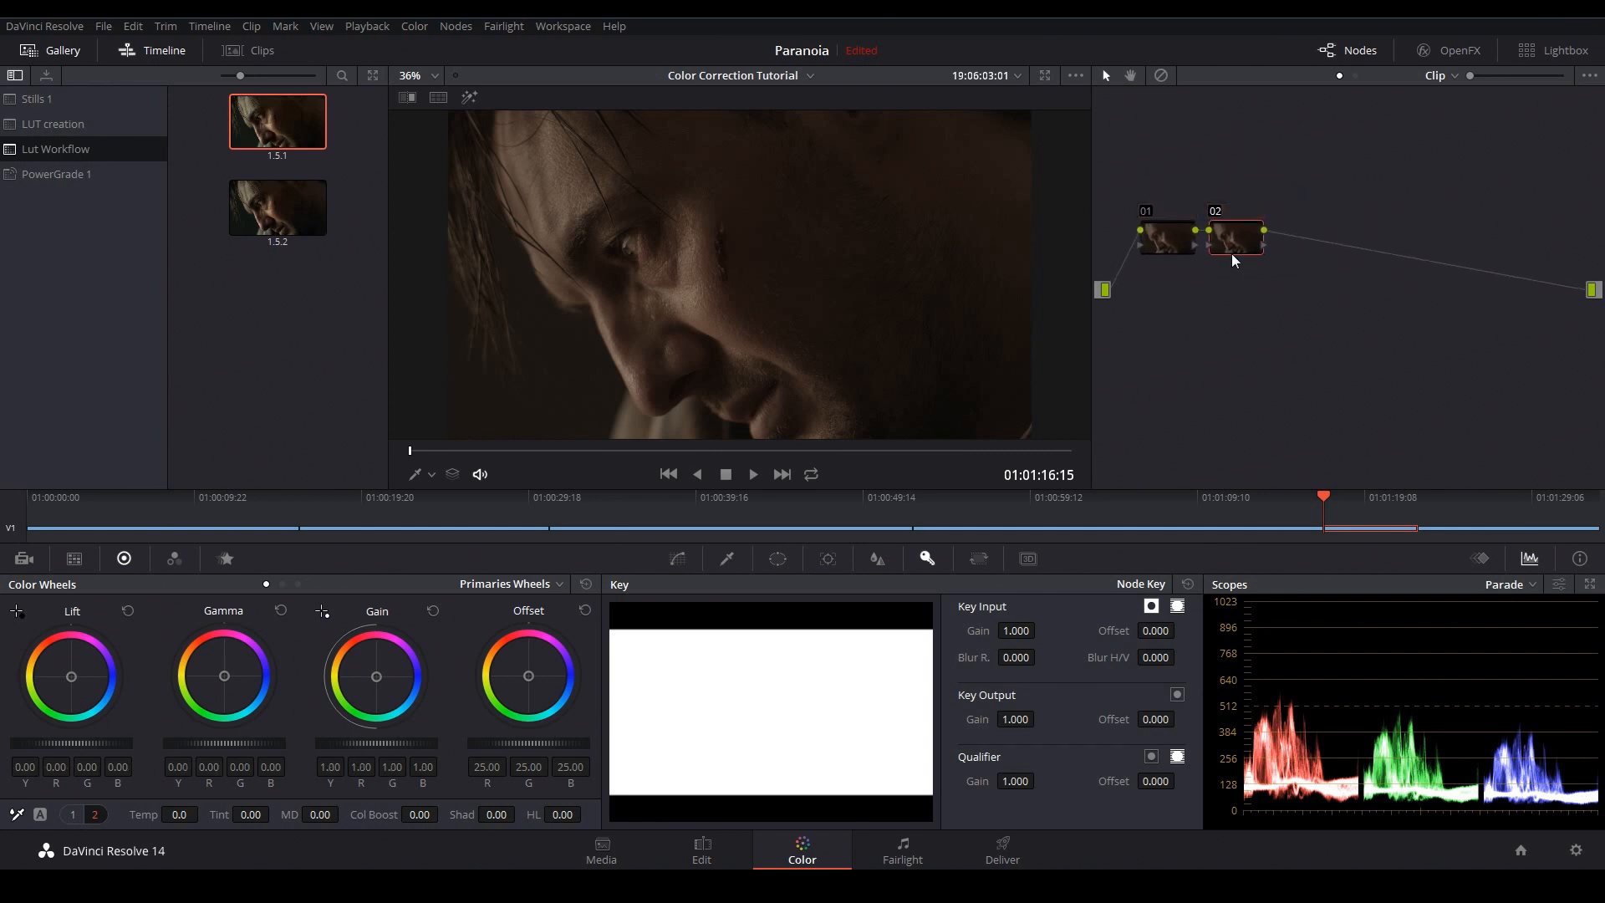
# Give node 02 a creative 3D LUT that warms the close-up to orange.
pyautogui.rightClick(1234, 237)
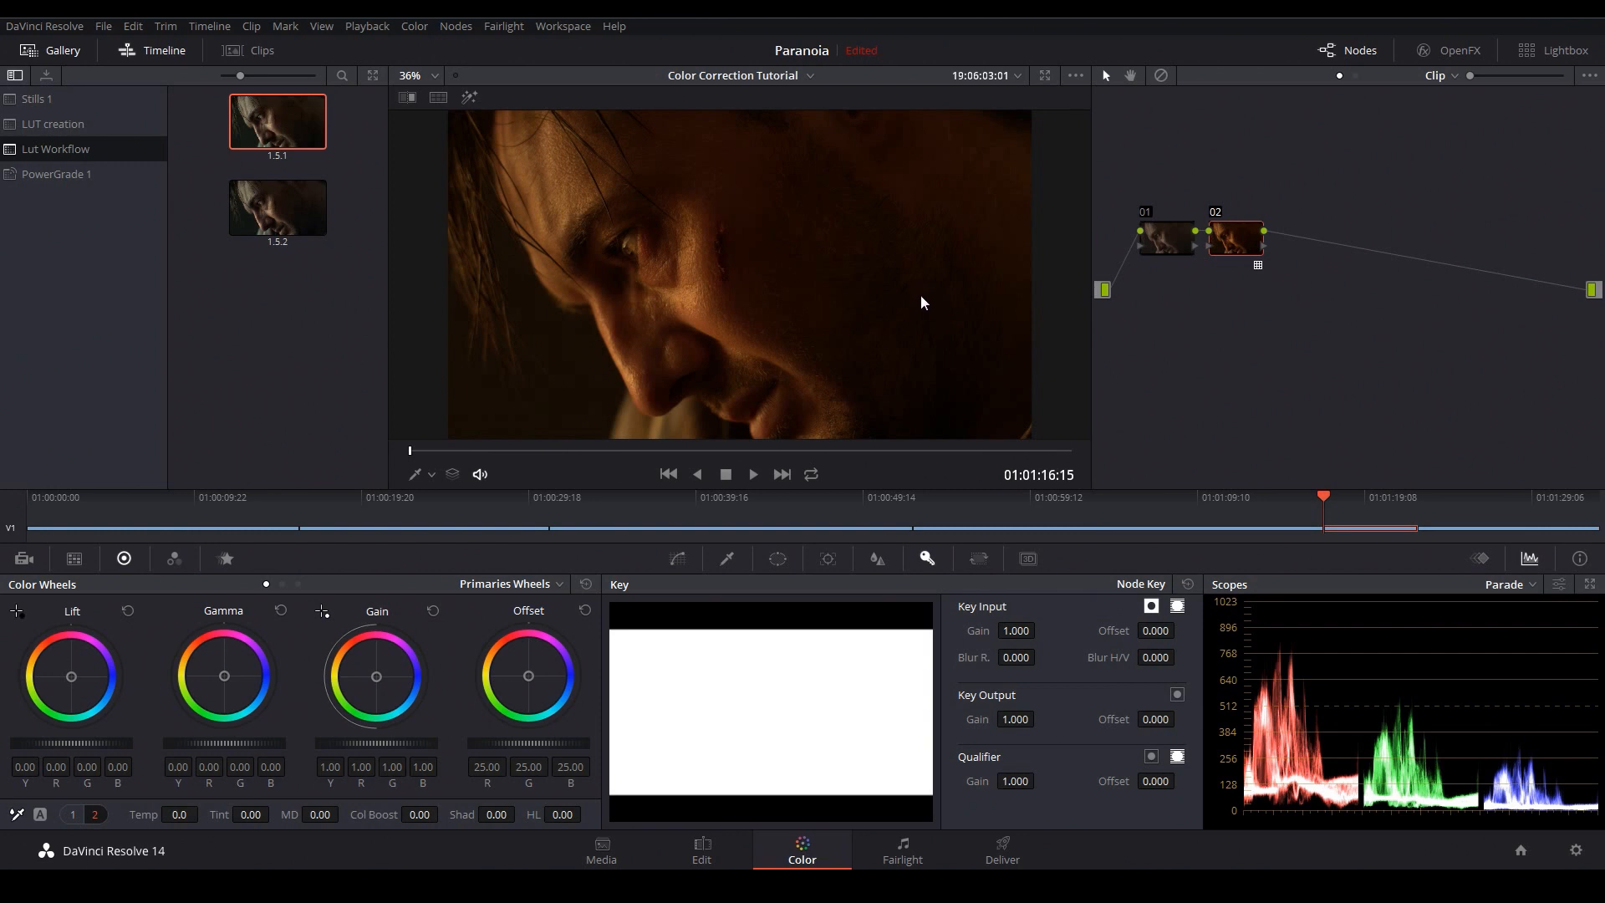
pyautogui.moveTo(870, 306)
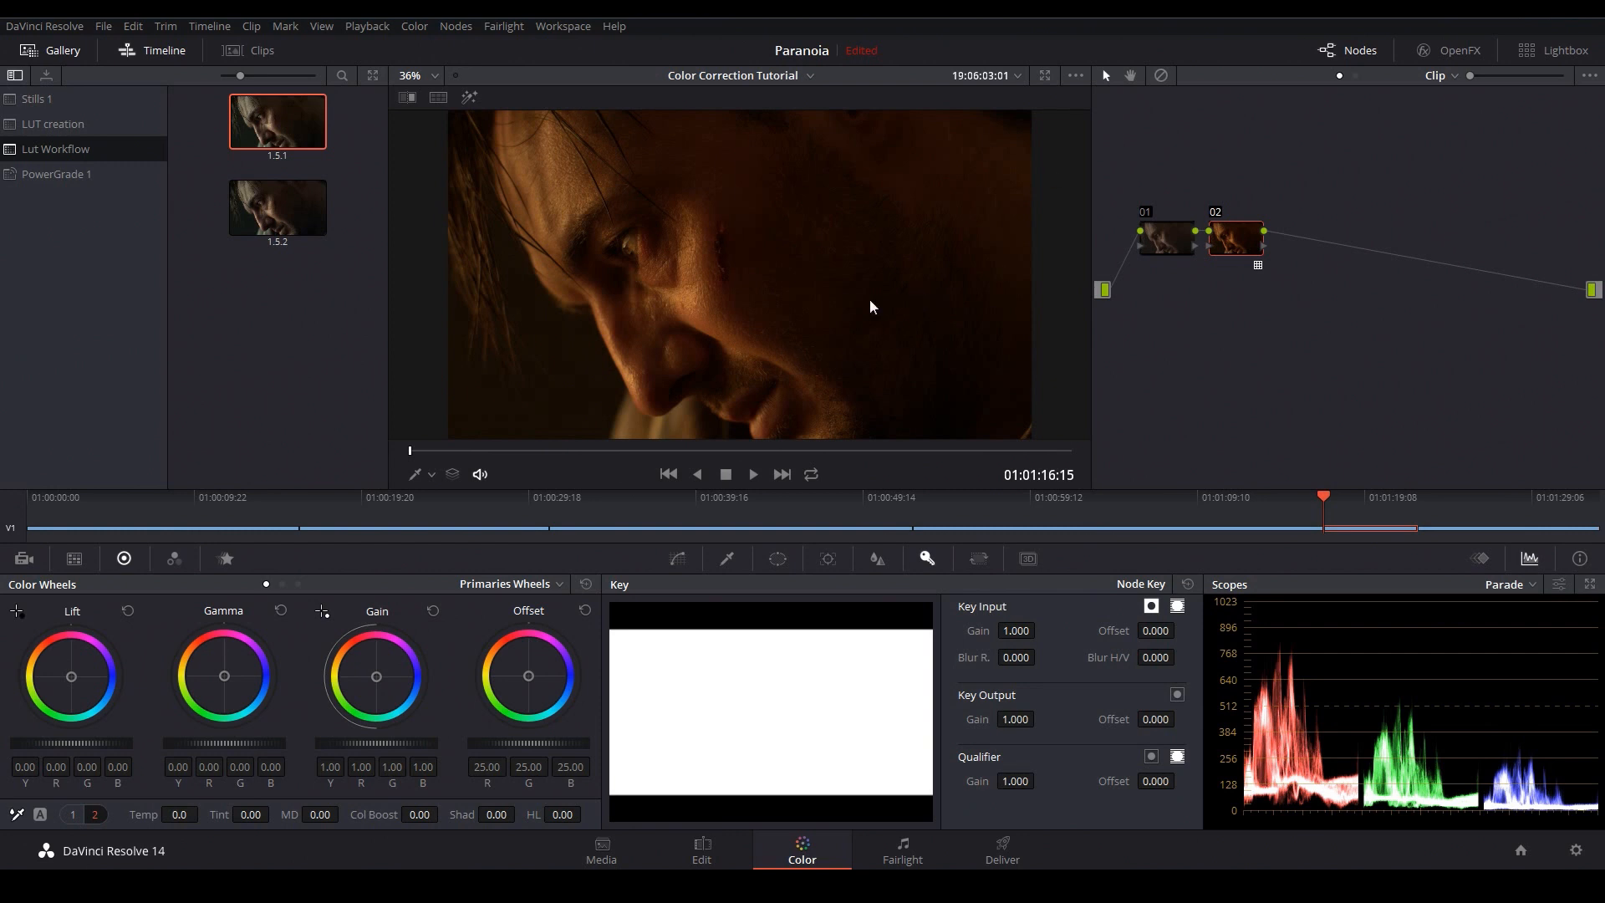
pyautogui.moveTo(735, 275)
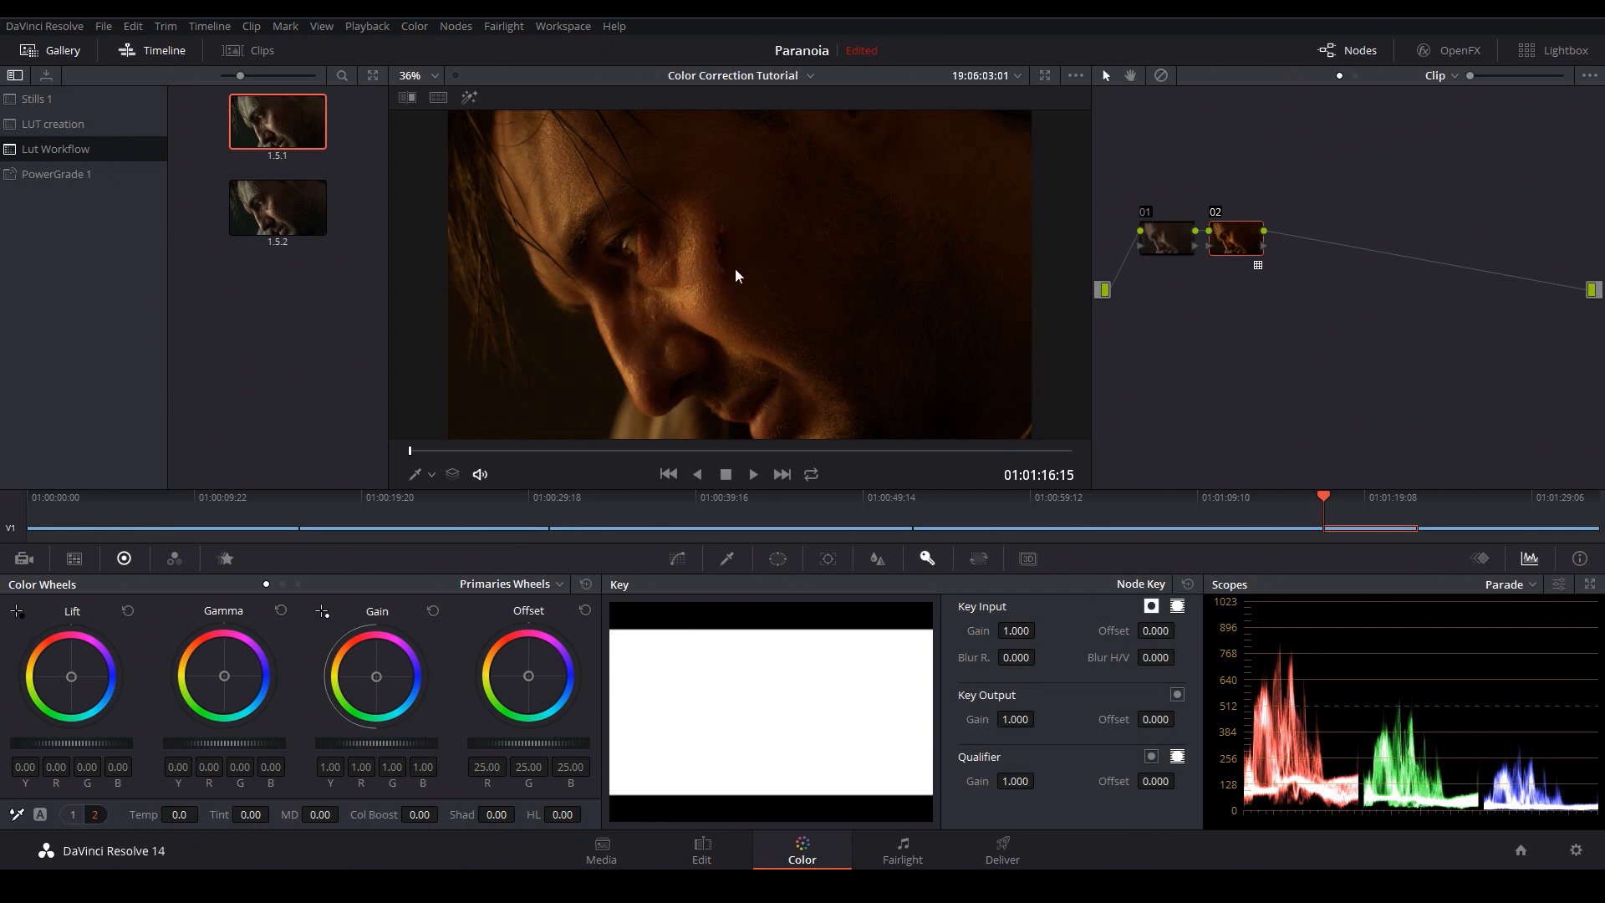
pyautogui.moveTo(730, 297)
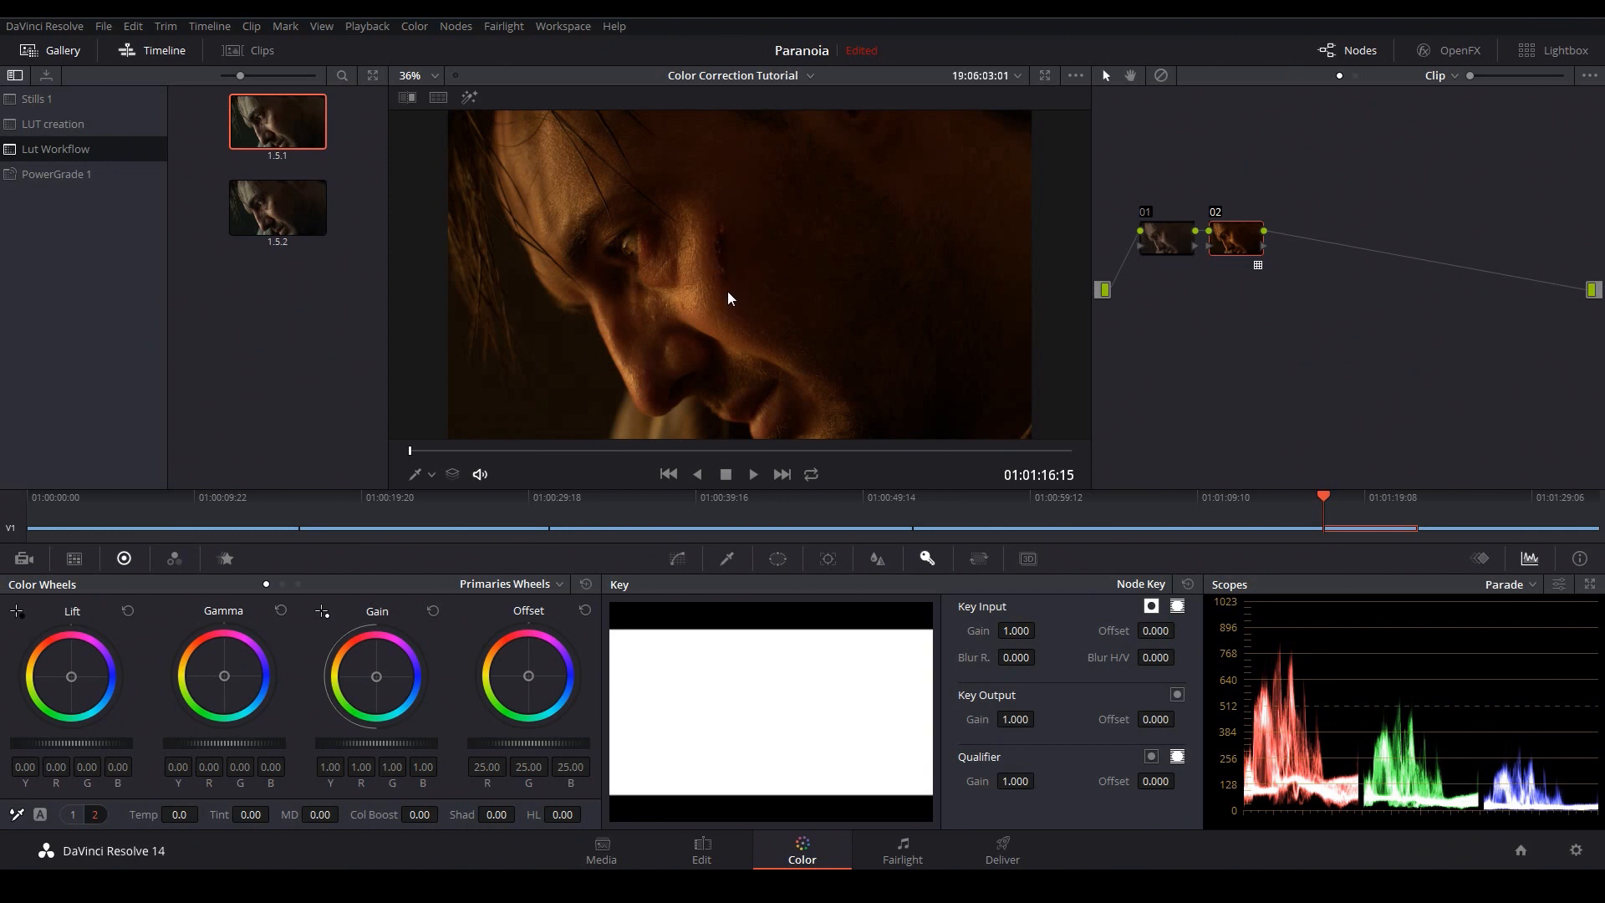
pyautogui.moveTo(748, 297)
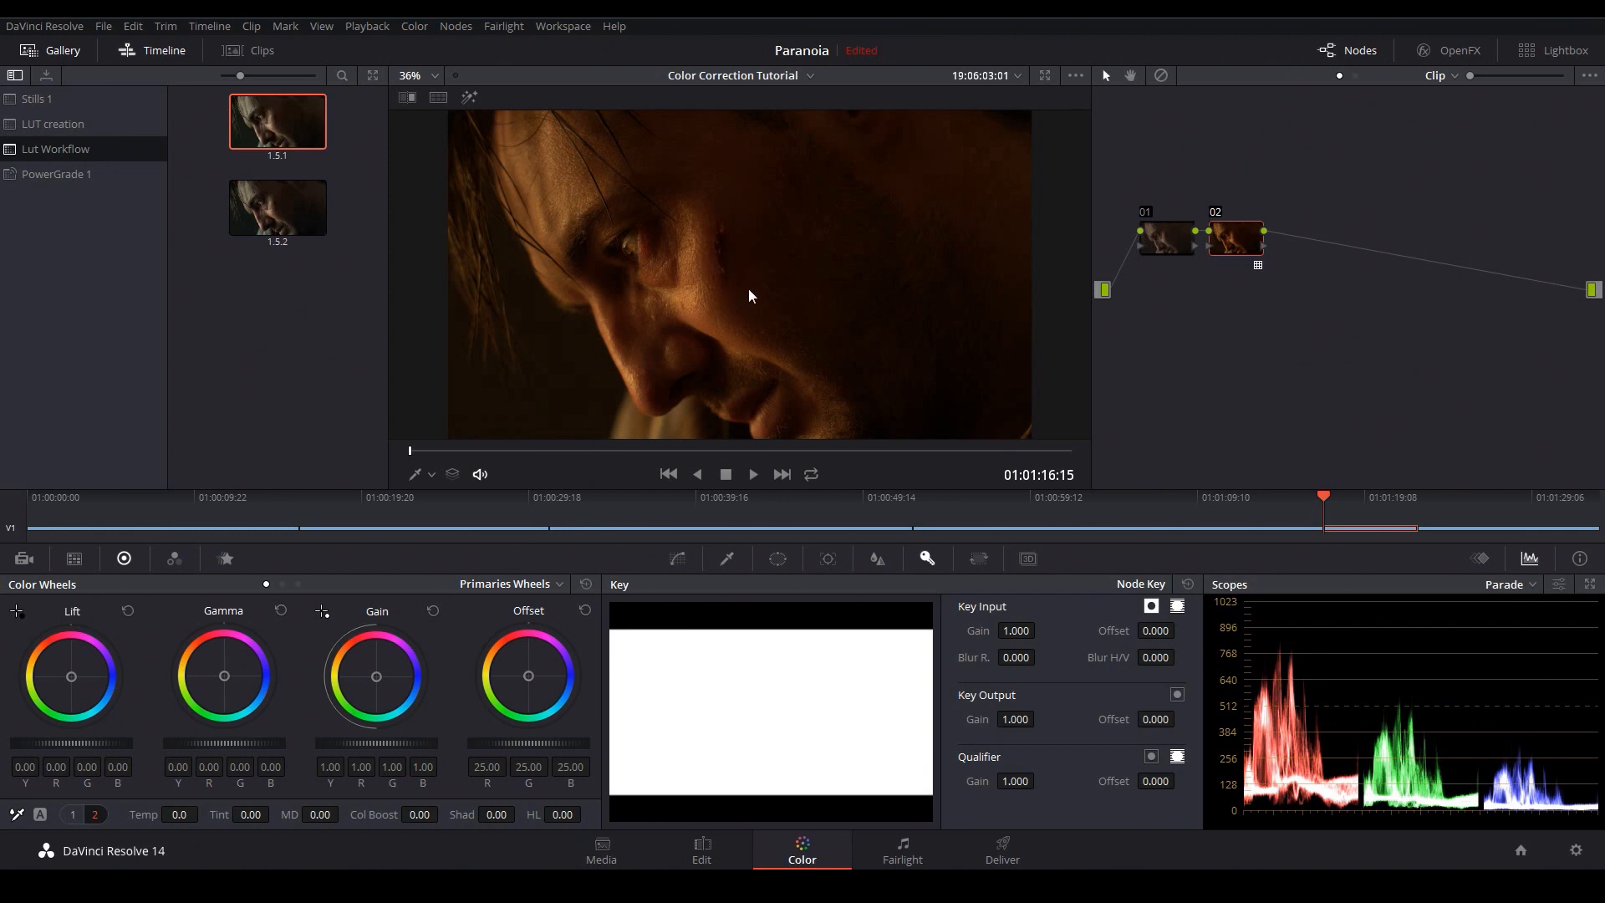
pyautogui.moveTo(906, 274)
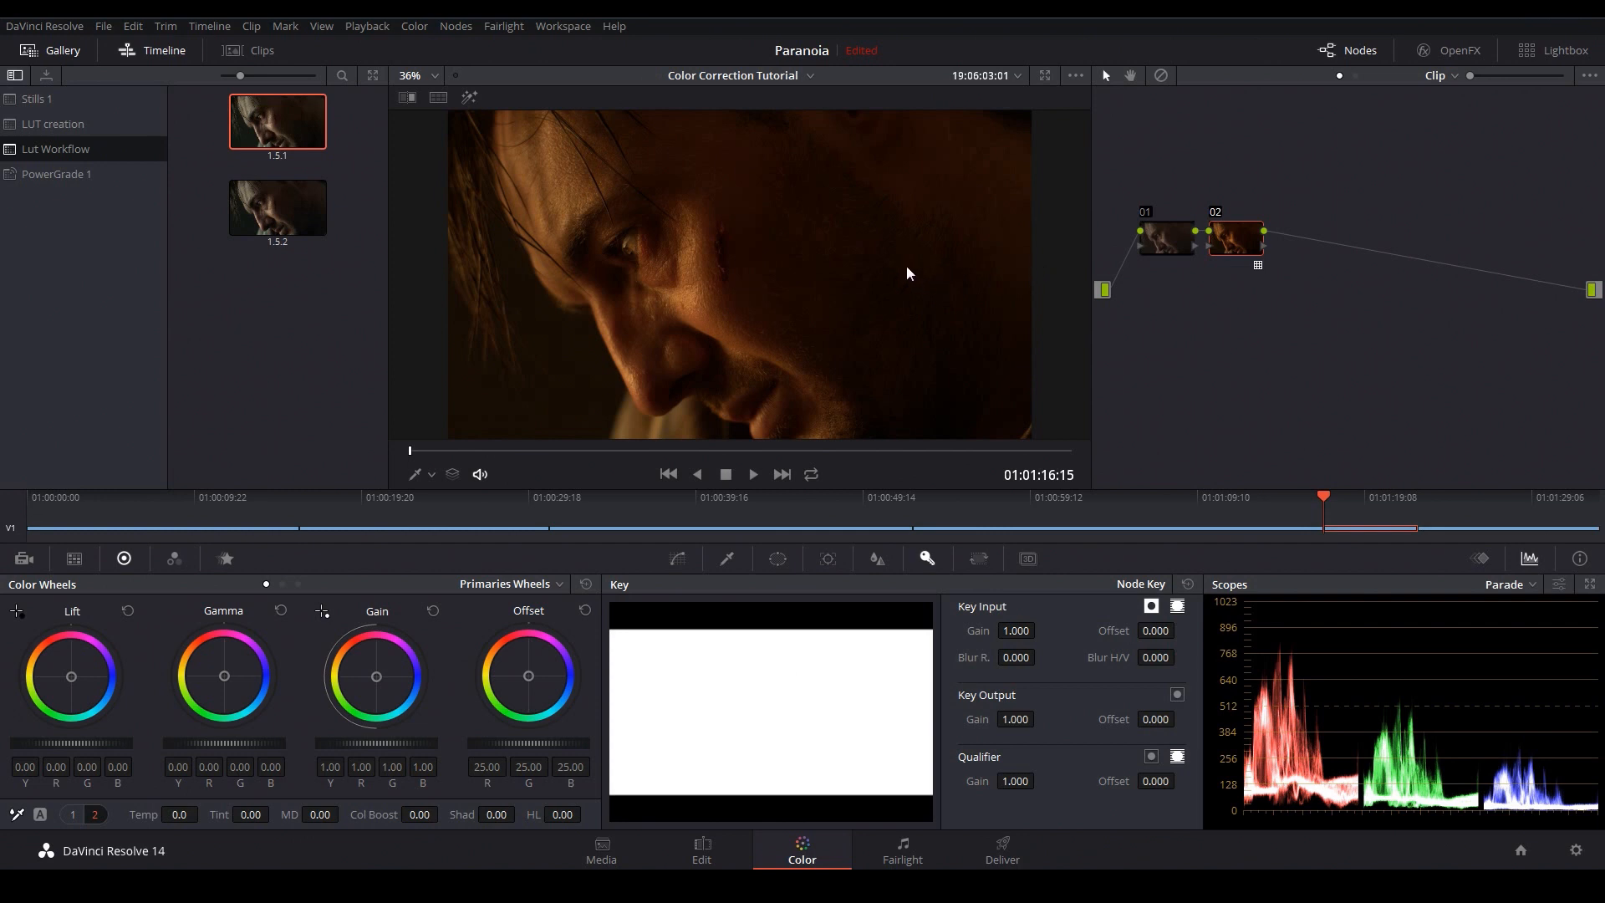
pyautogui.moveTo(882, 248)
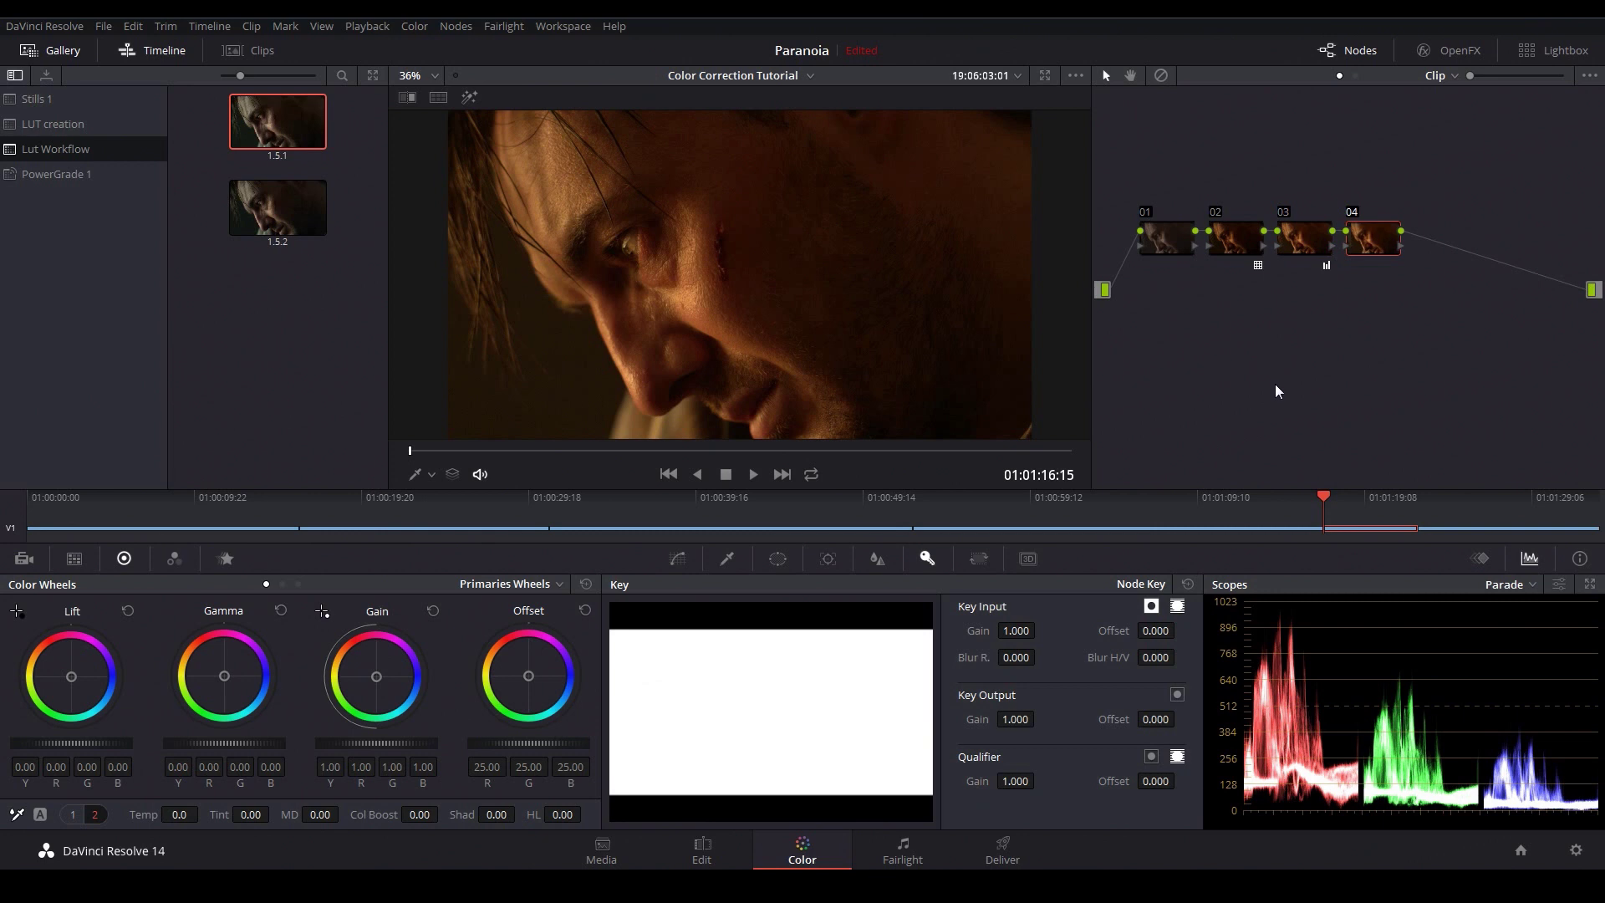
pyautogui.moveTo(761, 331)
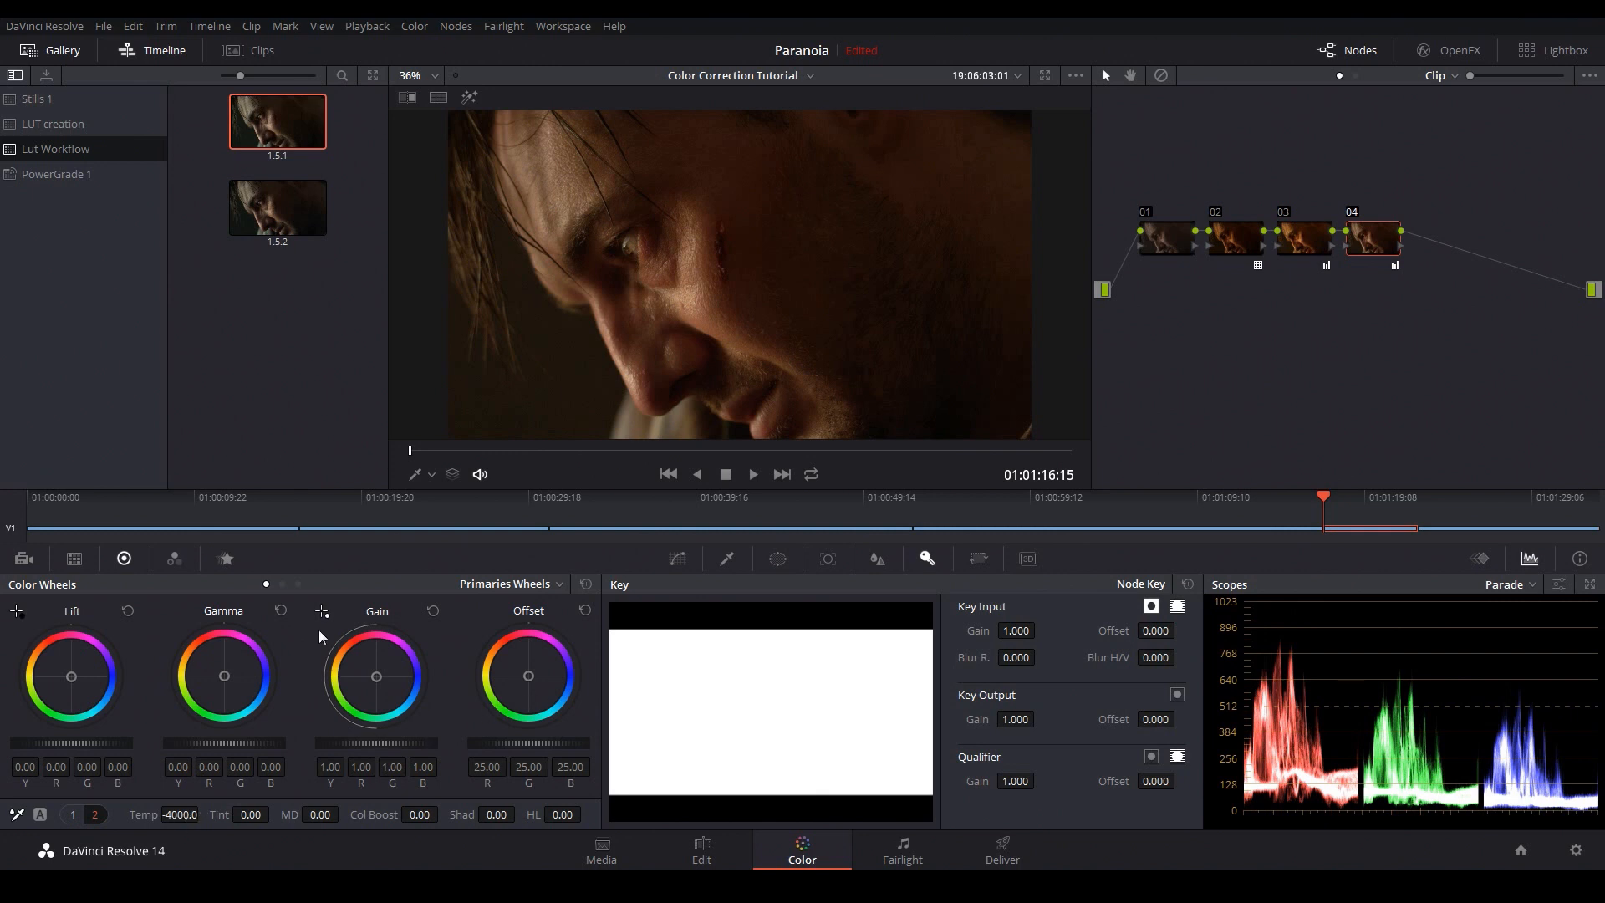
pyautogui.moveTo(786, 249)
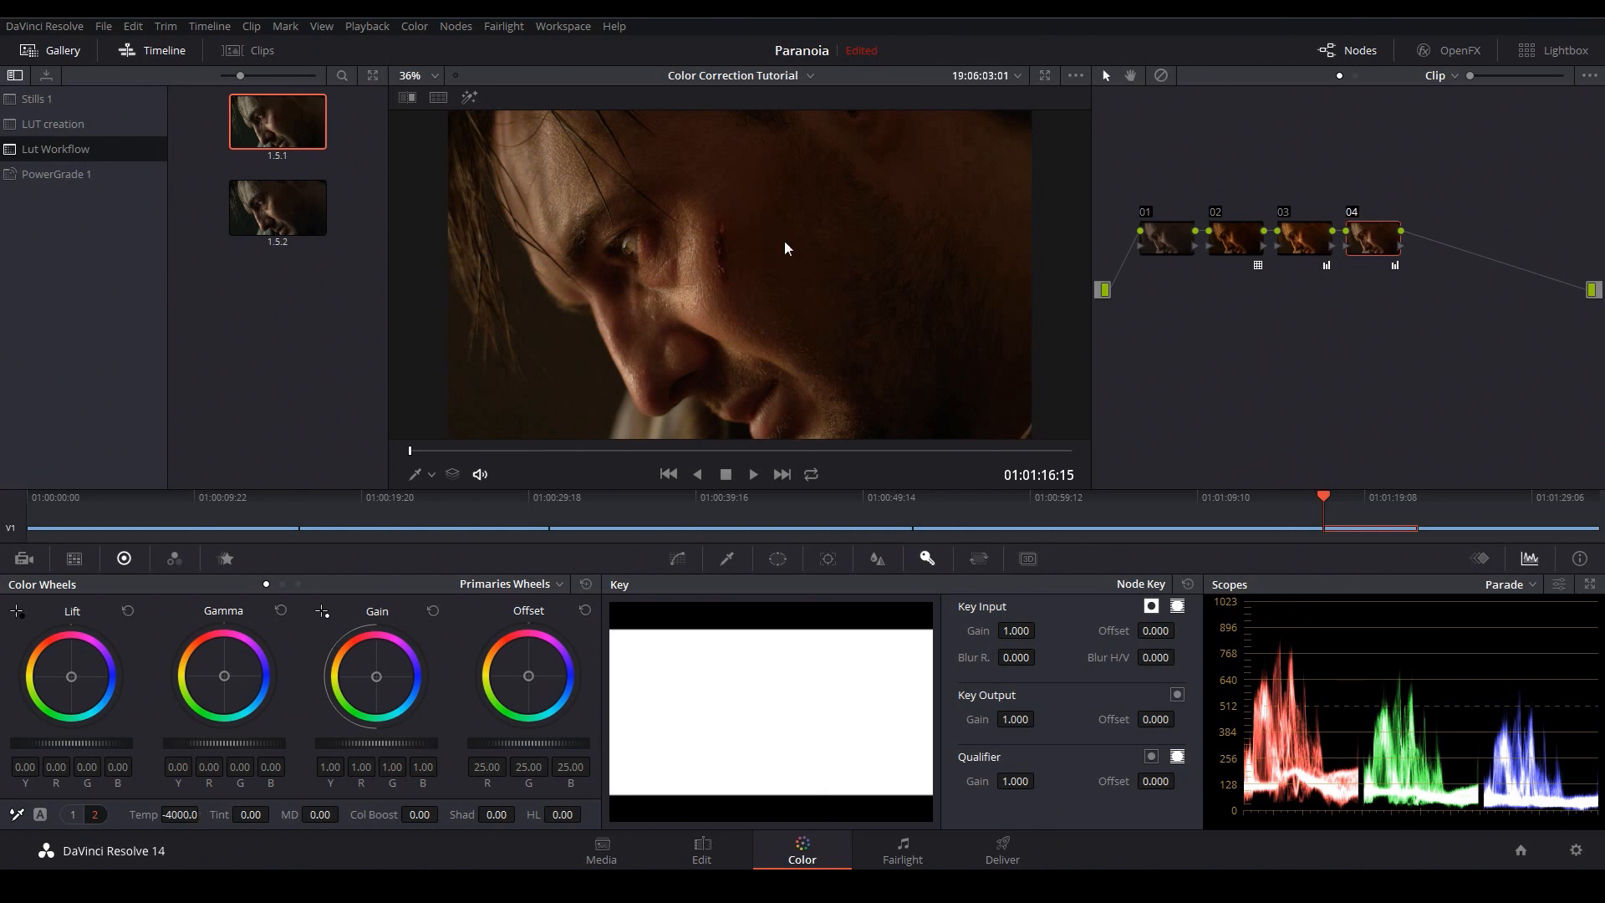
pyautogui.moveTo(224, 683)
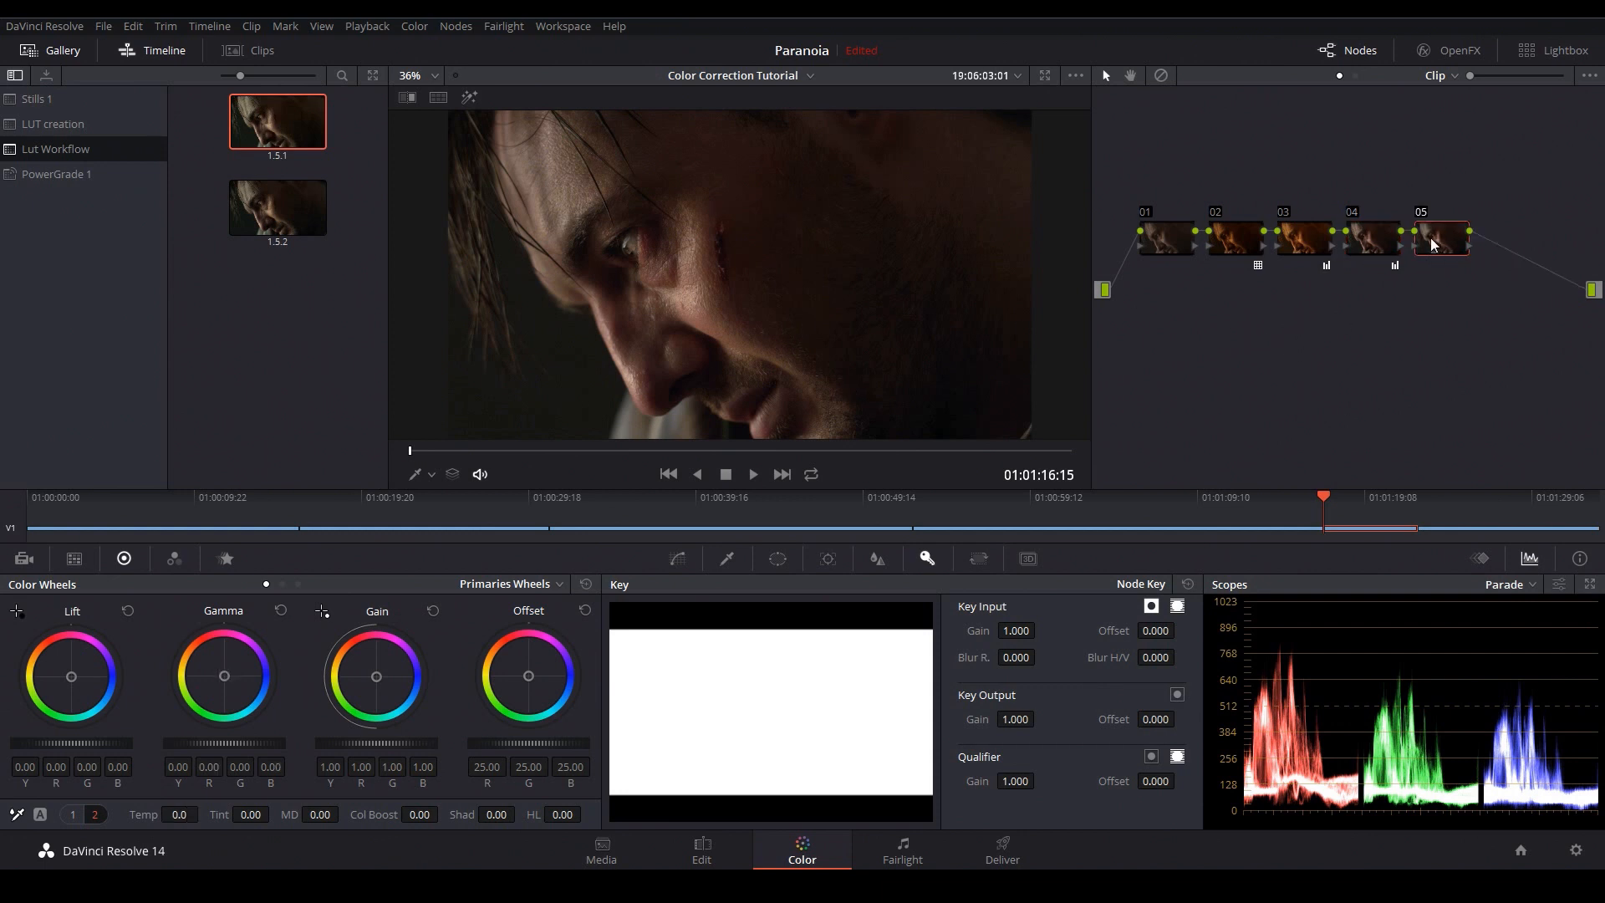
# Apply a DaVinci creative LUT to node 05 for a darker, cold teal look.
pyautogui.rightClick(1438, 237)
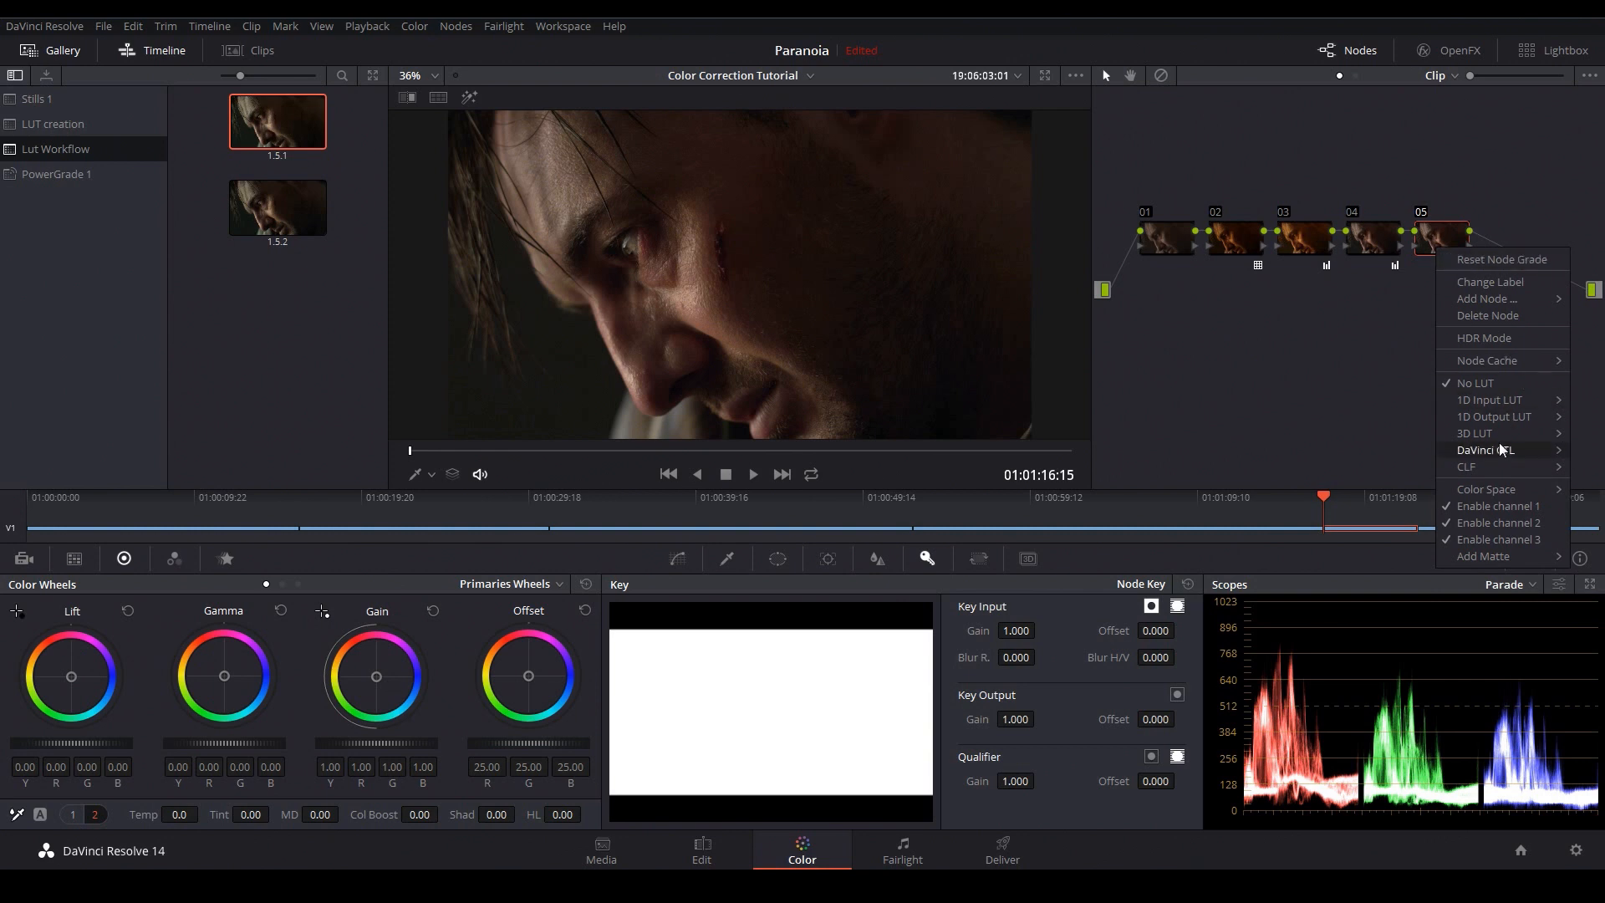
pyautogui.click(1473, 433)
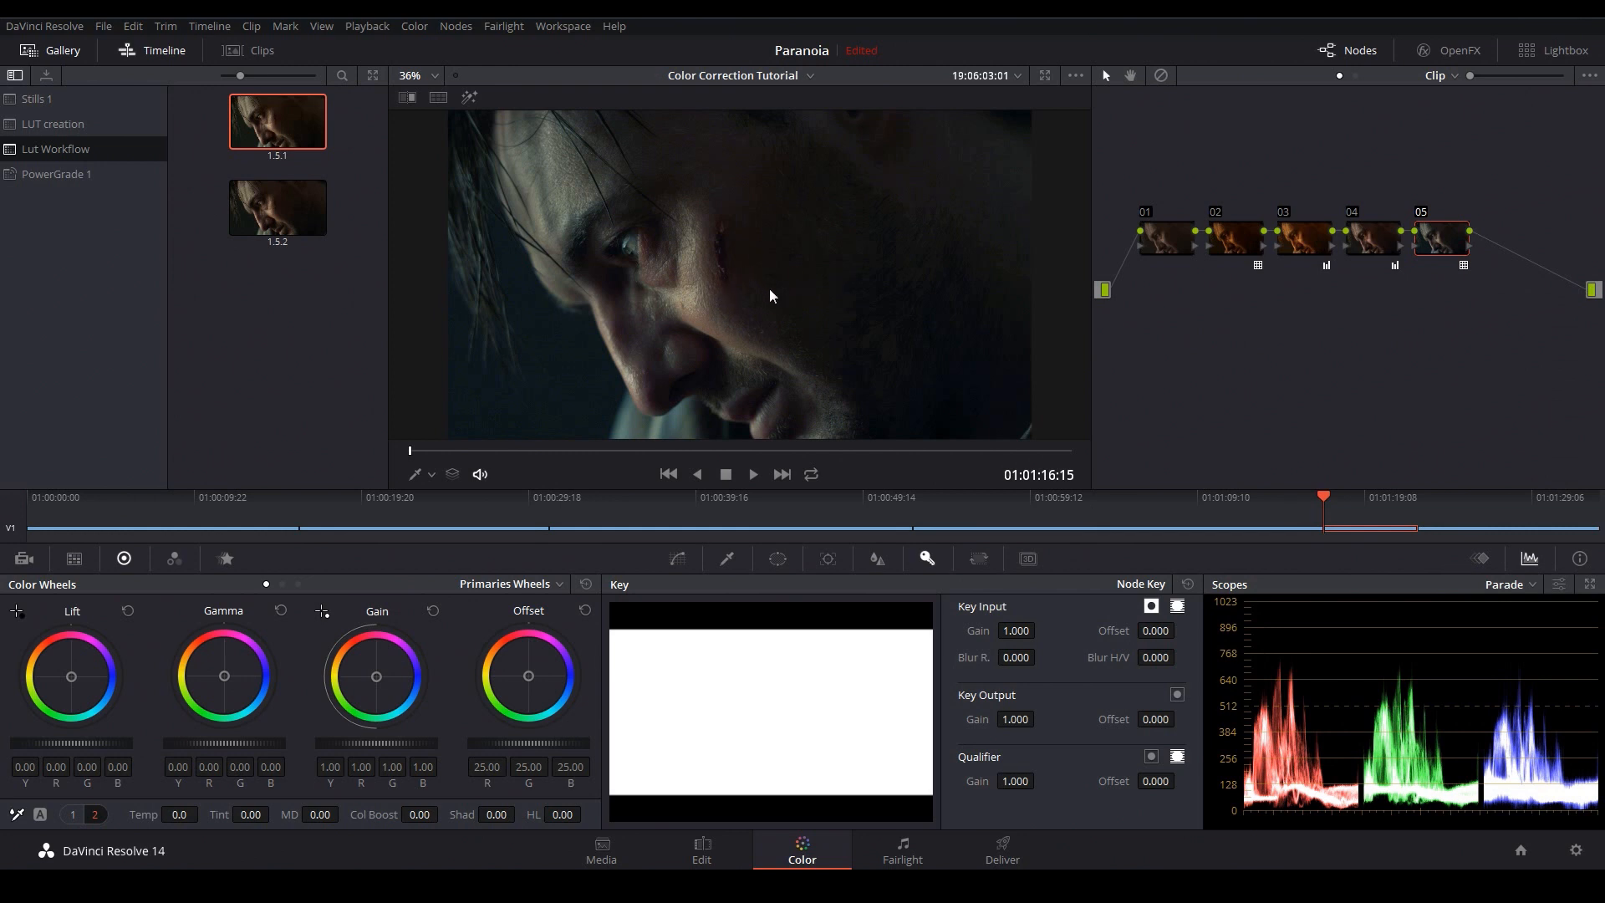
pyautogui.moveTo(716, 277)
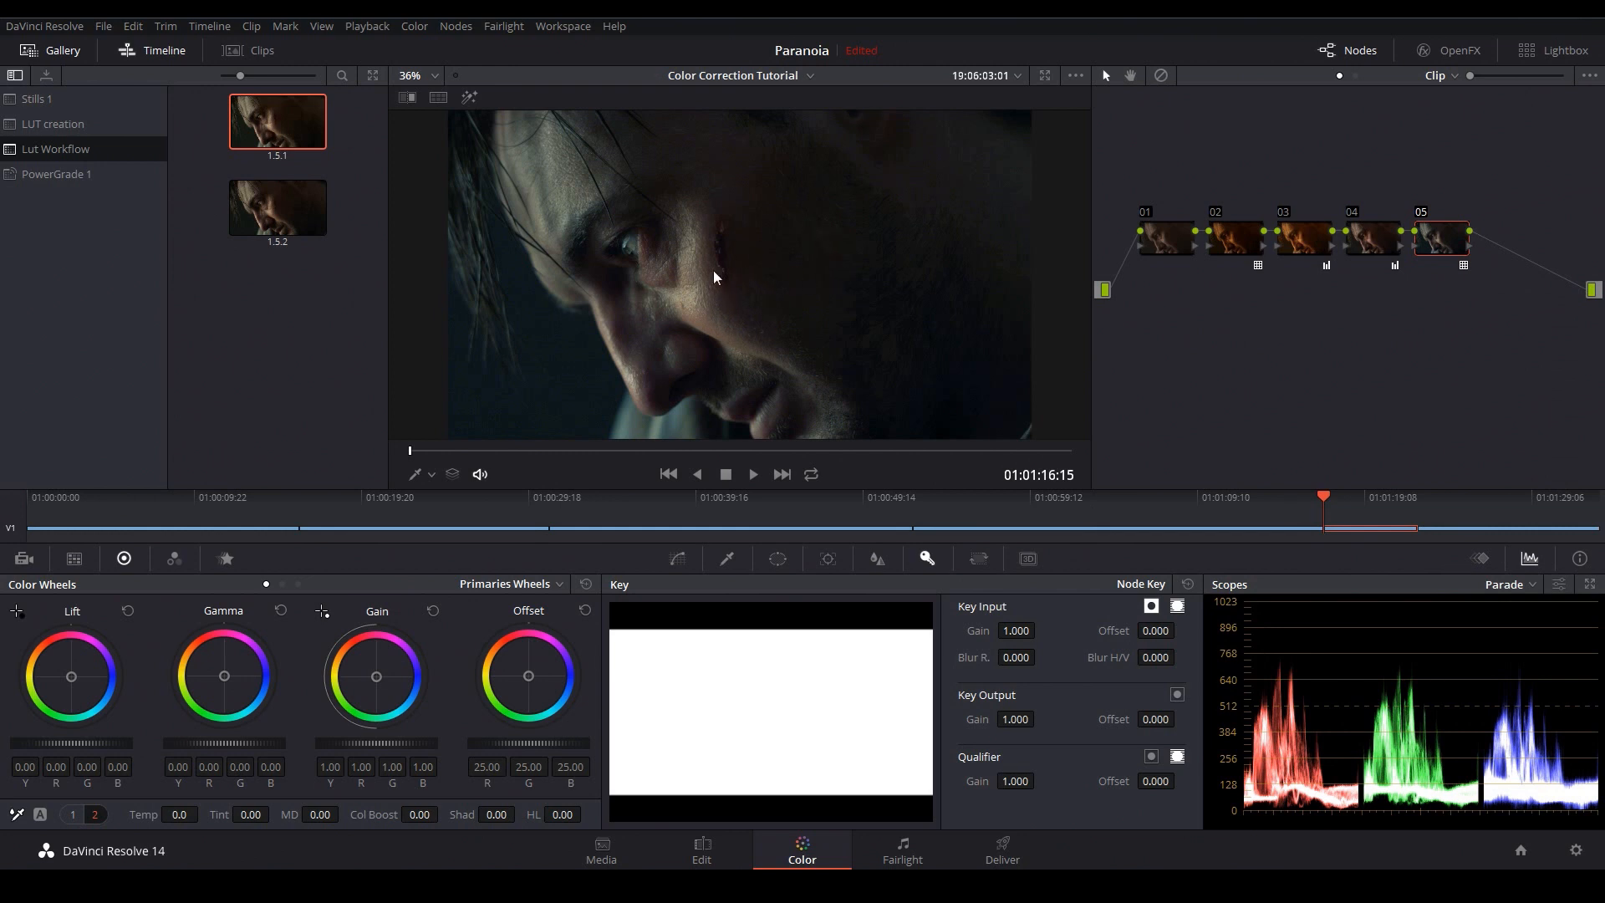
pyautogui.moveTo(755, 317)
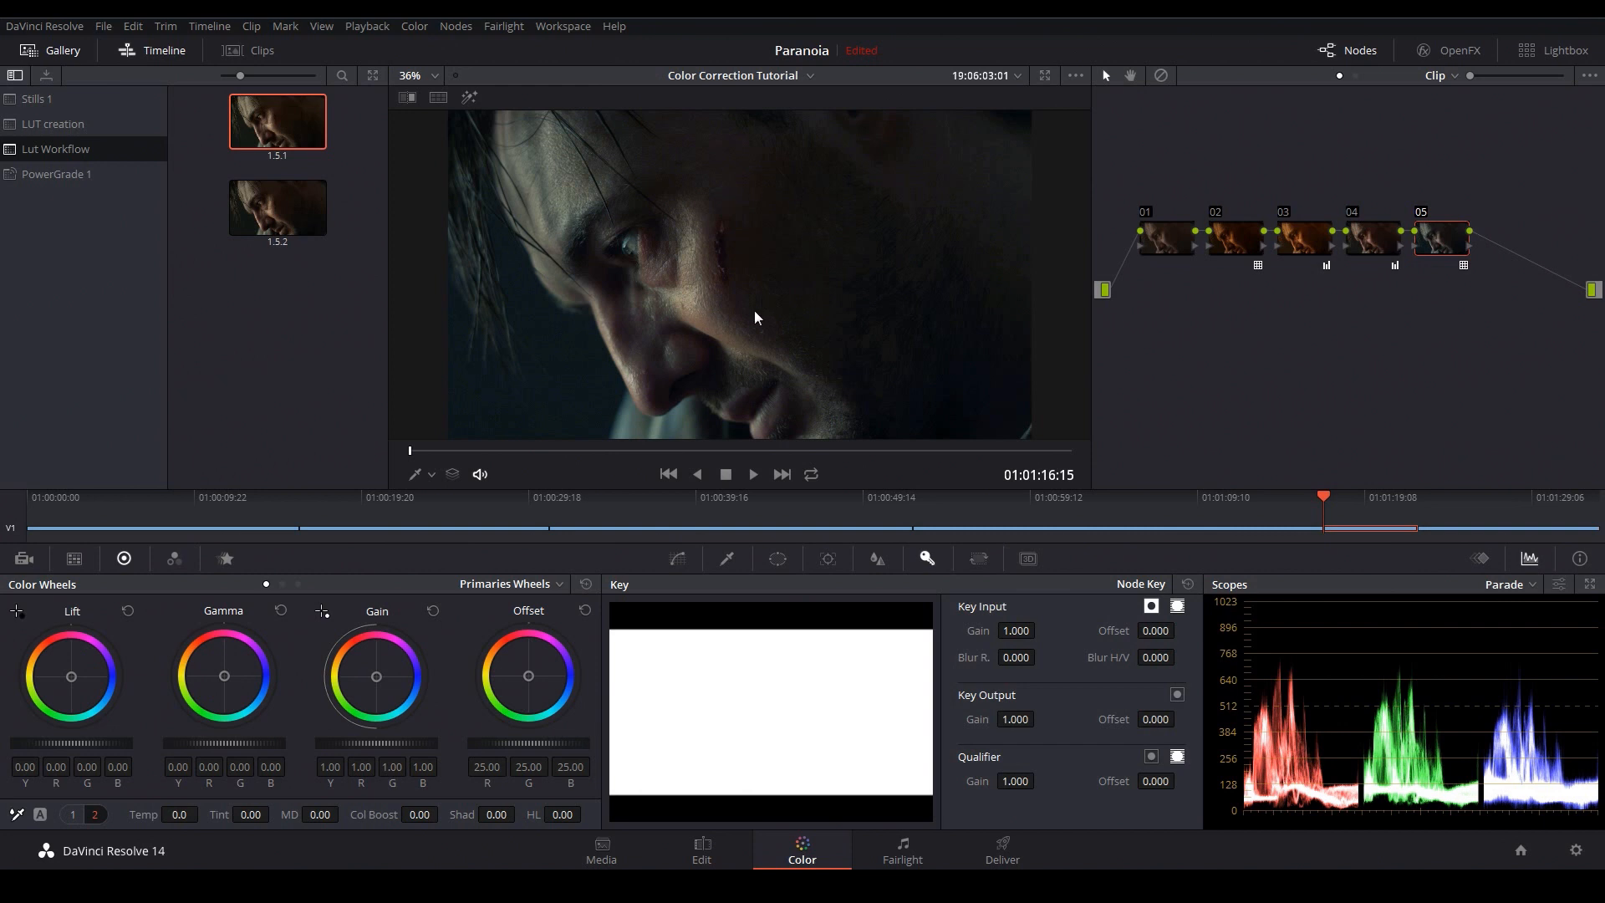
pyautogui.moveTo(735, 290)
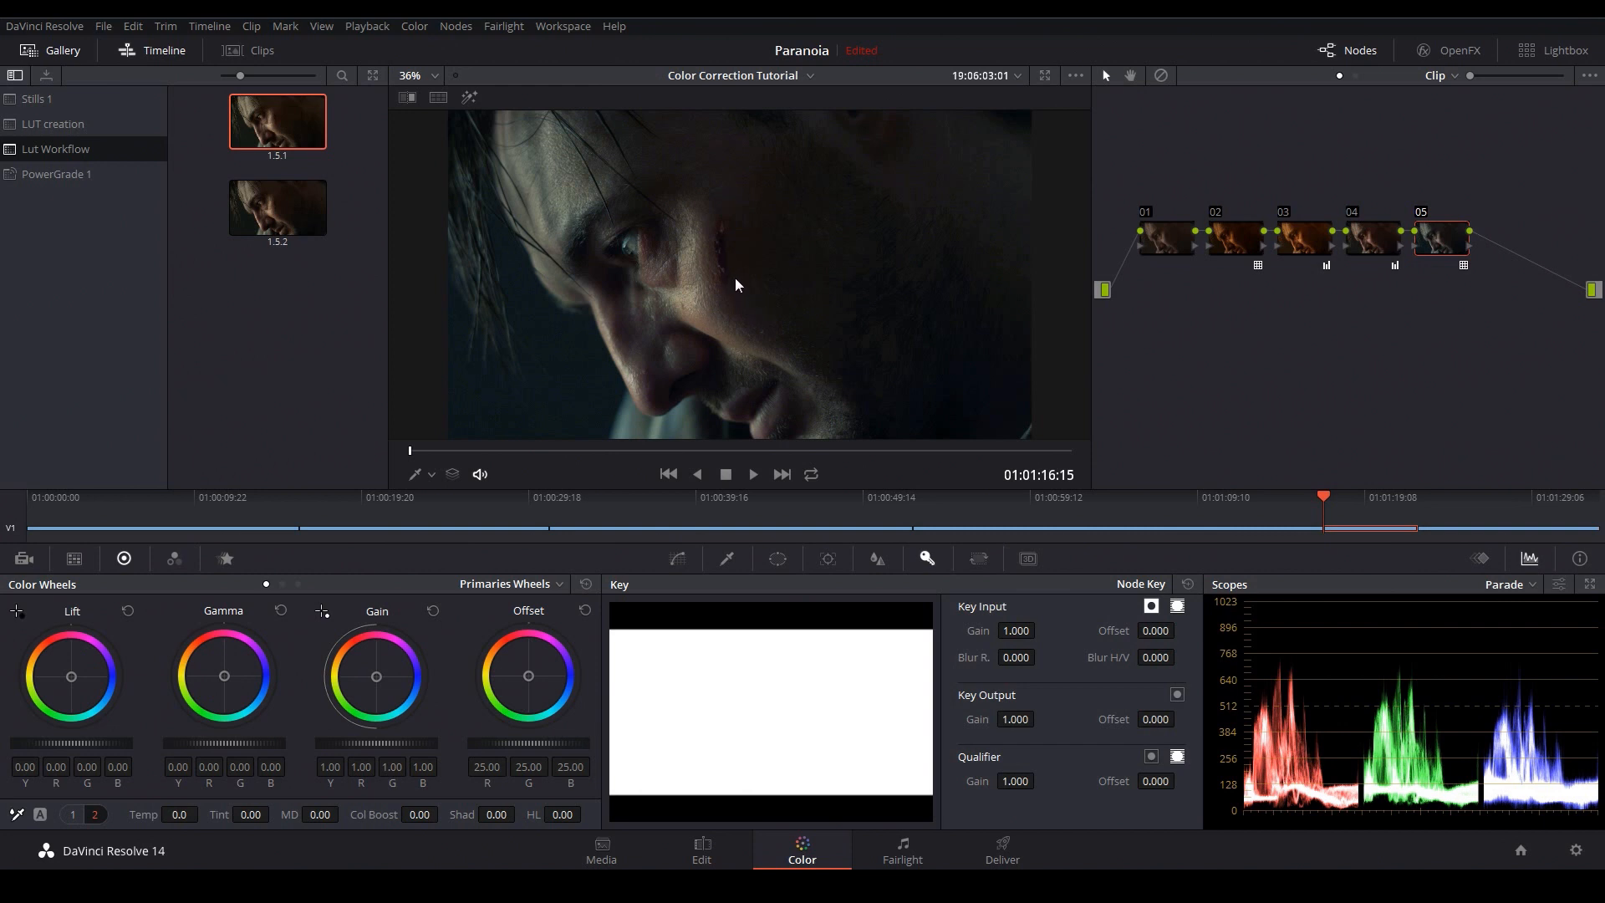
pyautogui.moveTo(728, 277)
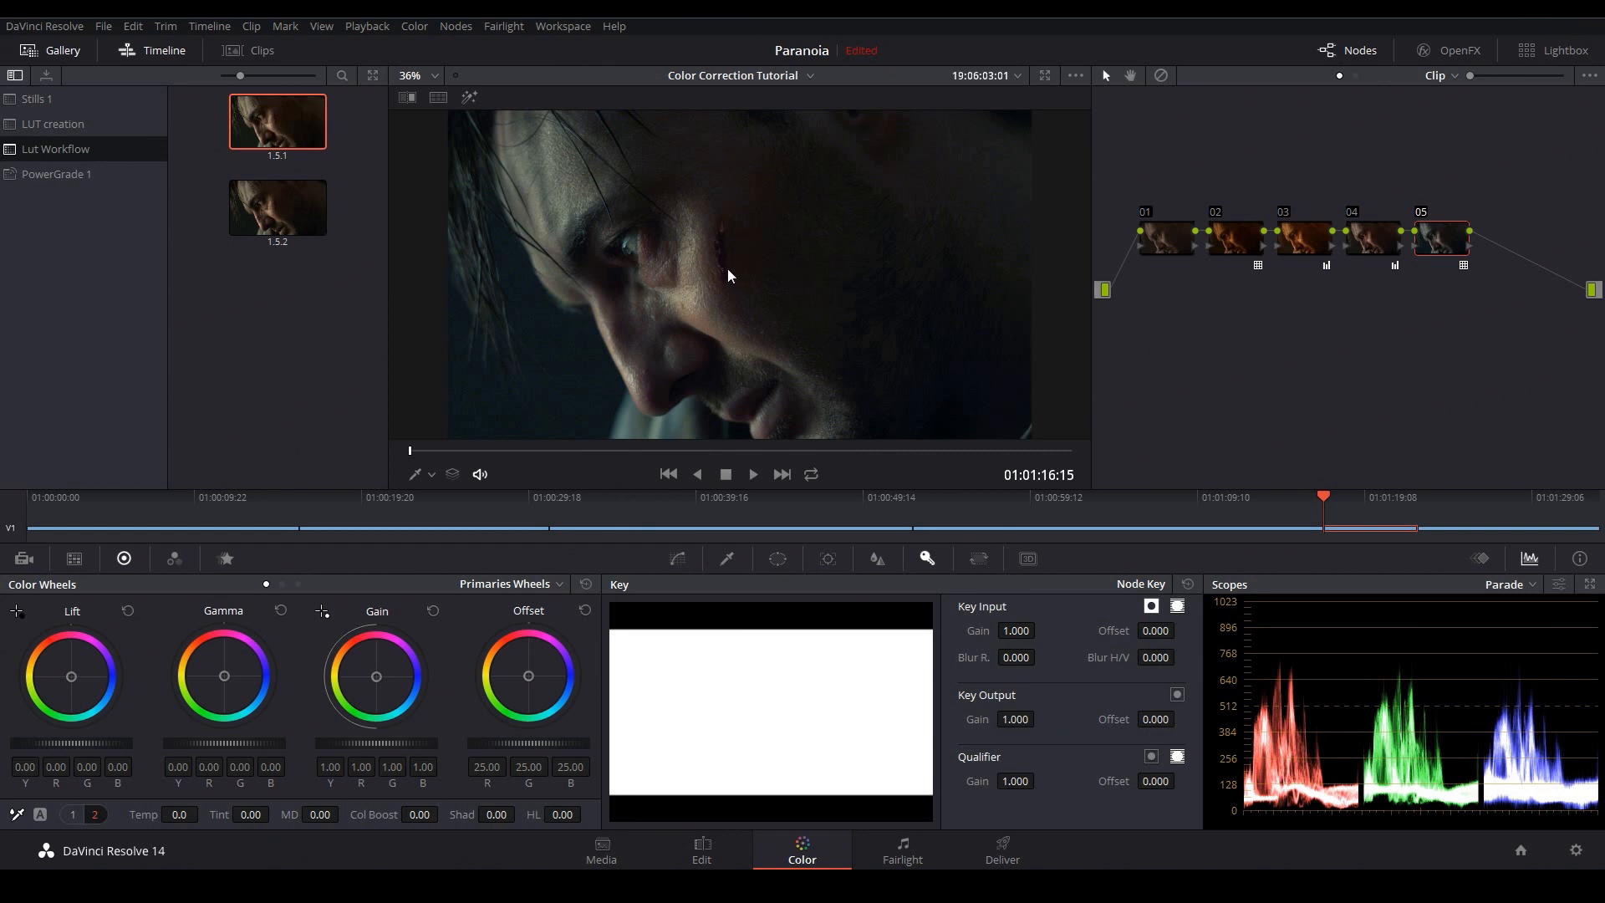
pyautogui.moveTo(739, 304)
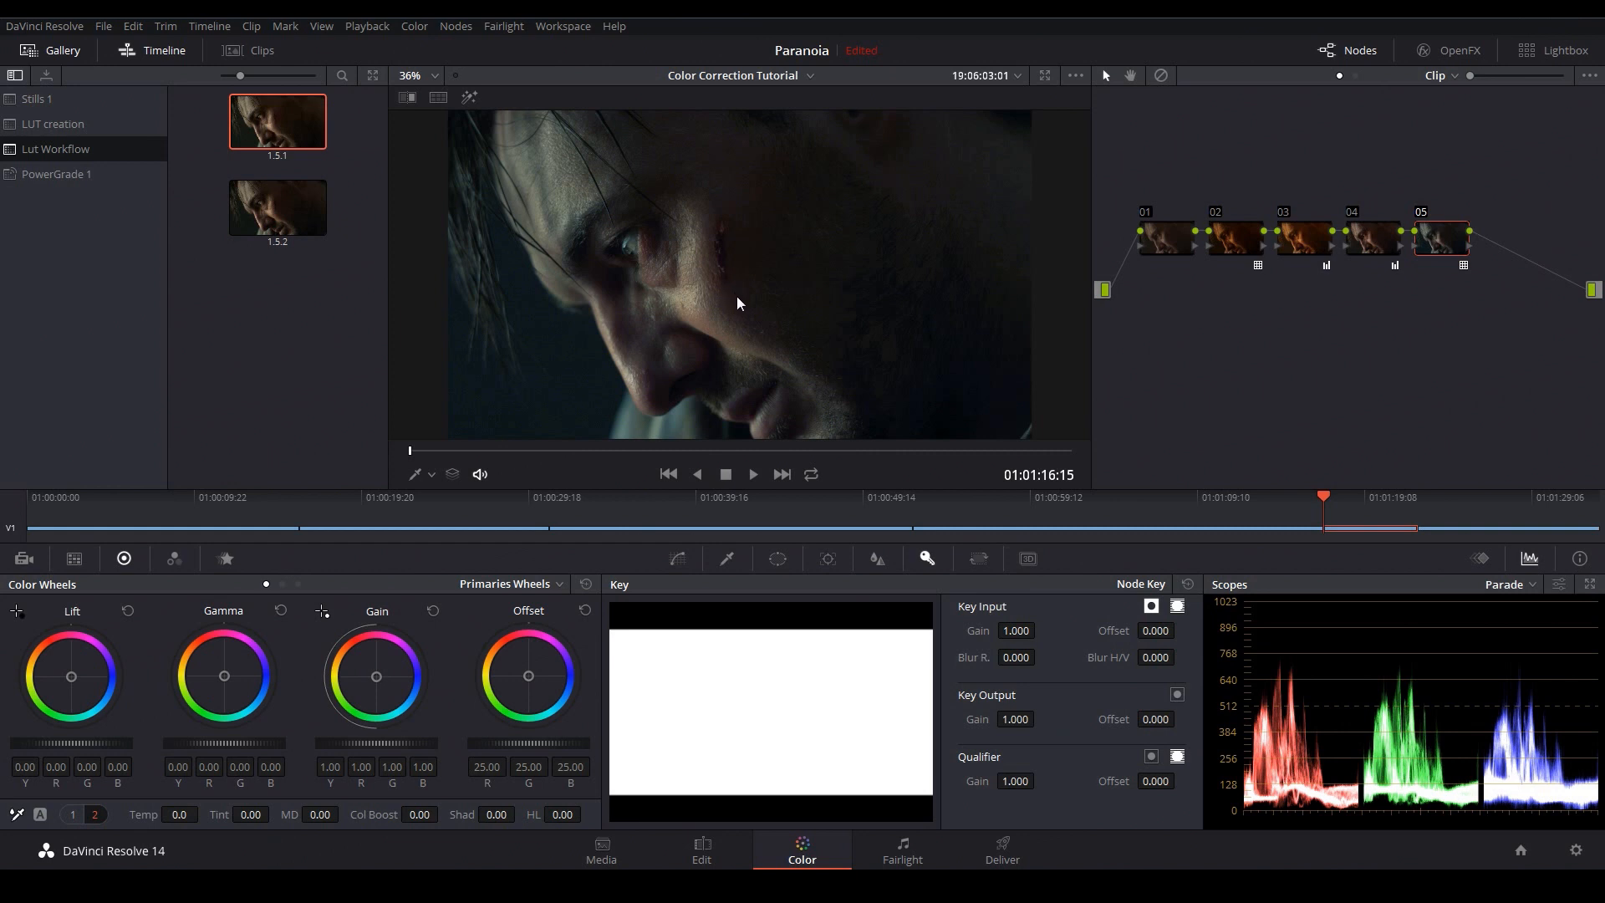
pyautogui.moveTo(784, 318)
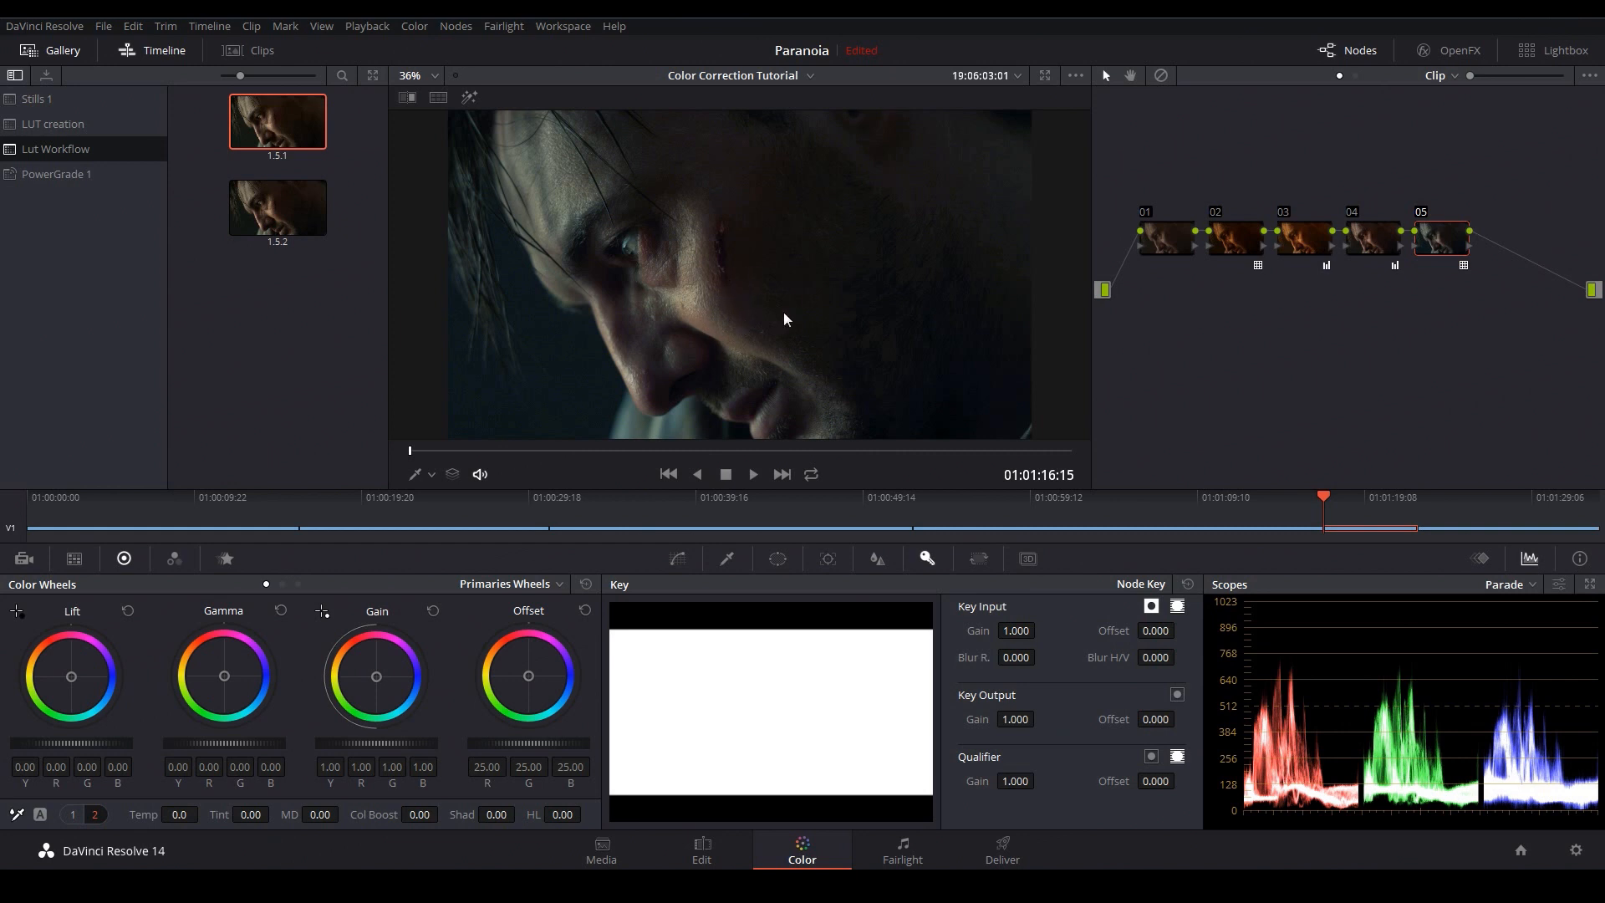
pyautogui.moveTo(740, 310)
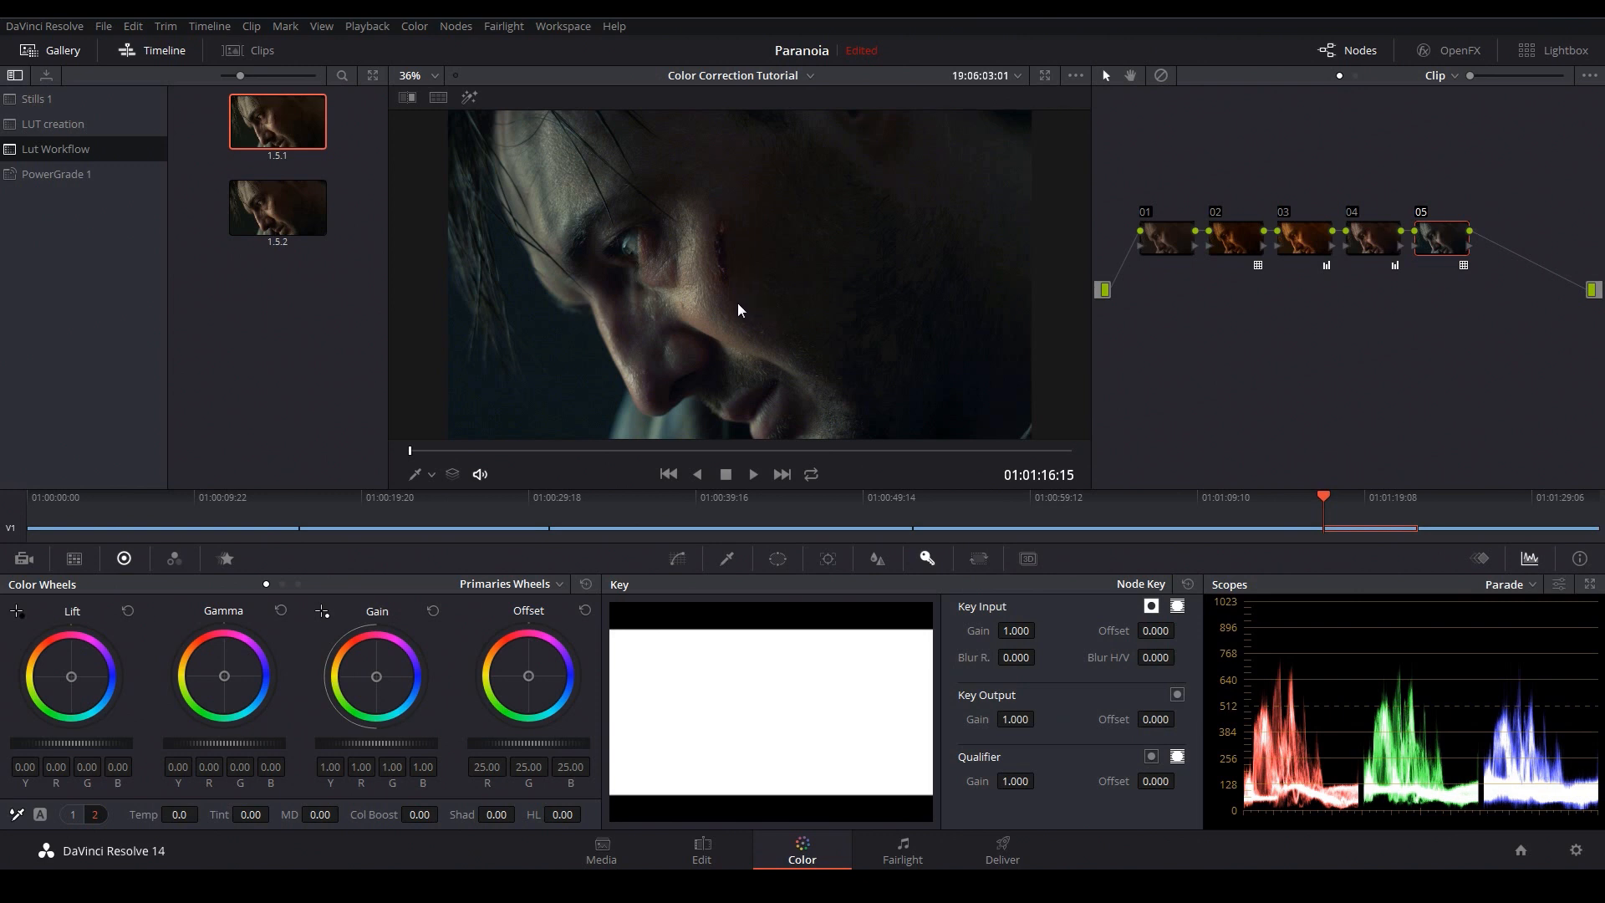
pyautogui.moveTo(756, 277)
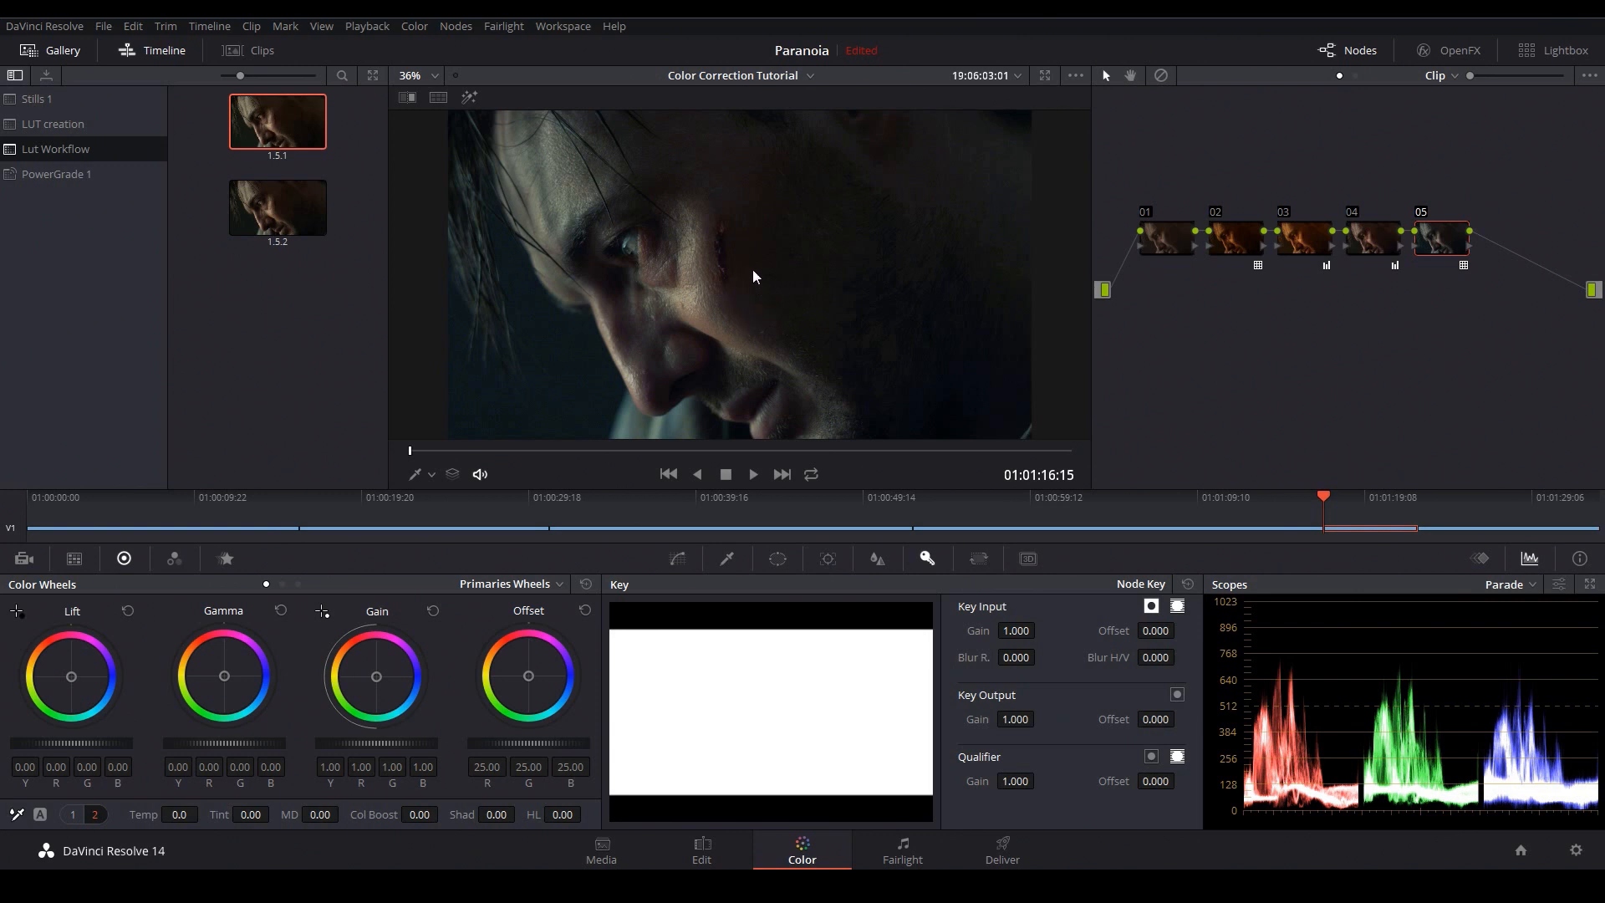
pyautogui.moveTo(1114, 756)
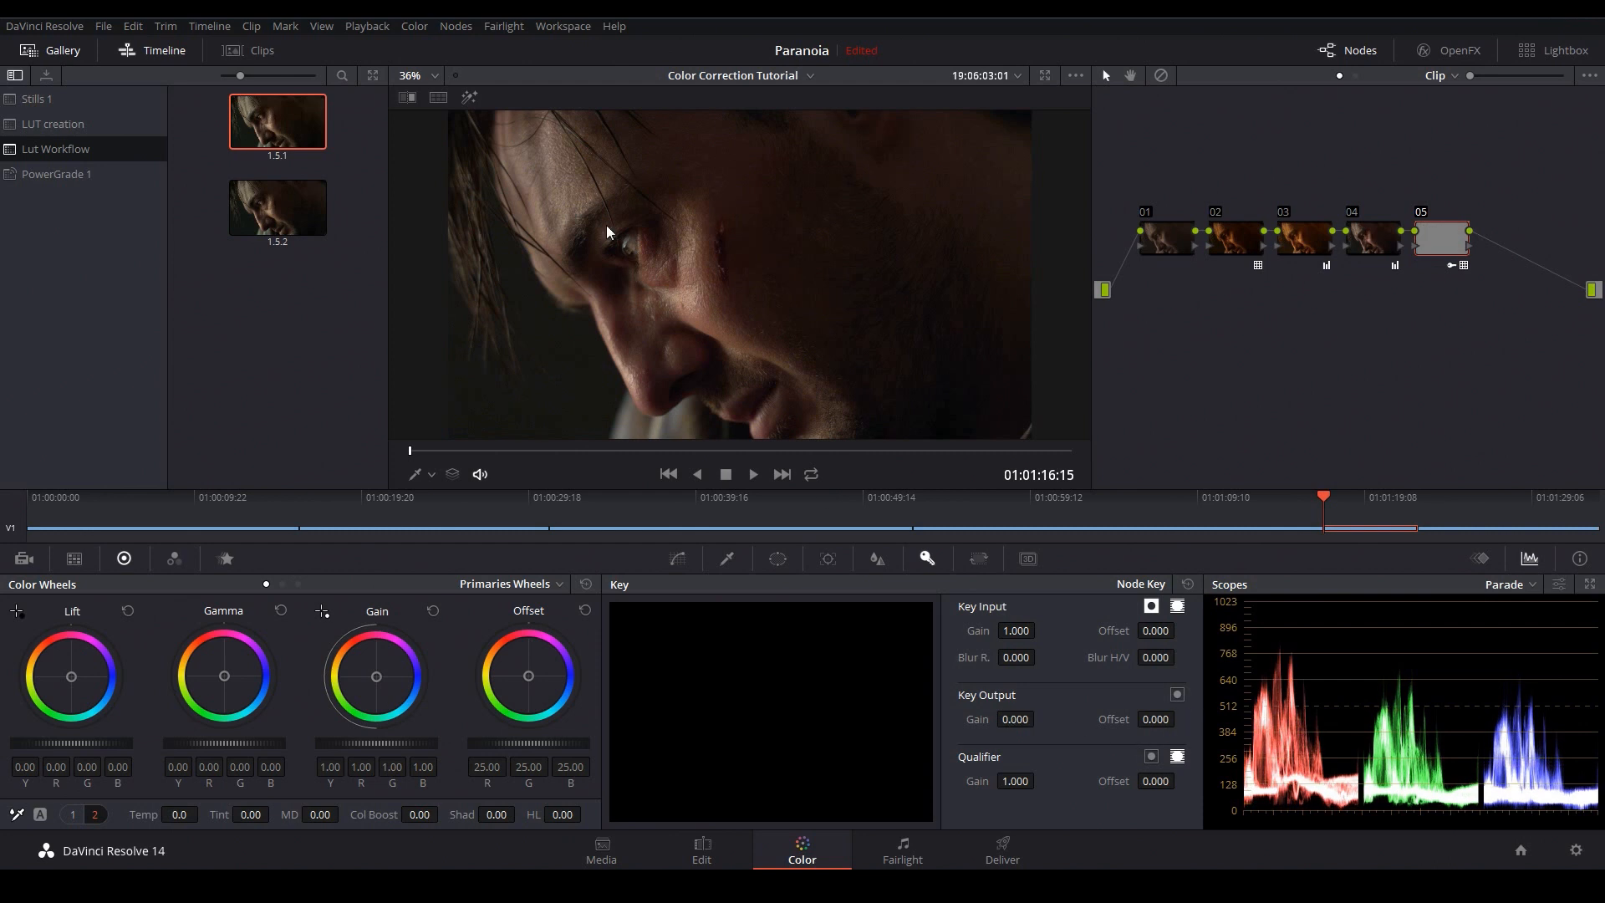
pyautogui.moveTo(1012, 749)
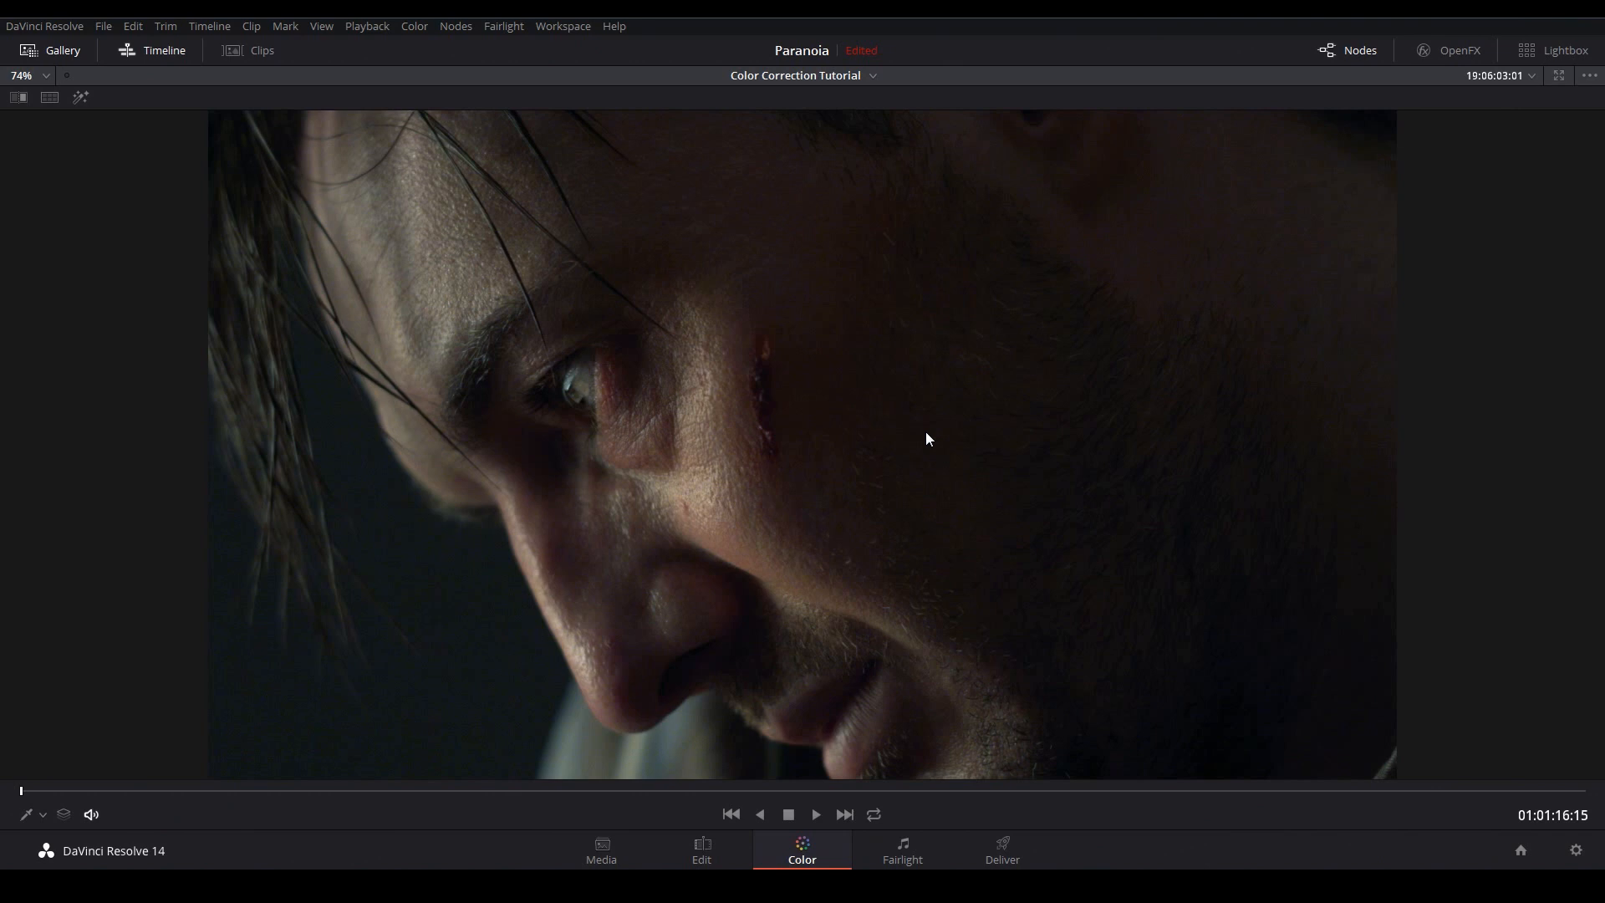
pyautogui.moveTo(933, 435)
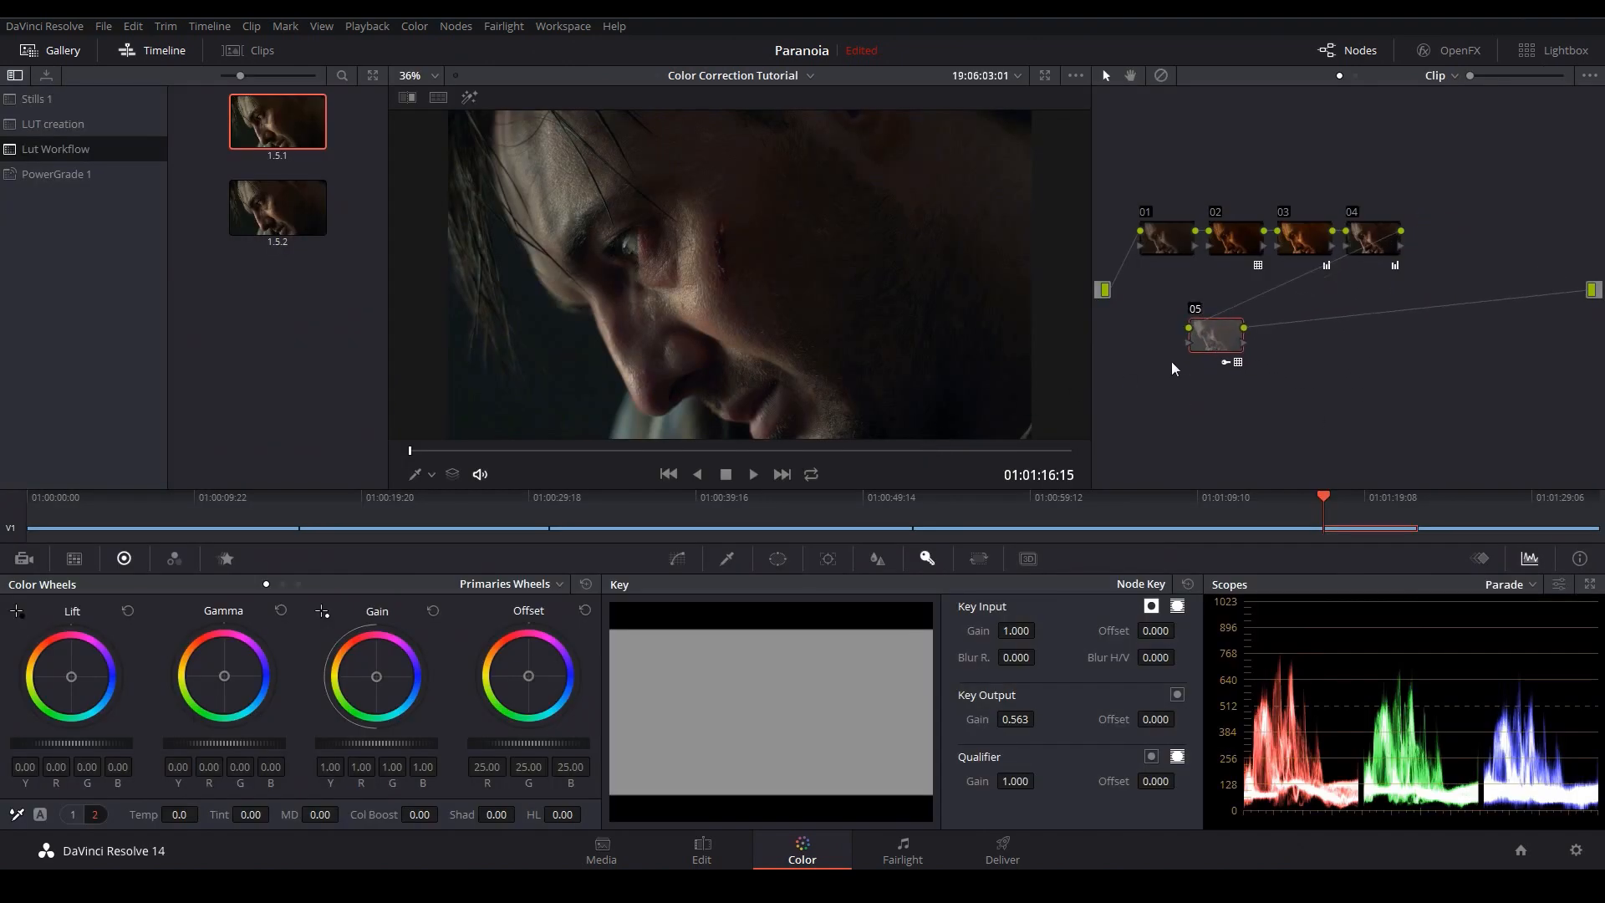
pyautogui.moveTo(1284, 355)
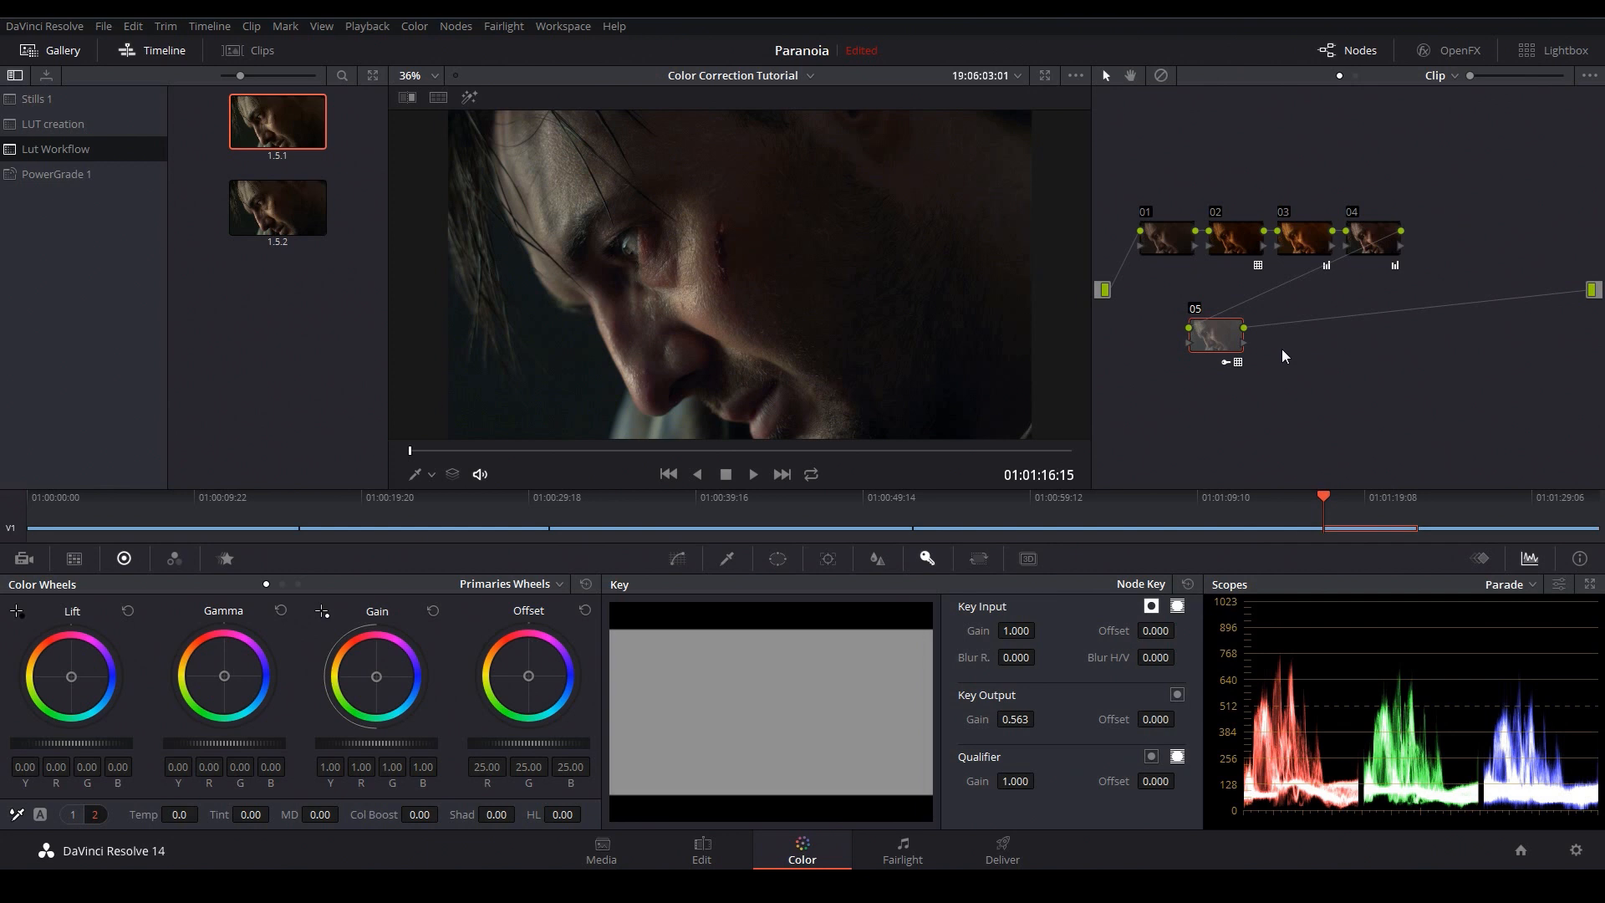
pyautogui.moveTo(1280, 338)
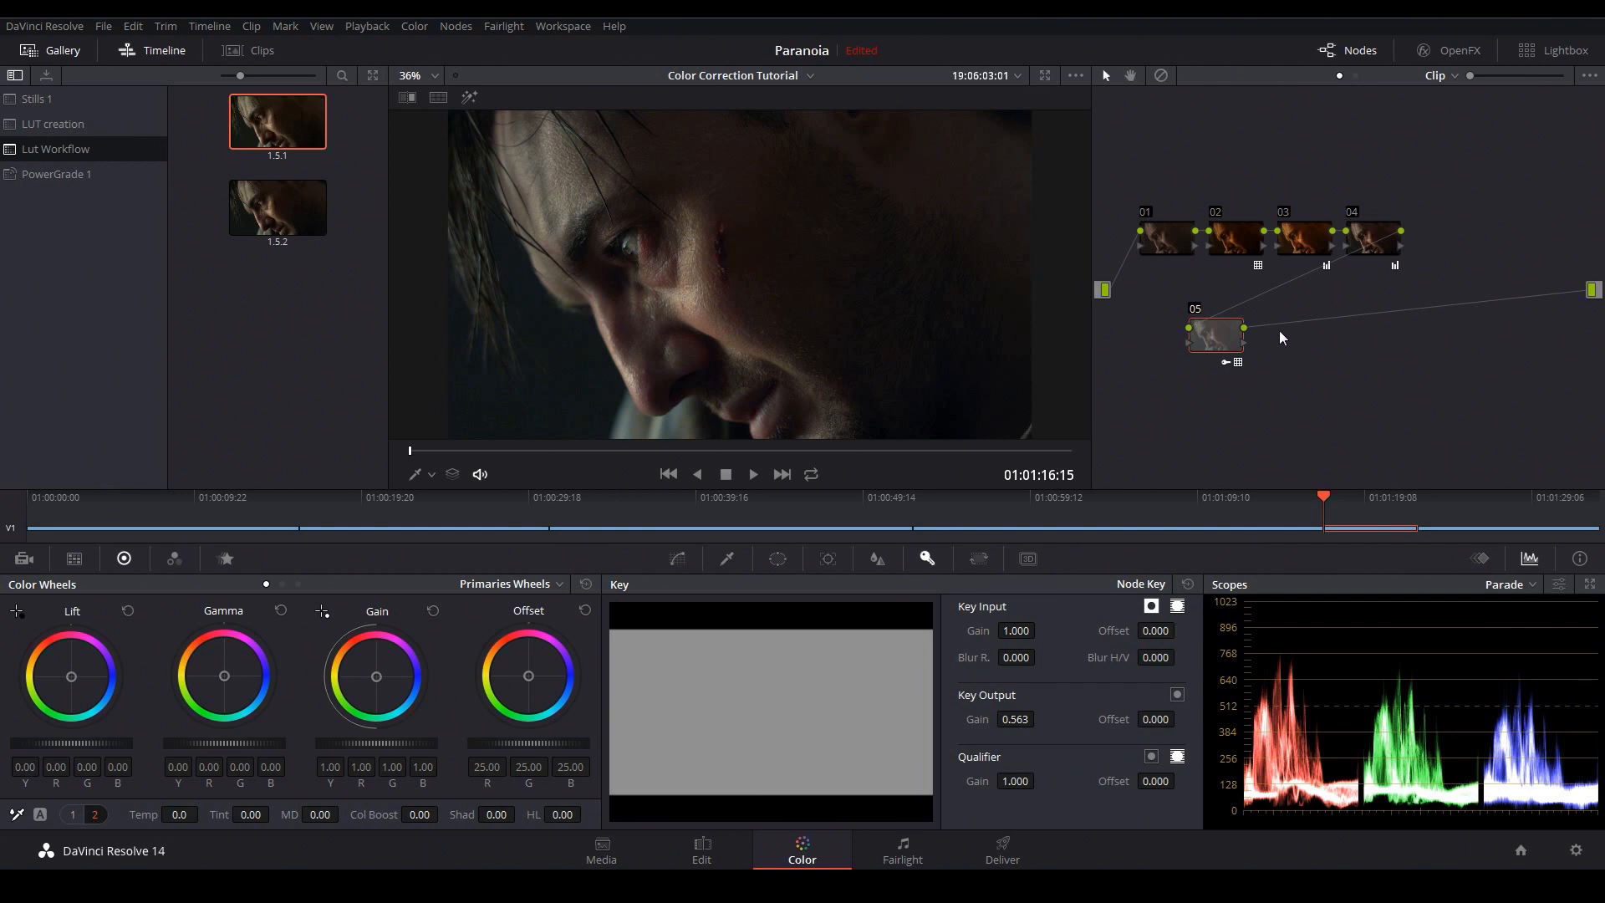
pyautogui.moveTo(1224, 360)
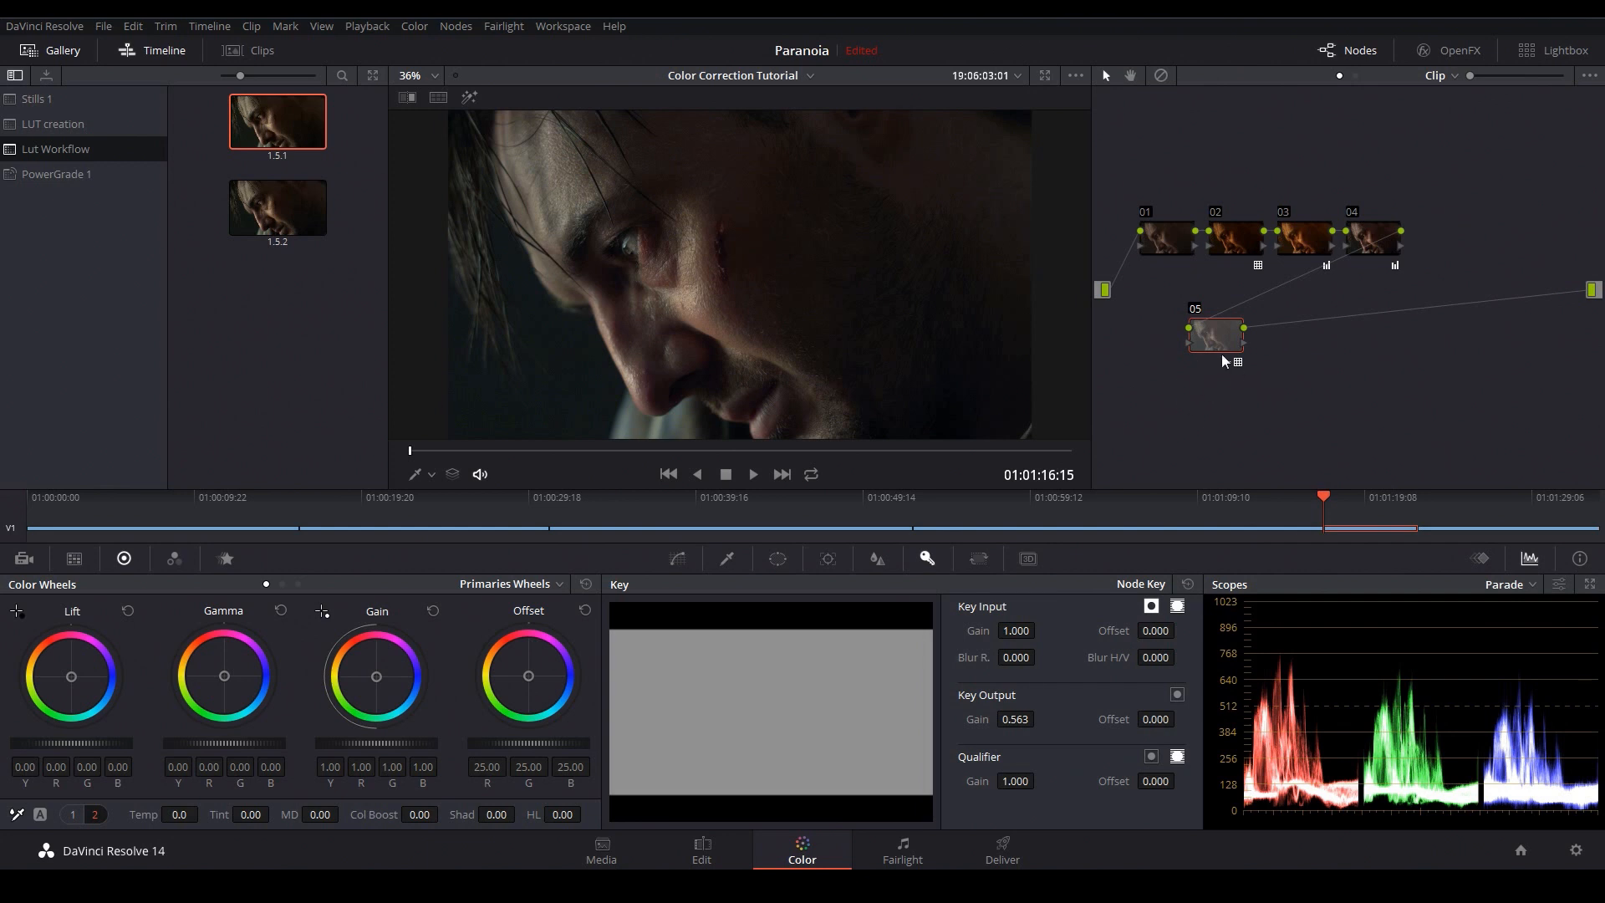
# Reset node 05's grade to clear its LUT, then pick a further node-menu option.
pyautogui.rightClick(1215, 333)
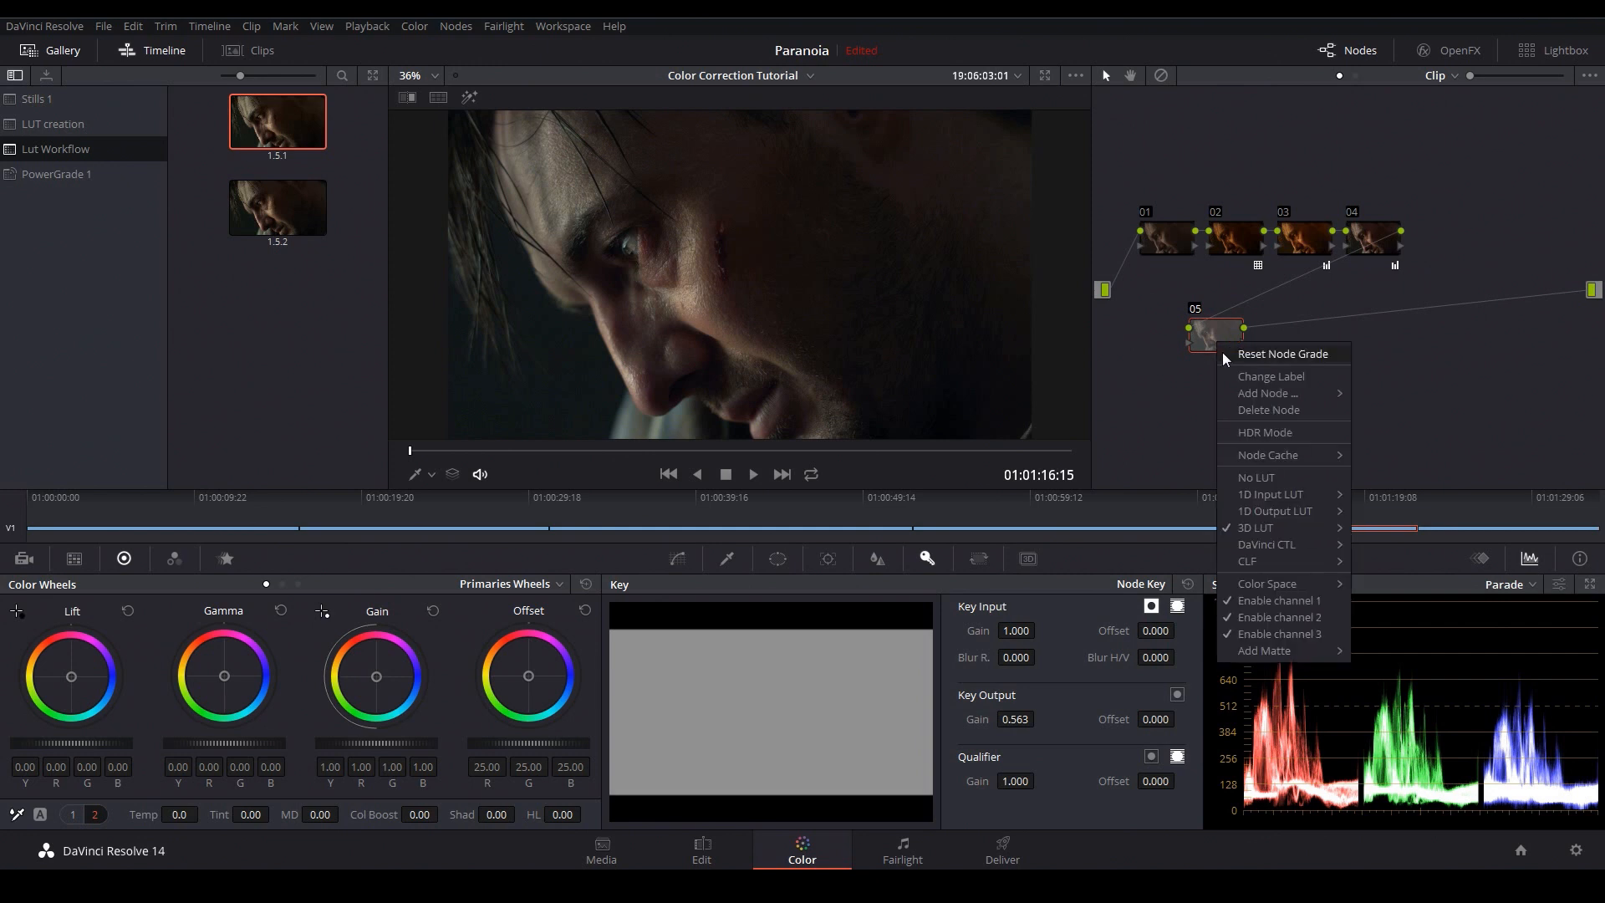
pyautogui.click(1262, 467)
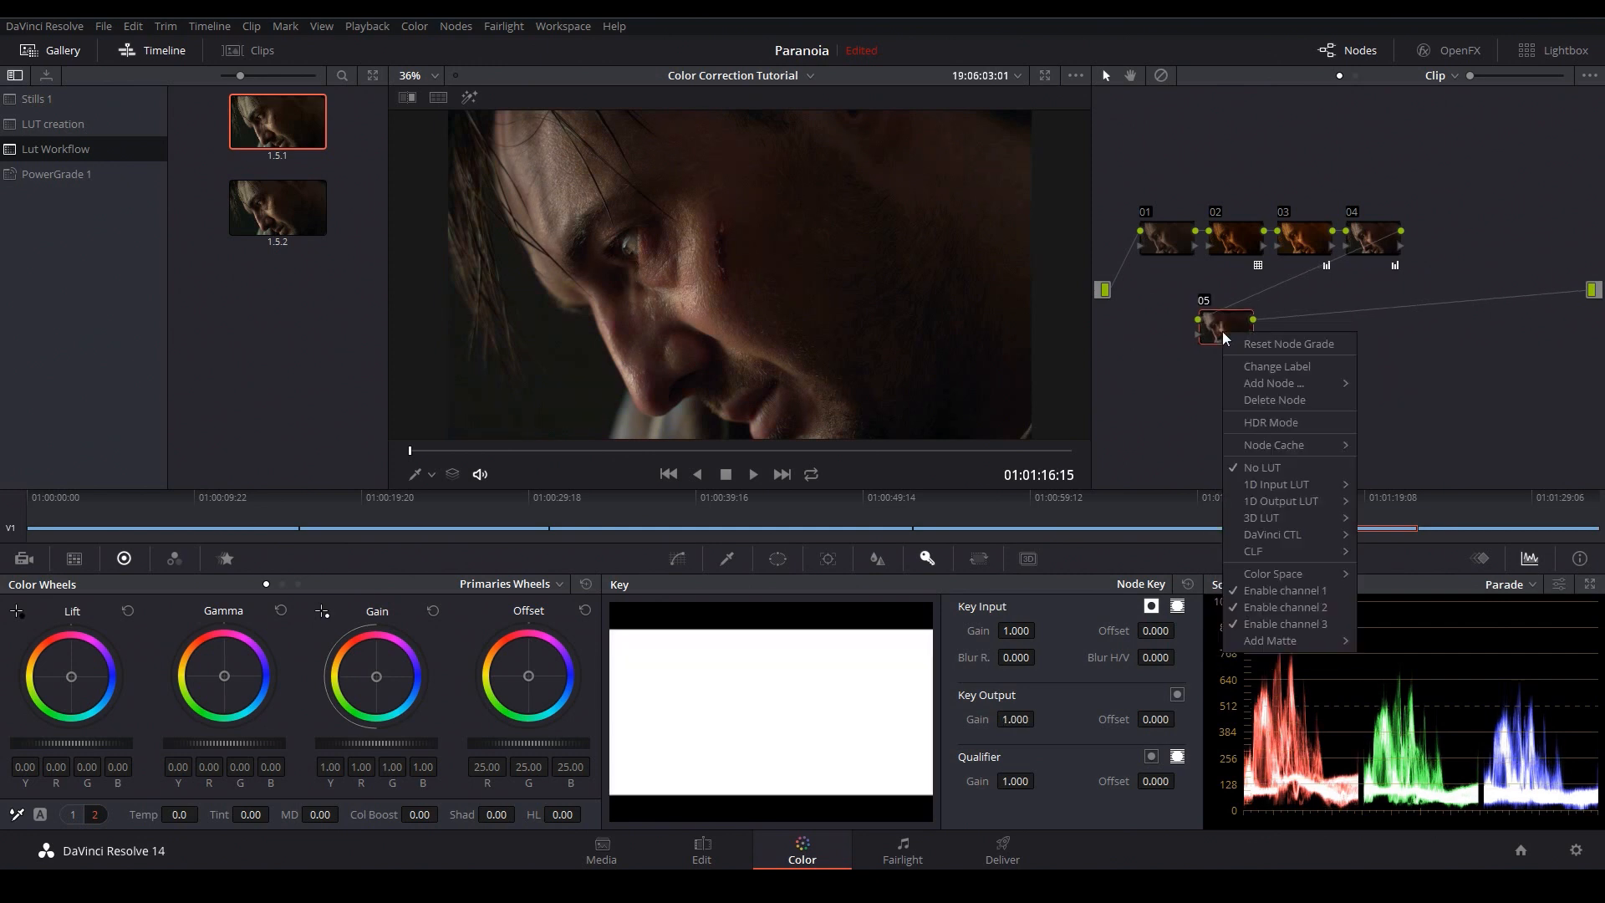
pyautogui.click(1261, 517)
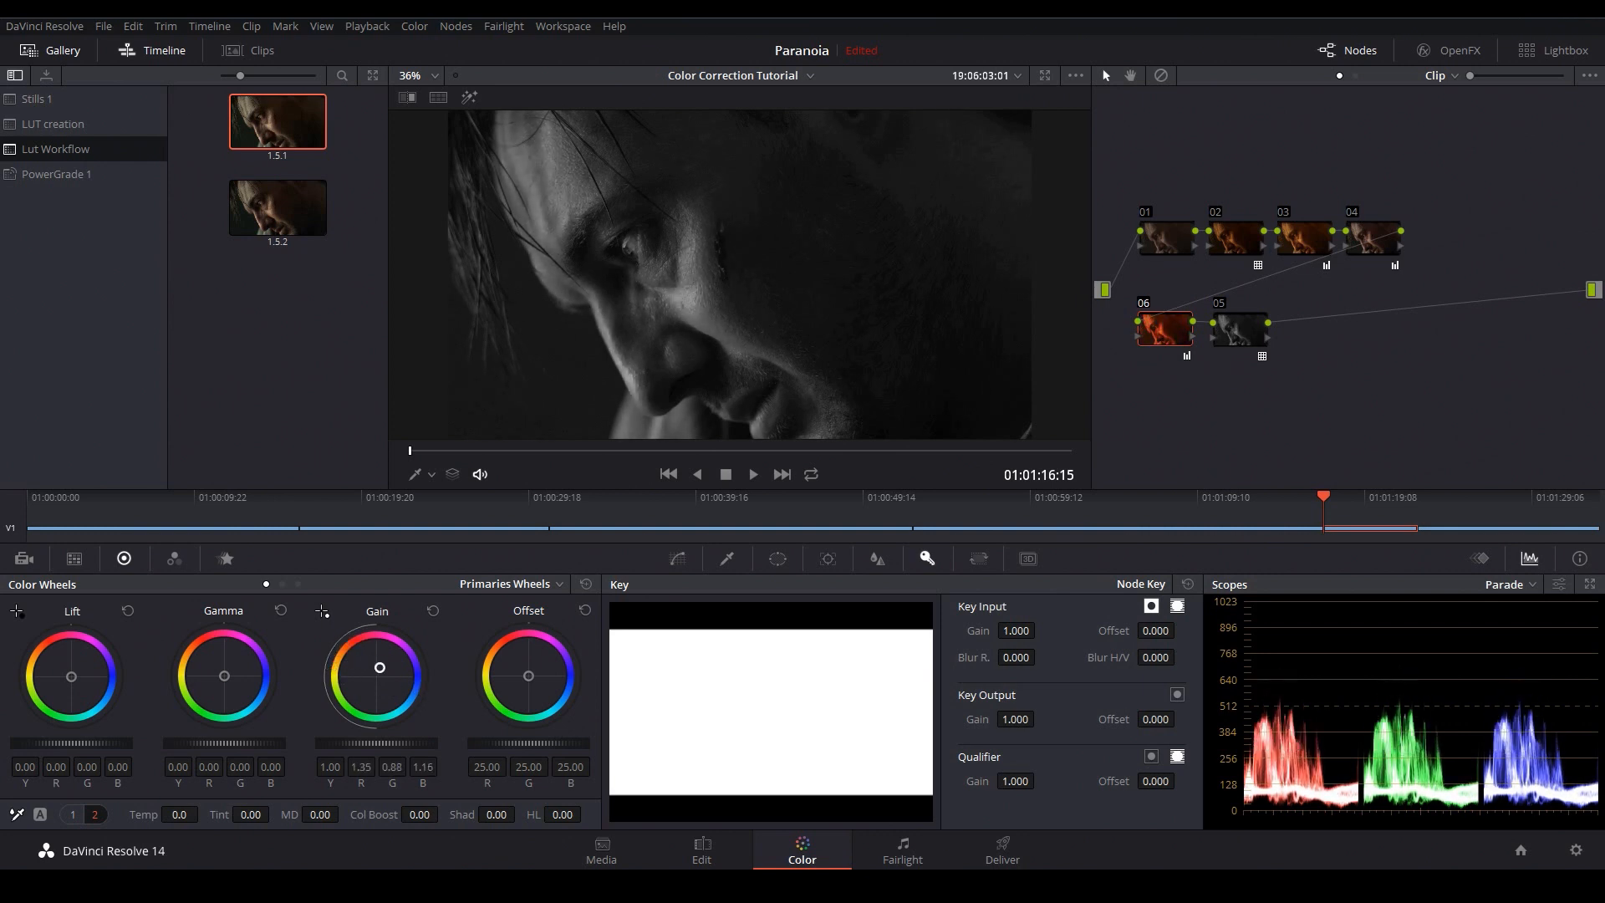
pyautogui.moveTo(939, 337)
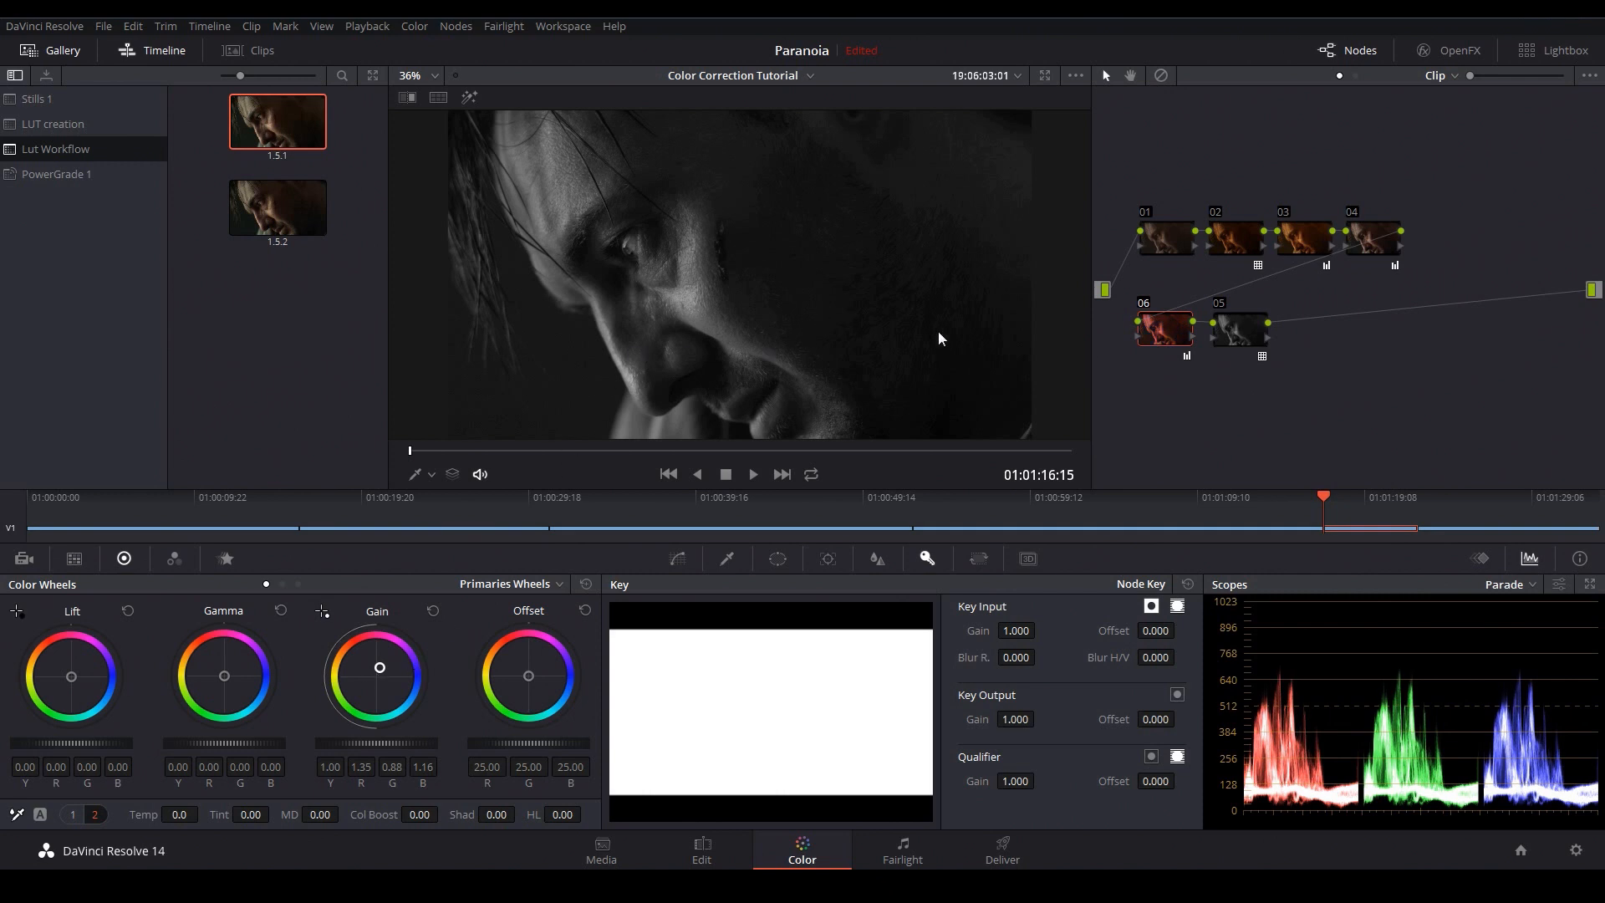
pyautogui.moveTo(1256, 341)
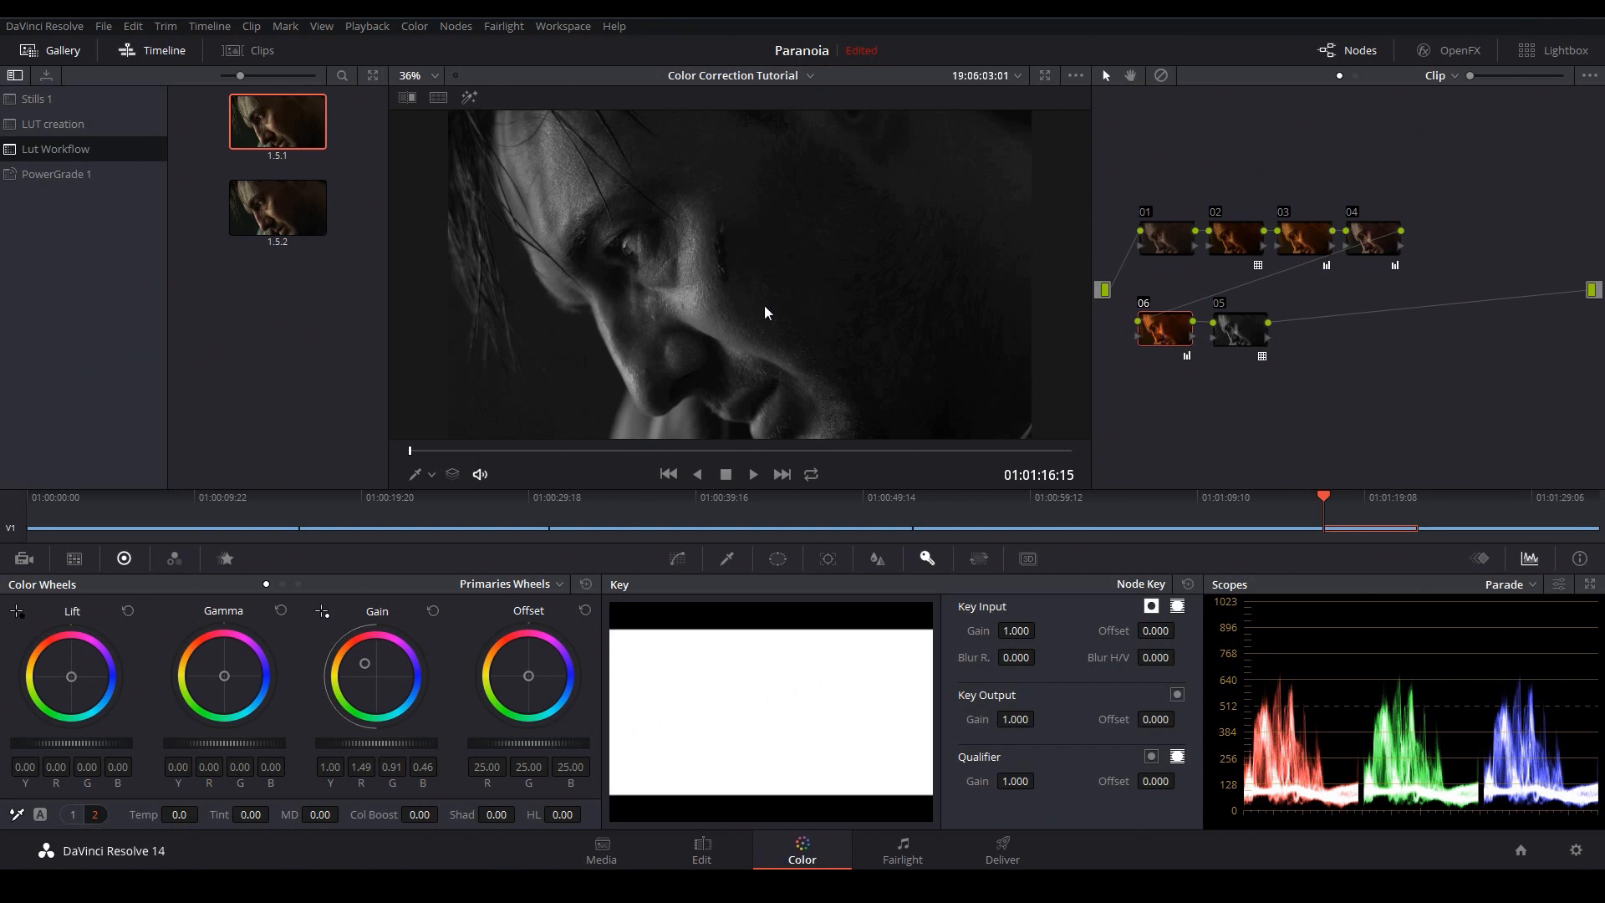
pyautogui.moveTo(1240, 321)
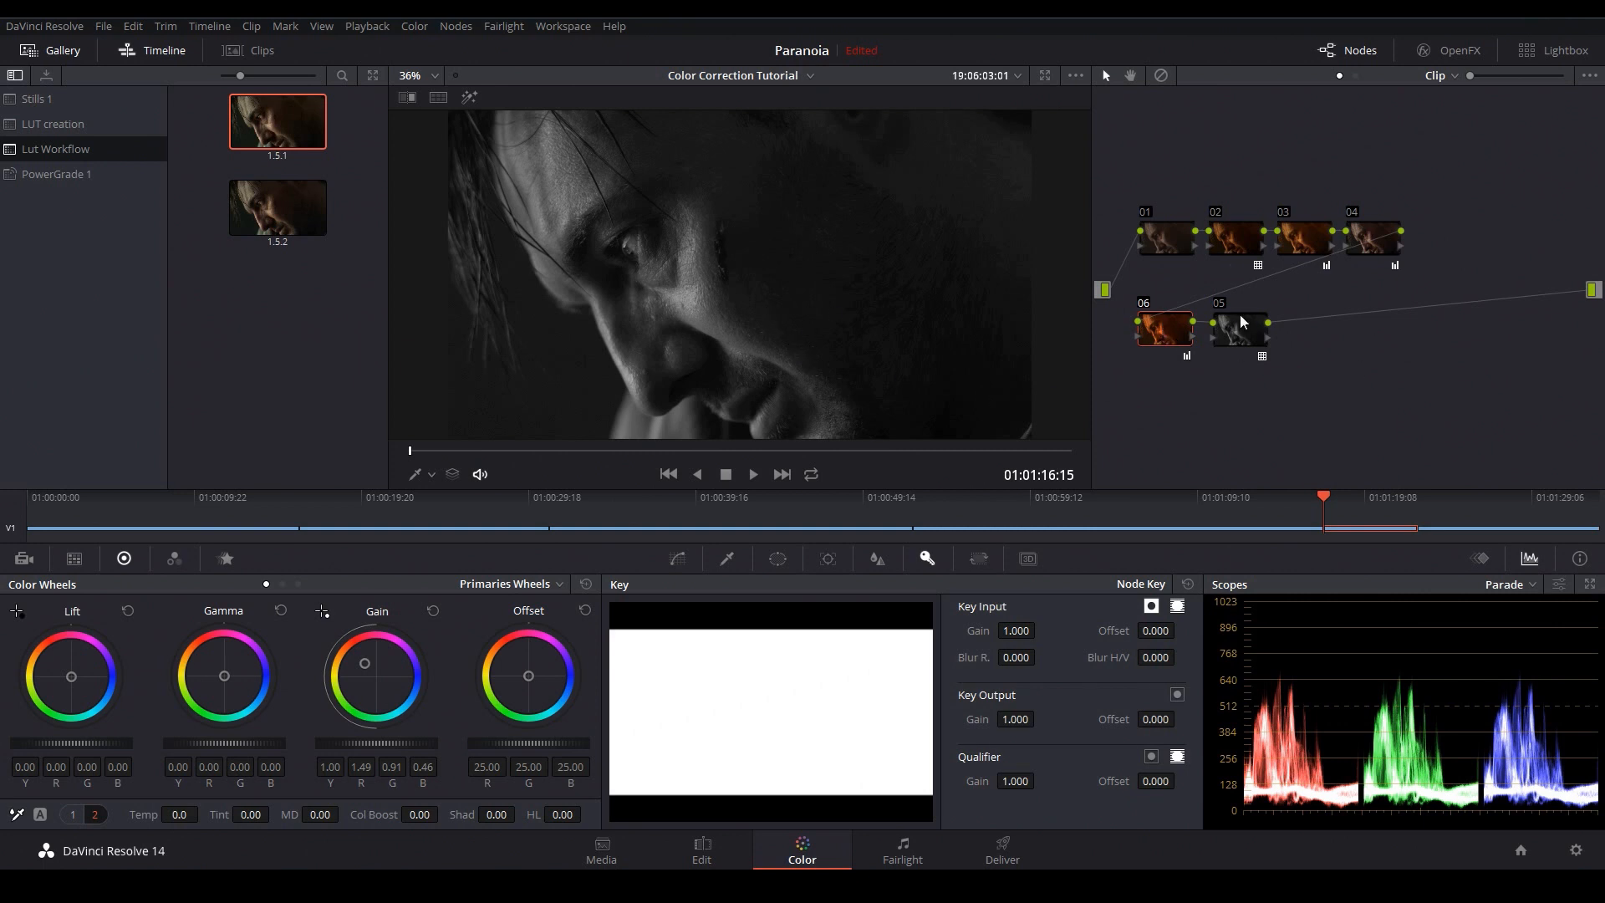
pyautogui.moveTo(1176, 332)
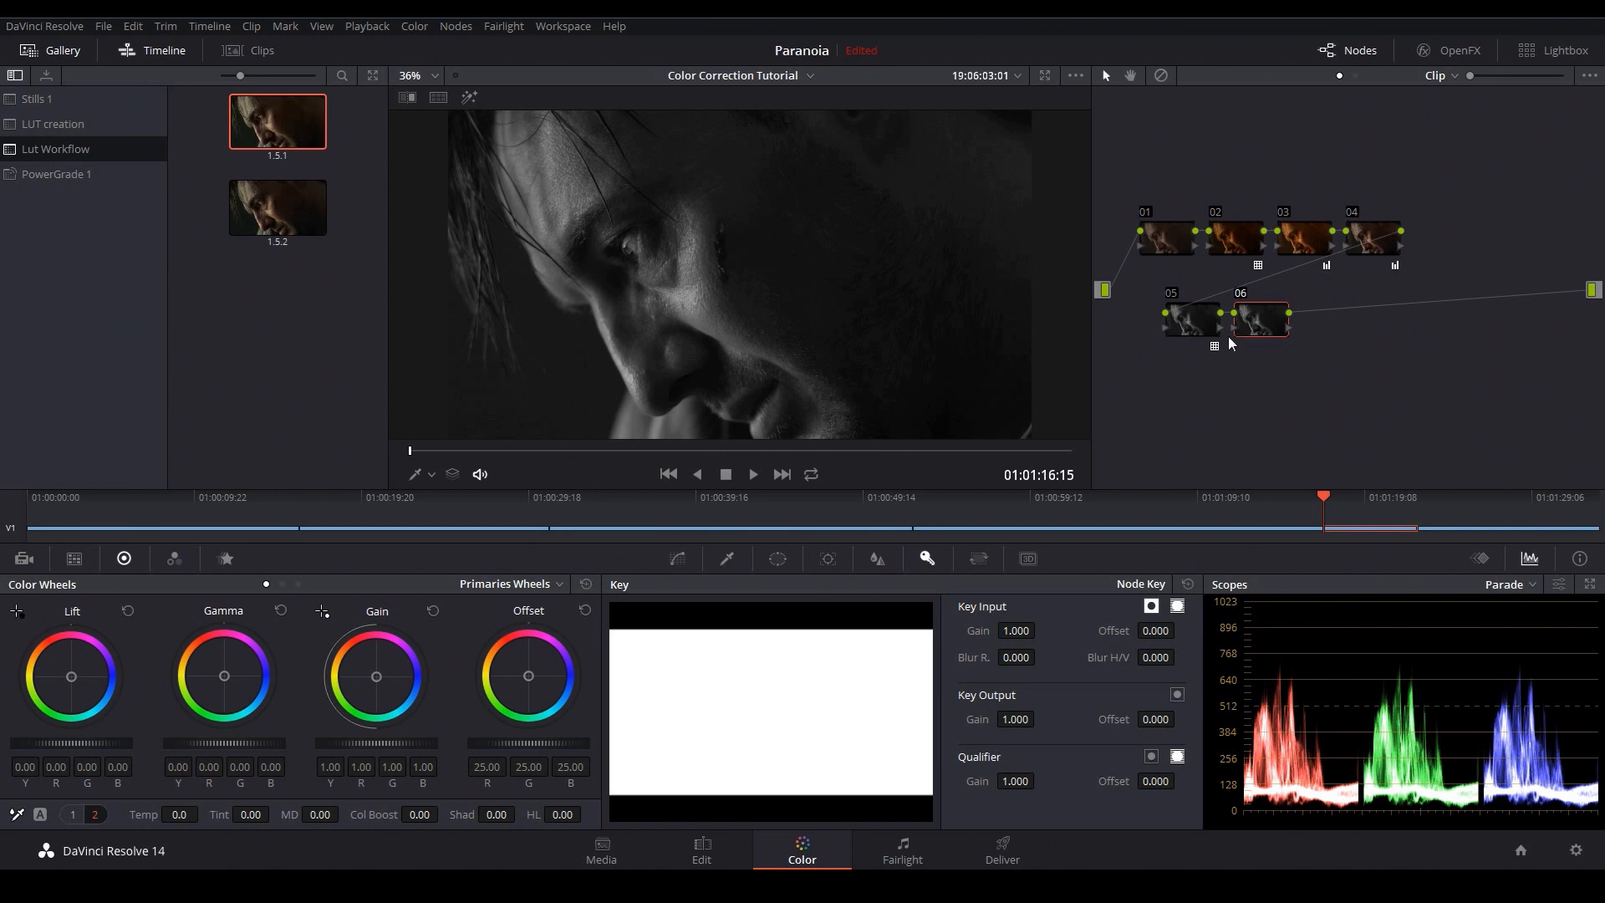
pyautogui.moveTo(377, 685)
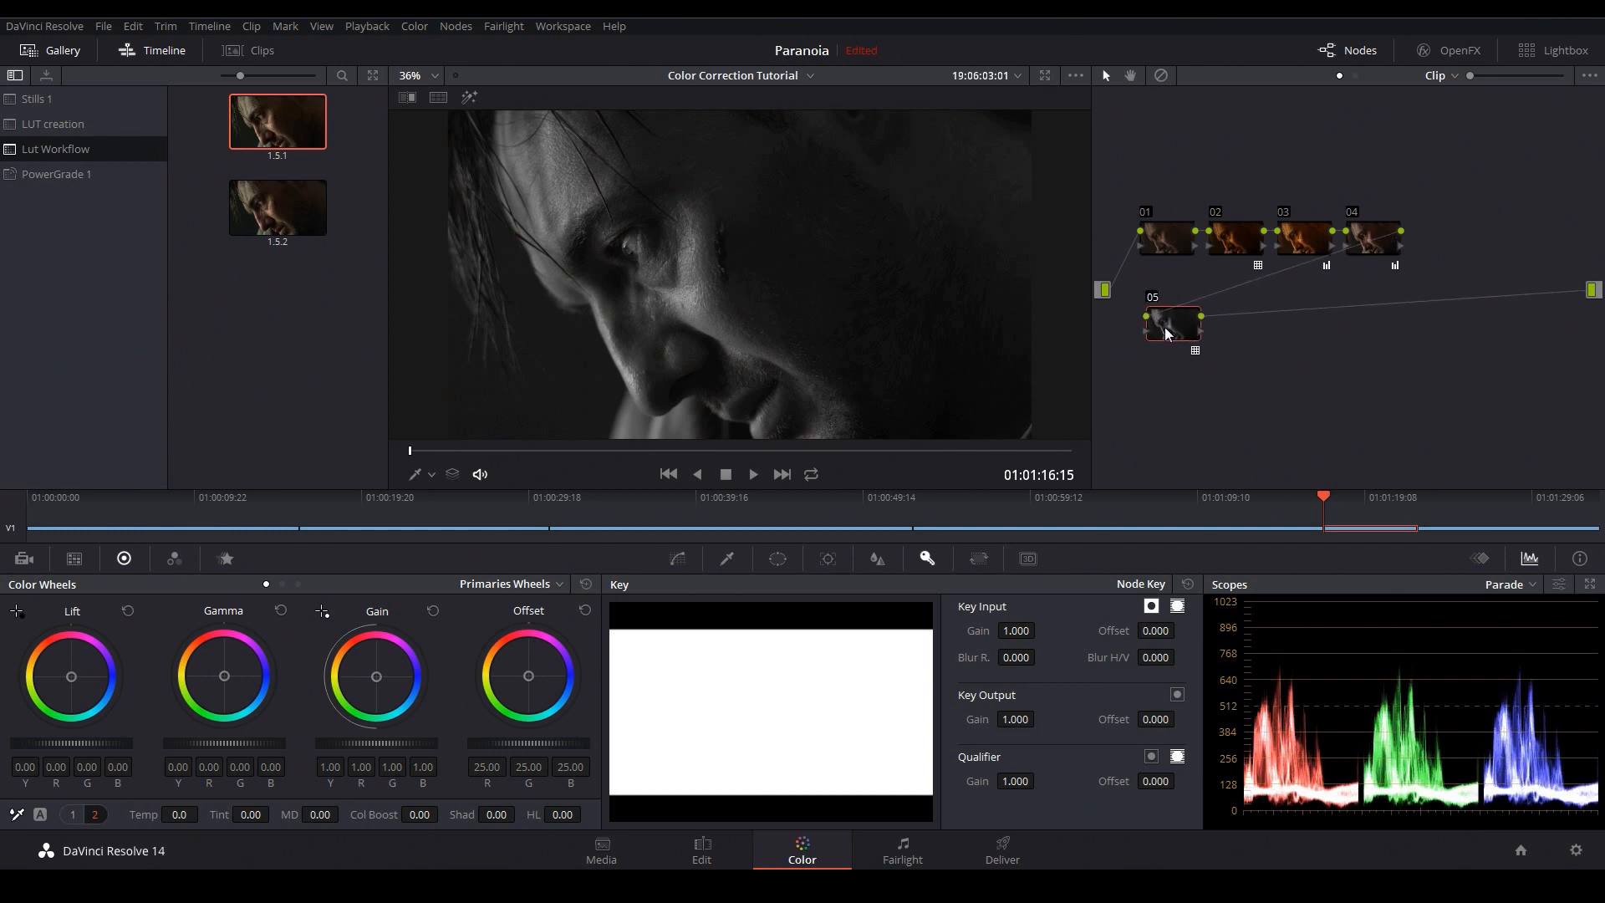
pyautogui.moveTo(1184, 350)
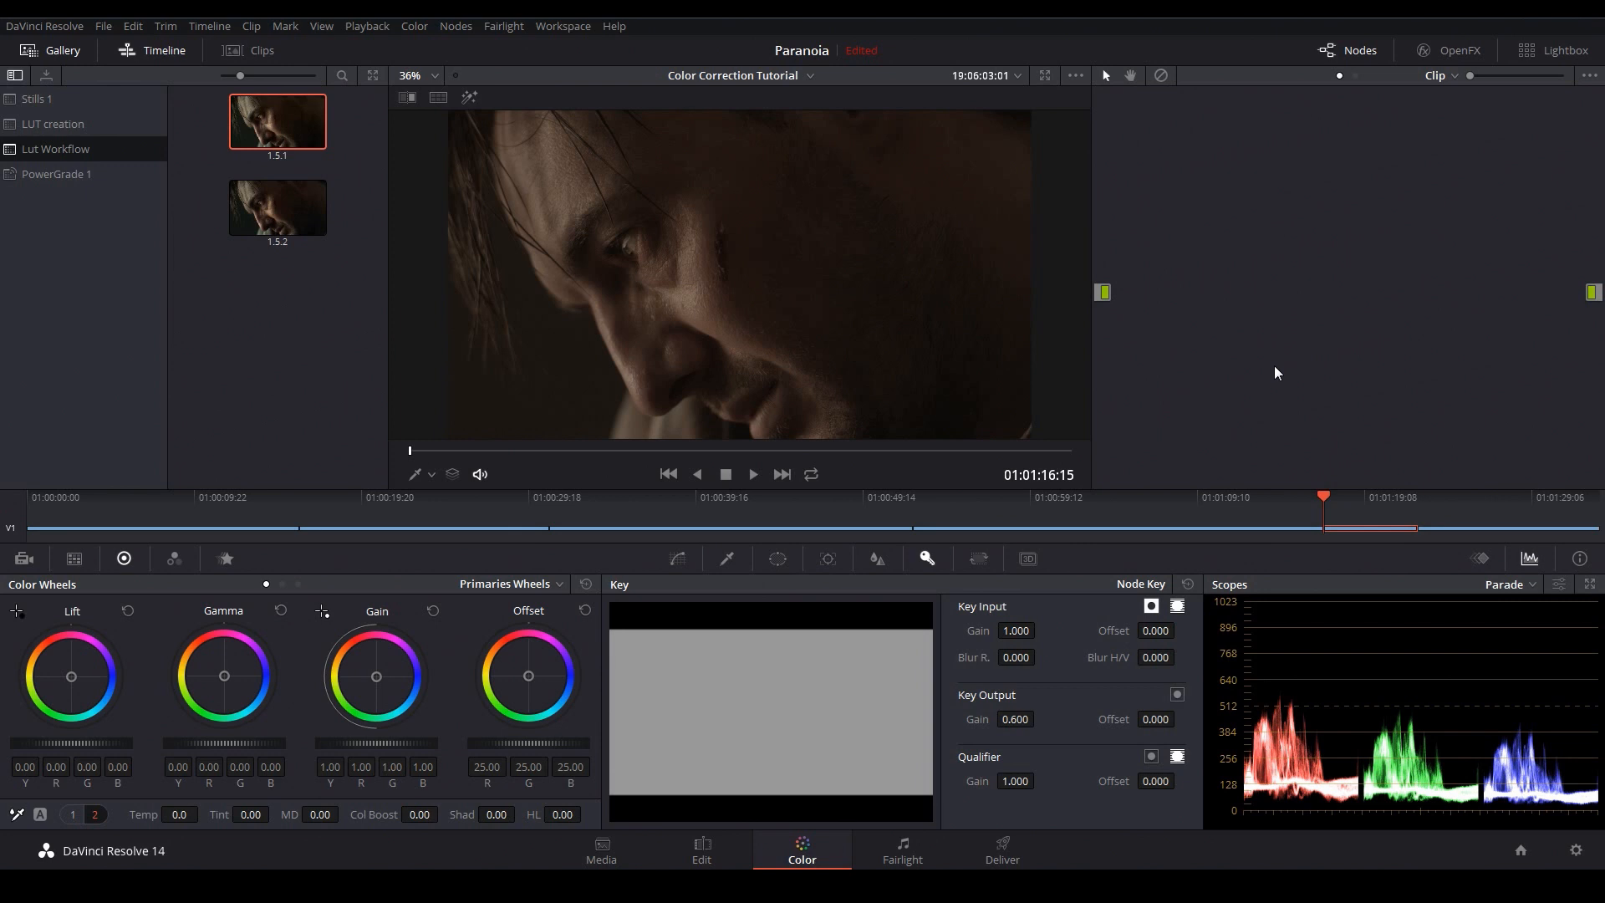
pyautogui.moveTo(1262, 364)
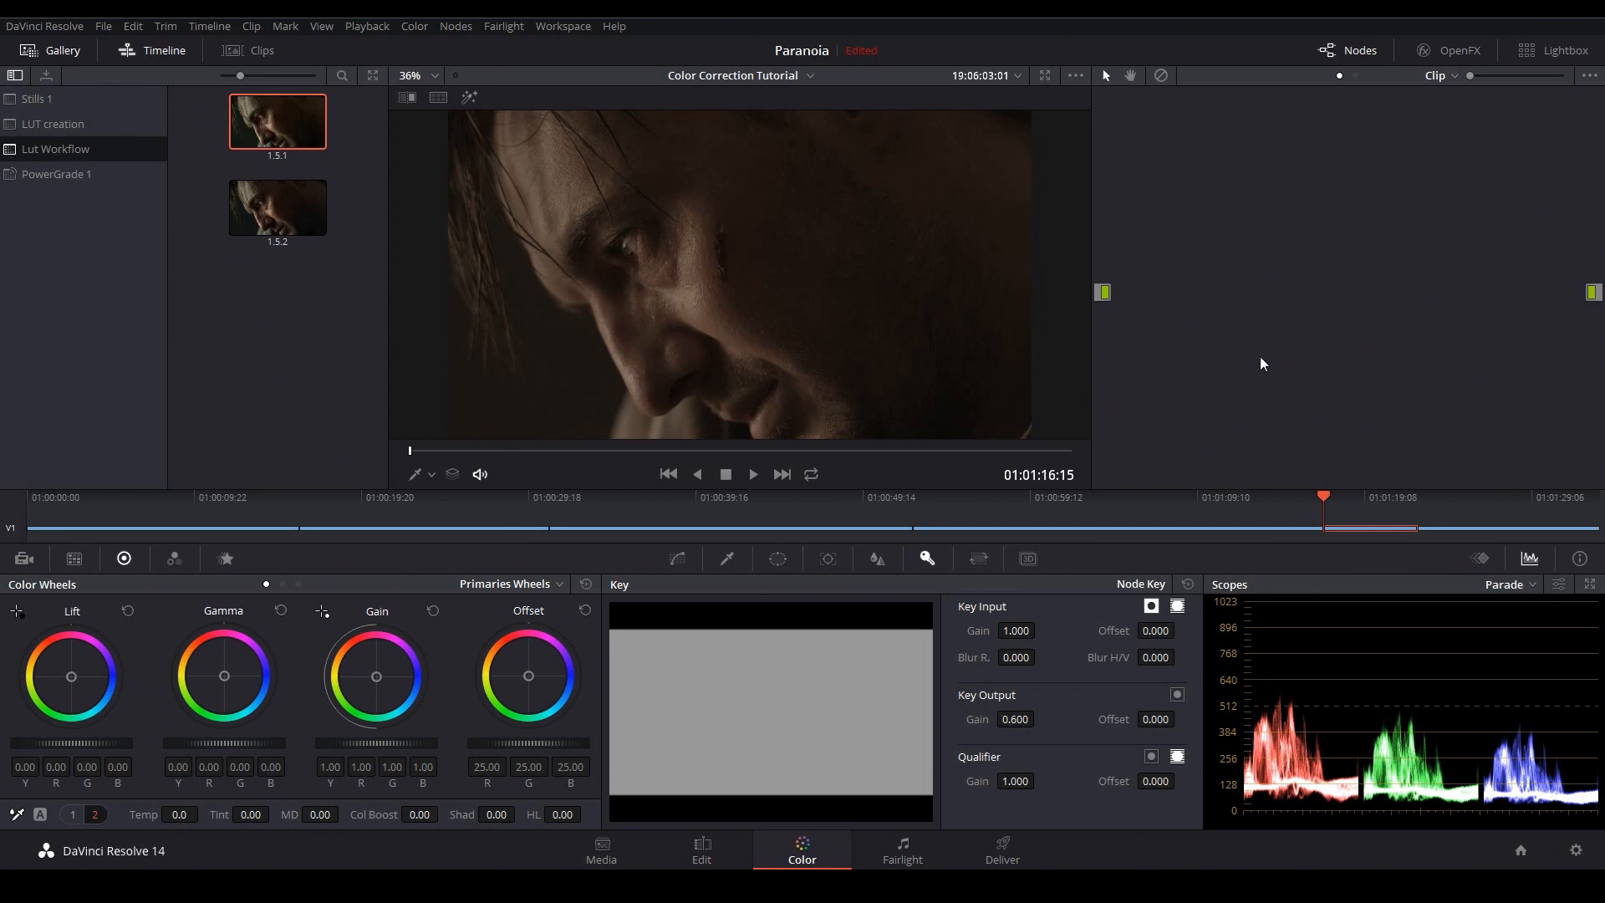
pyautogui.moveTo(1249, 370)
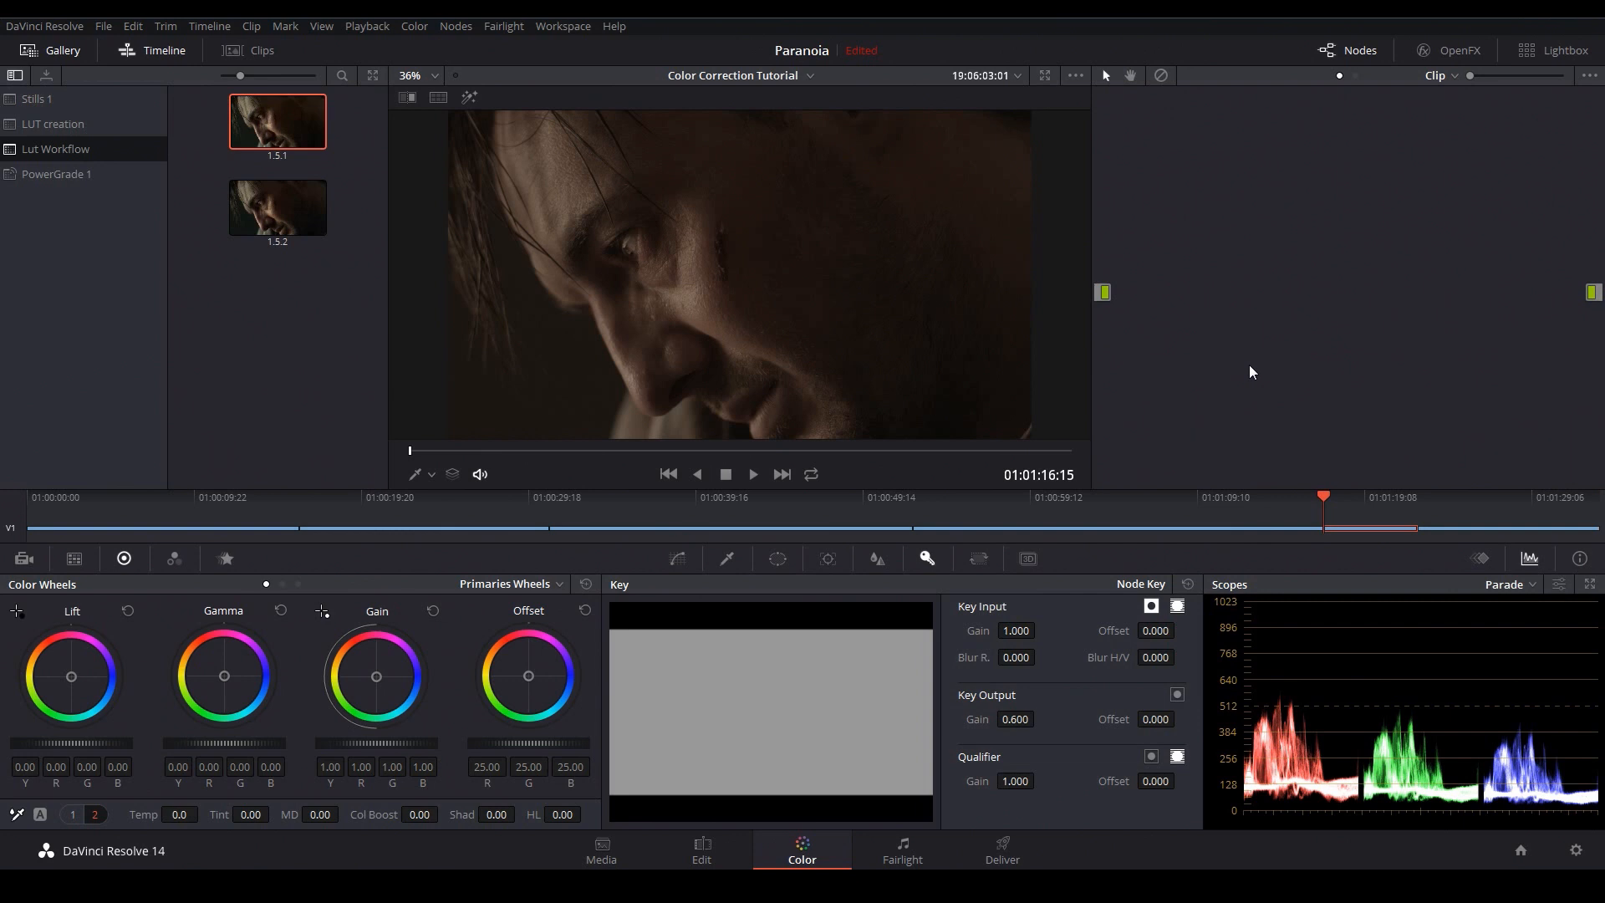
pyautogui.moveTo(607, 342)
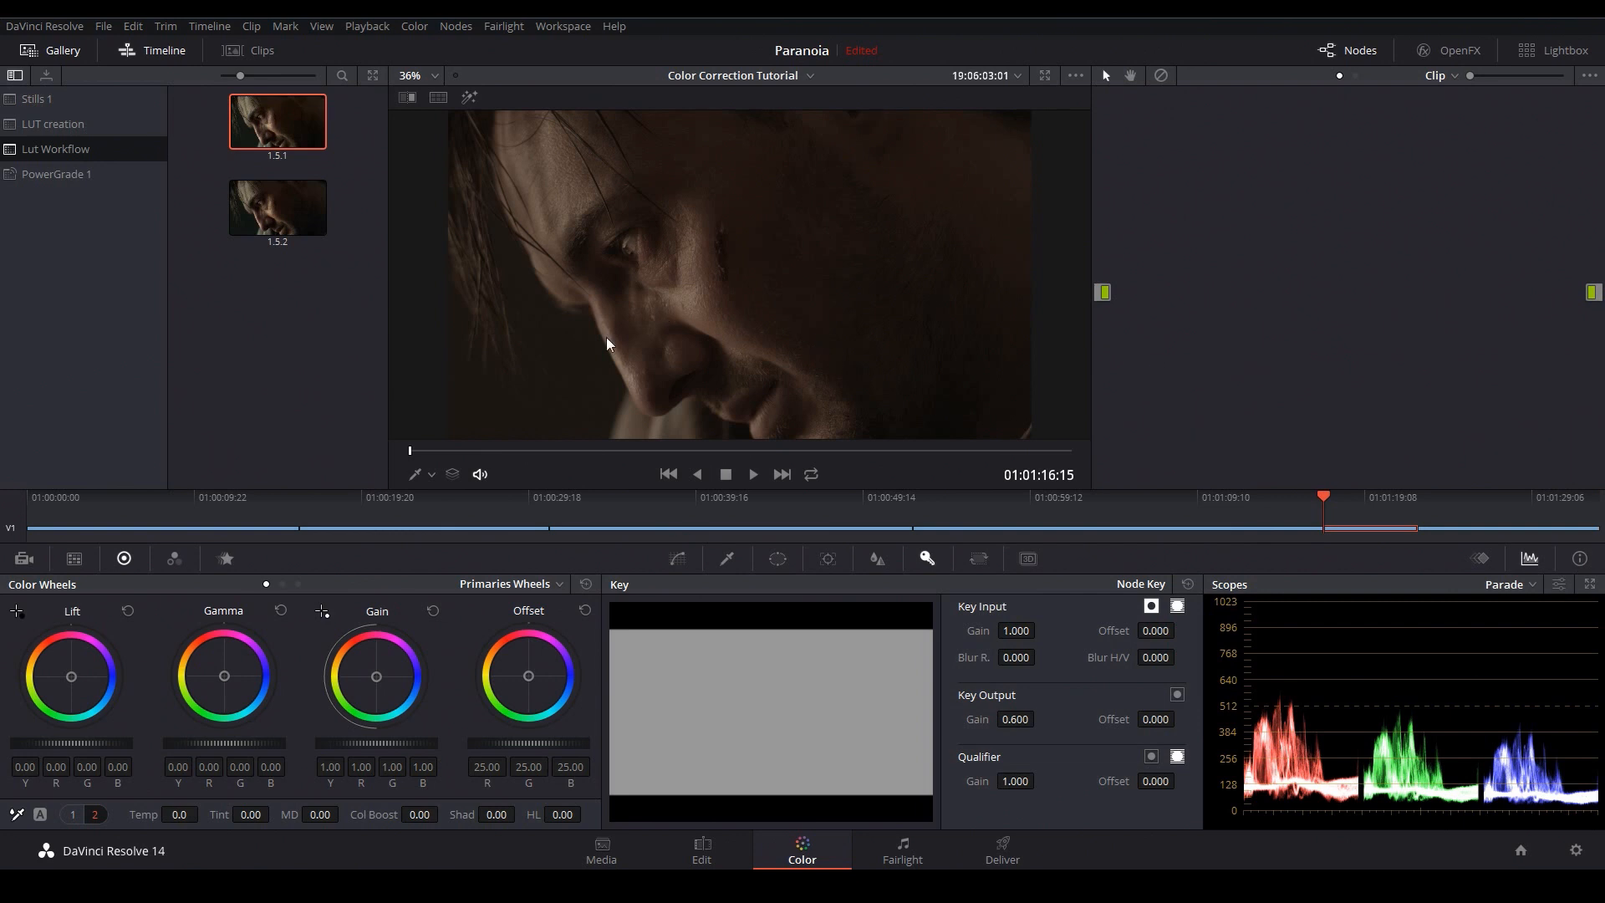
pyautogui.moveTo(1232, 352)
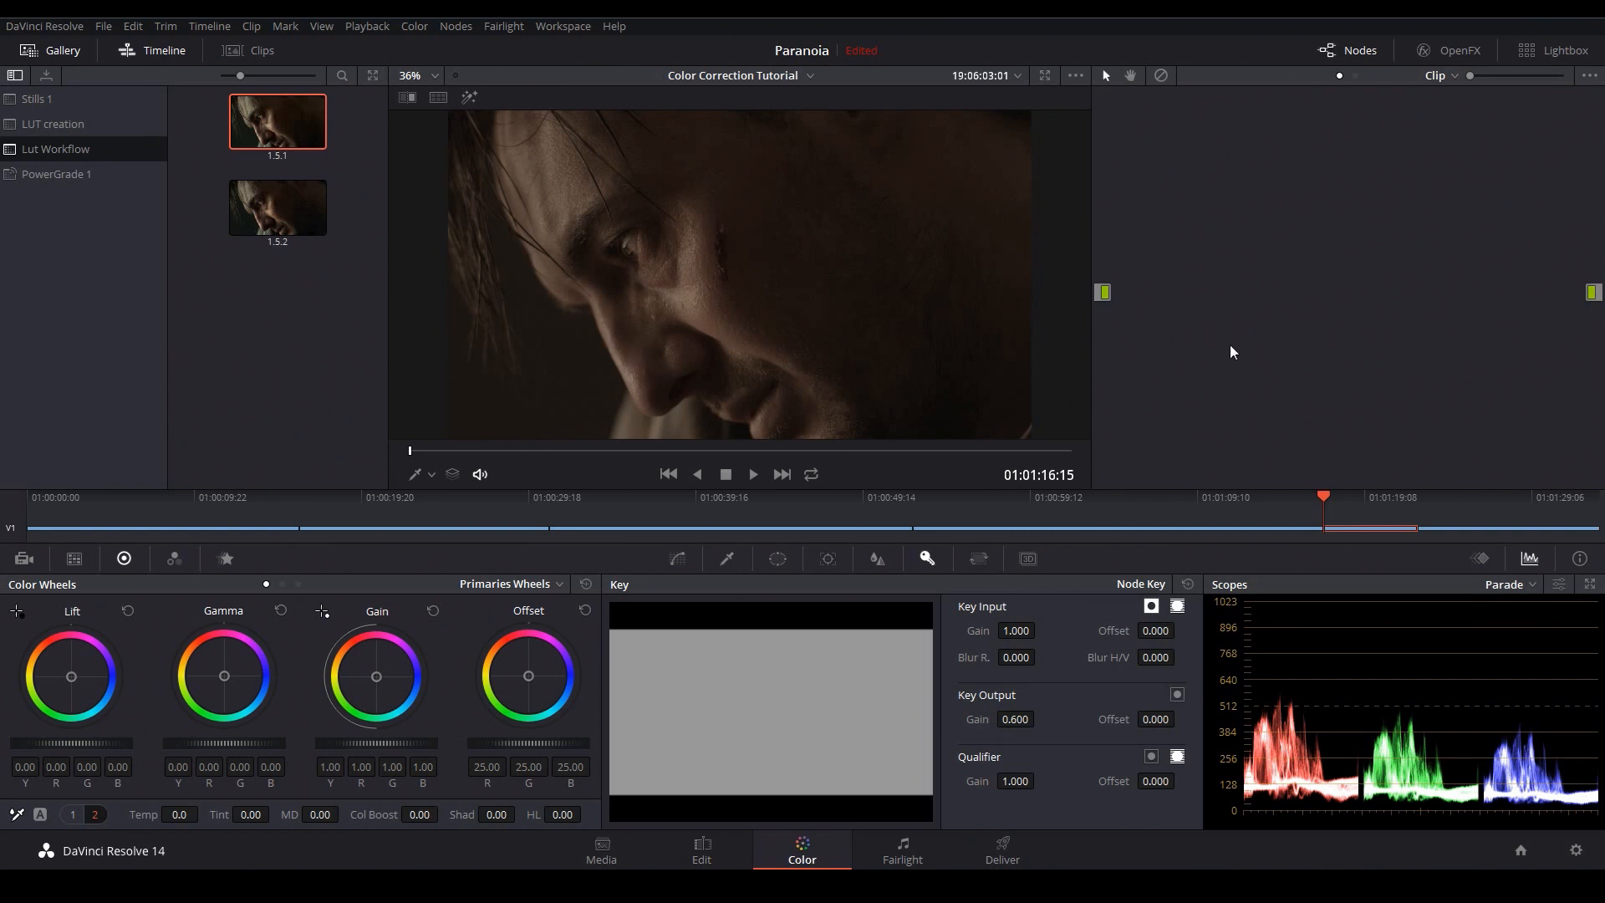
pyautogui.moveTo(1212, 341)
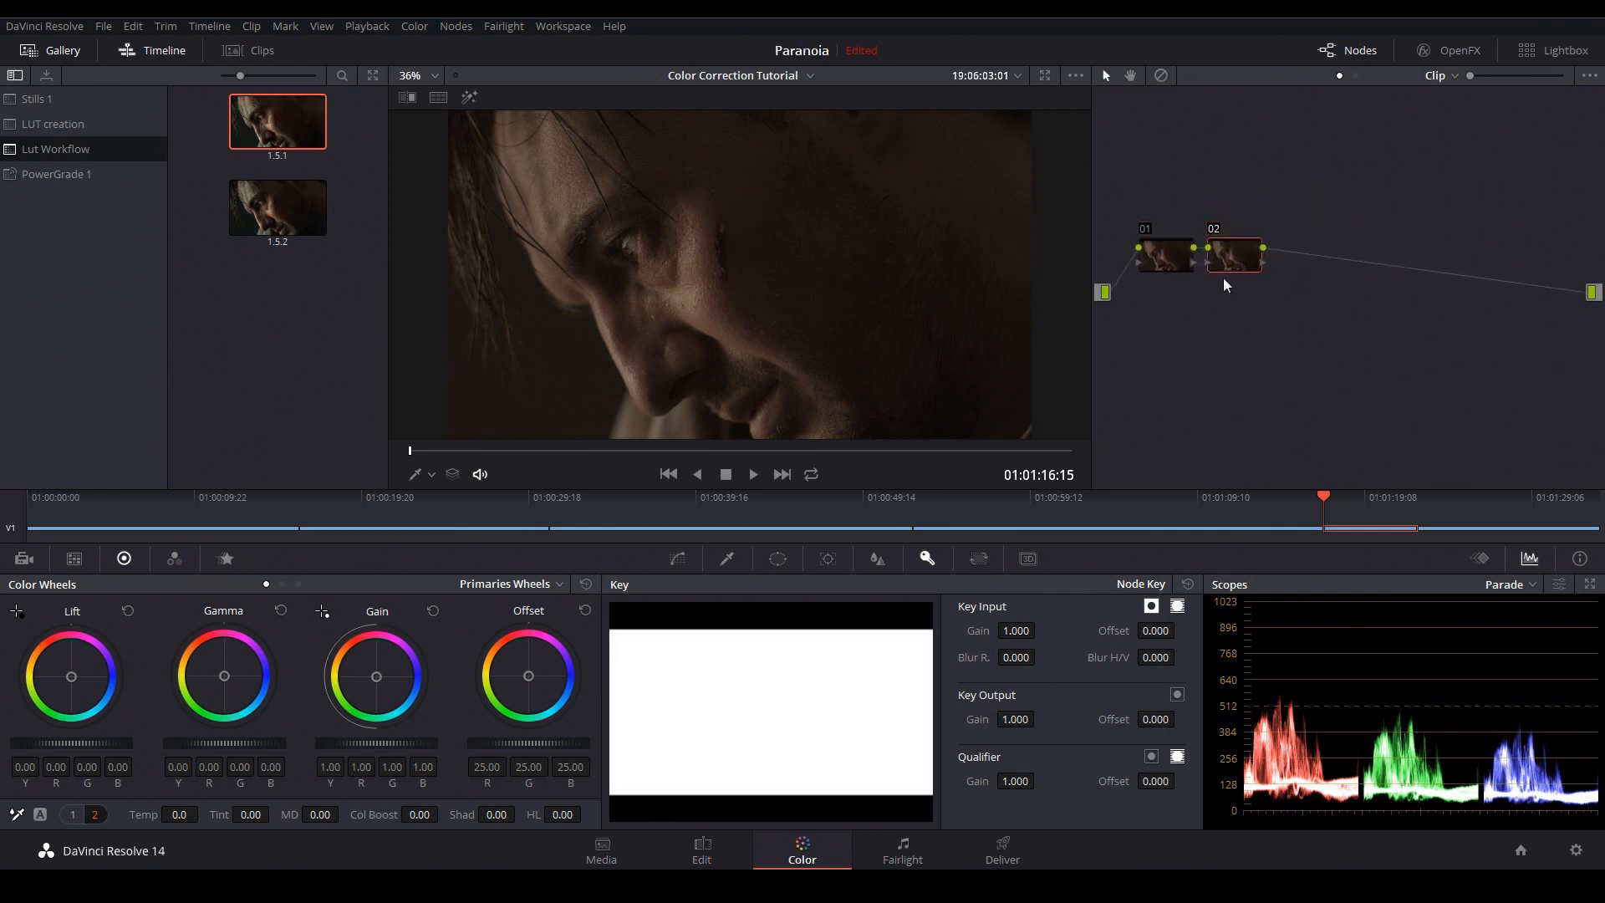
# Adjust the second serial node to give the close-up a warmer, golden look.
pyautogui.rightClick(1234, 256)
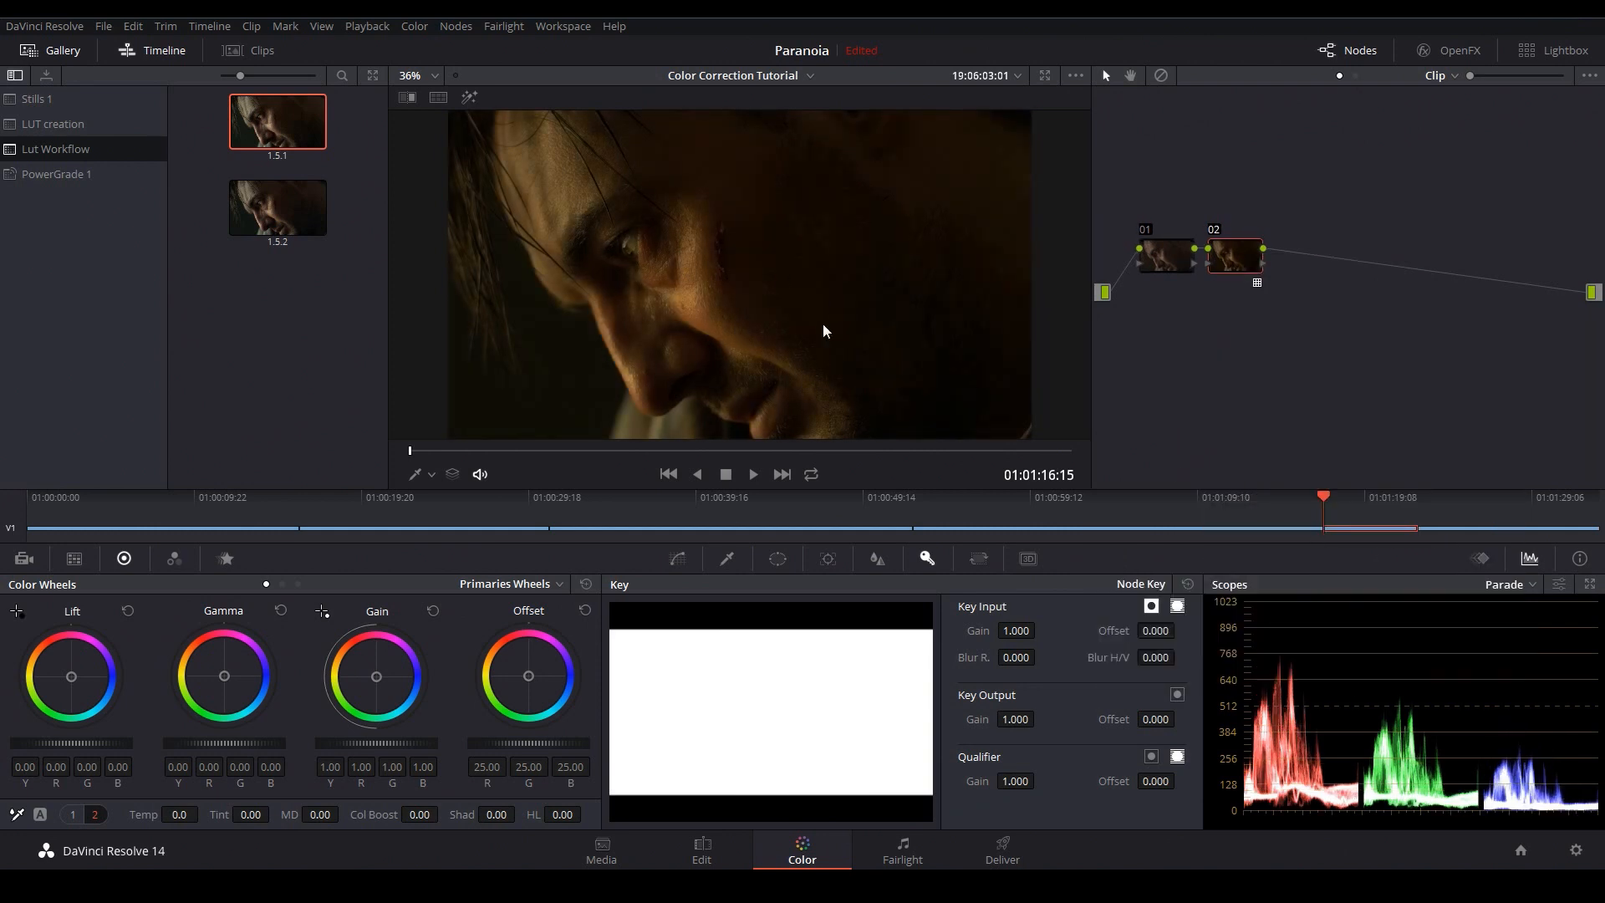
pyautogui.moveTo(762, 318)
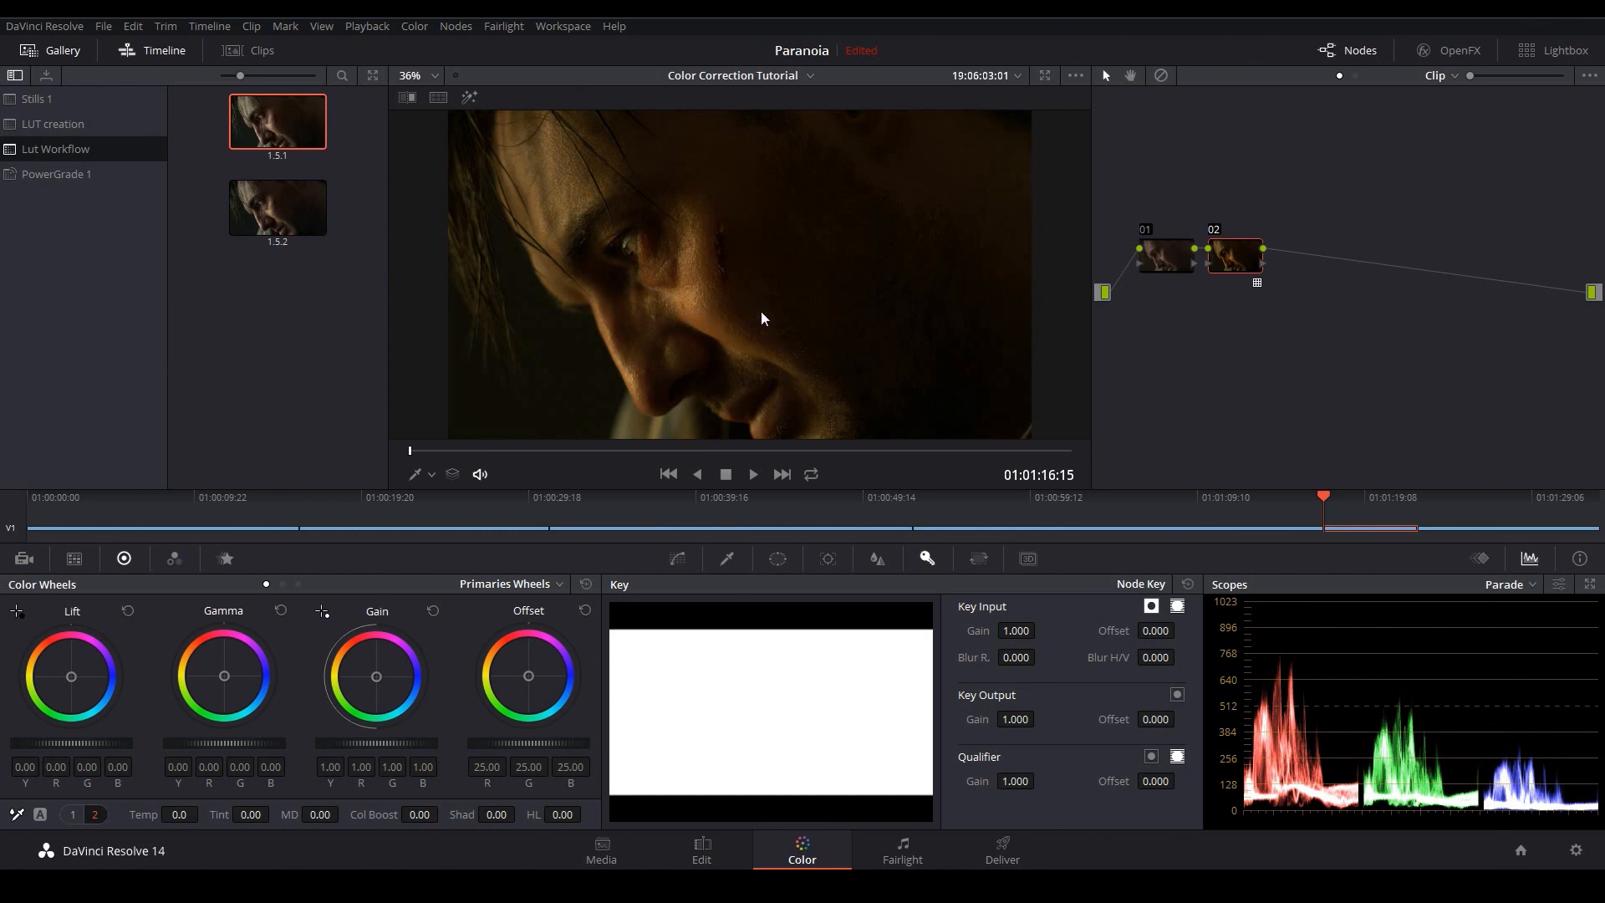
pyautogui.moveTo(665, 331)
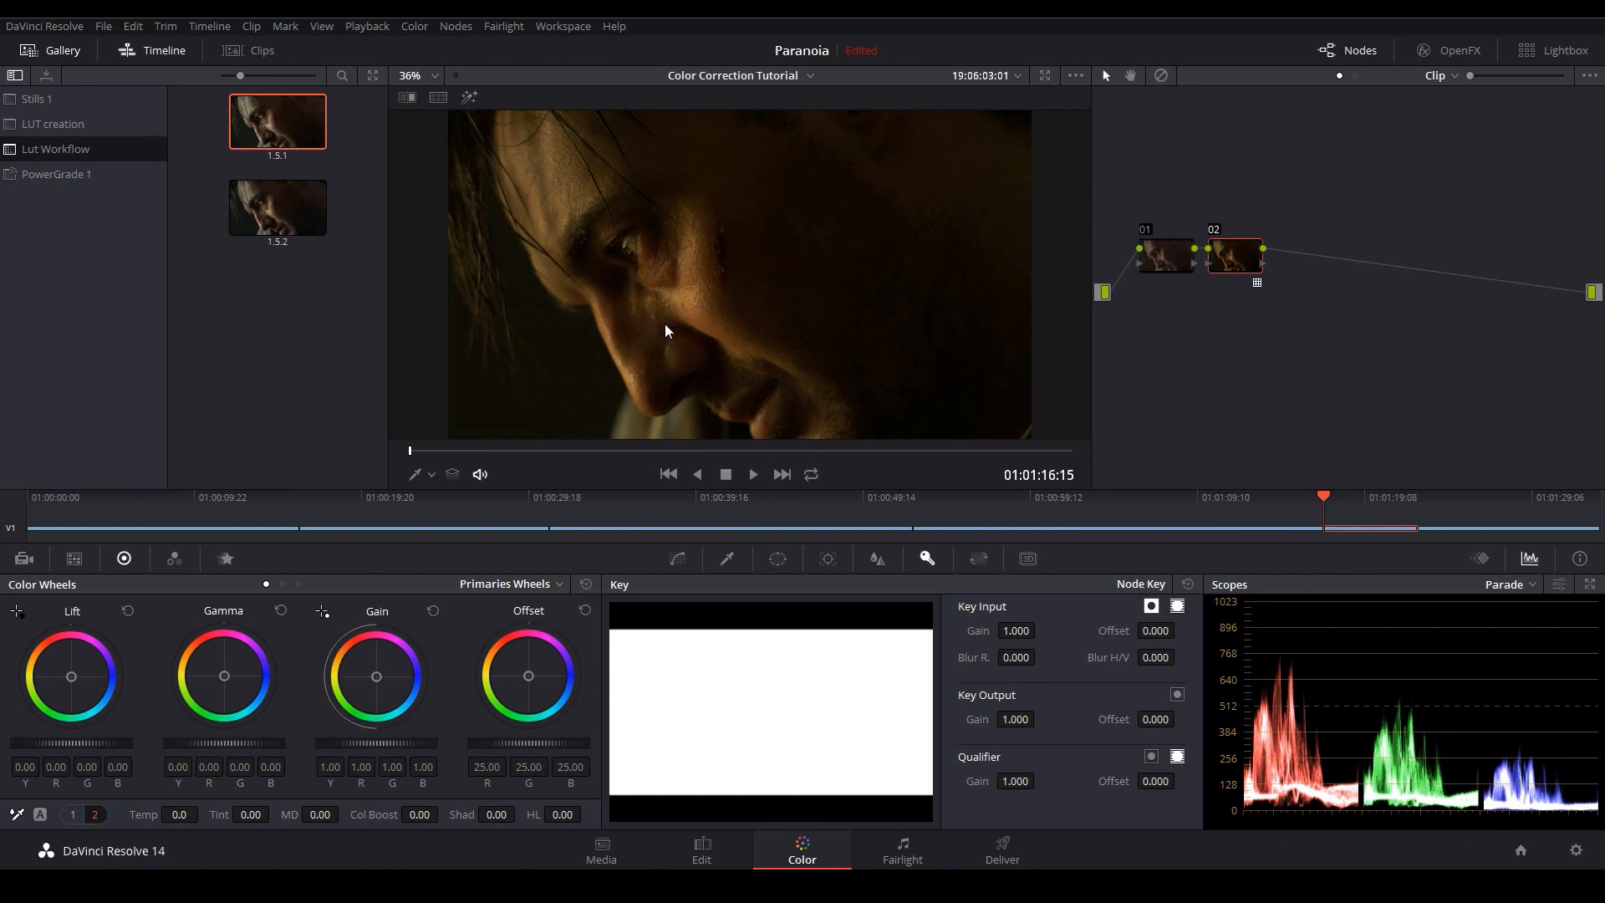
pyautogui.moveTo(724, 279)
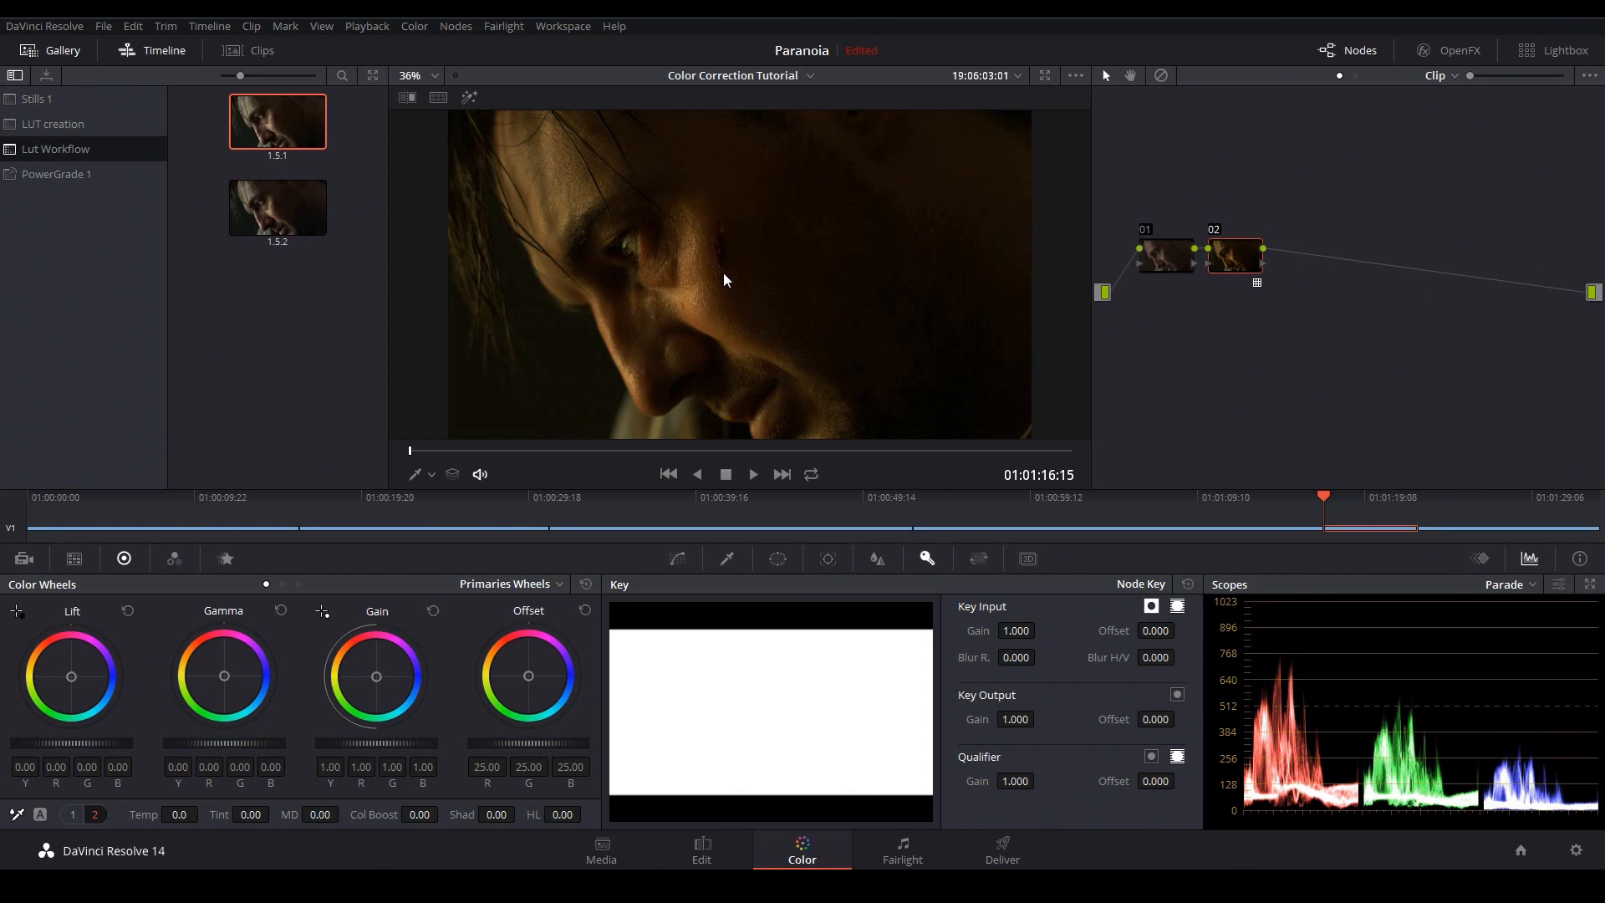
pyautogui.moveTo(744, 298)
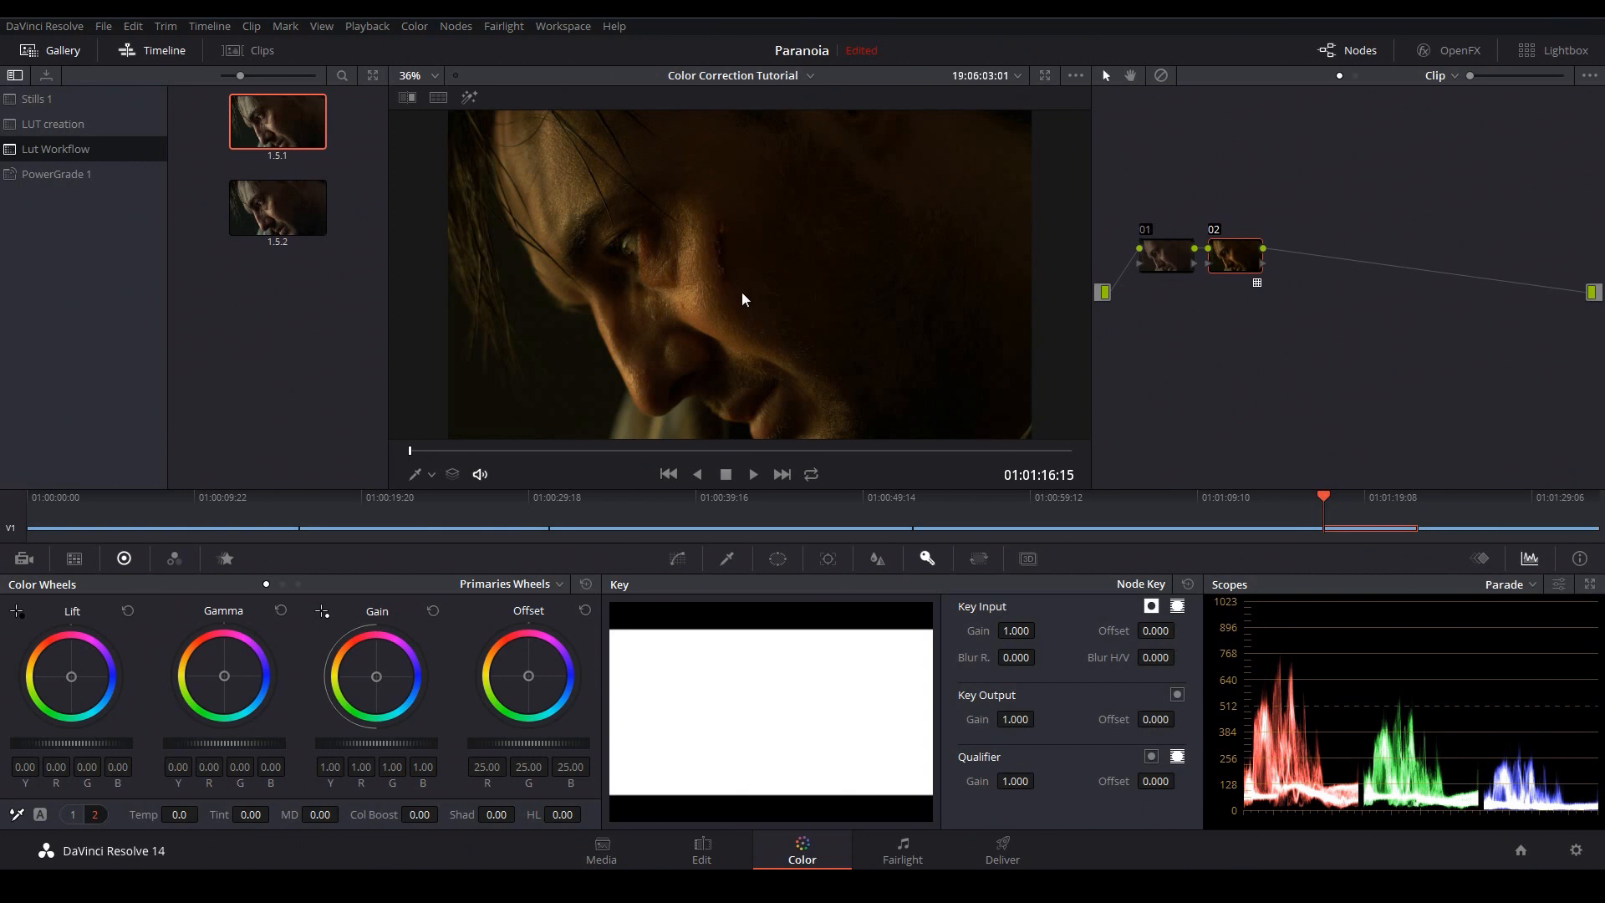
pyautogui.moveTo(738, 287)
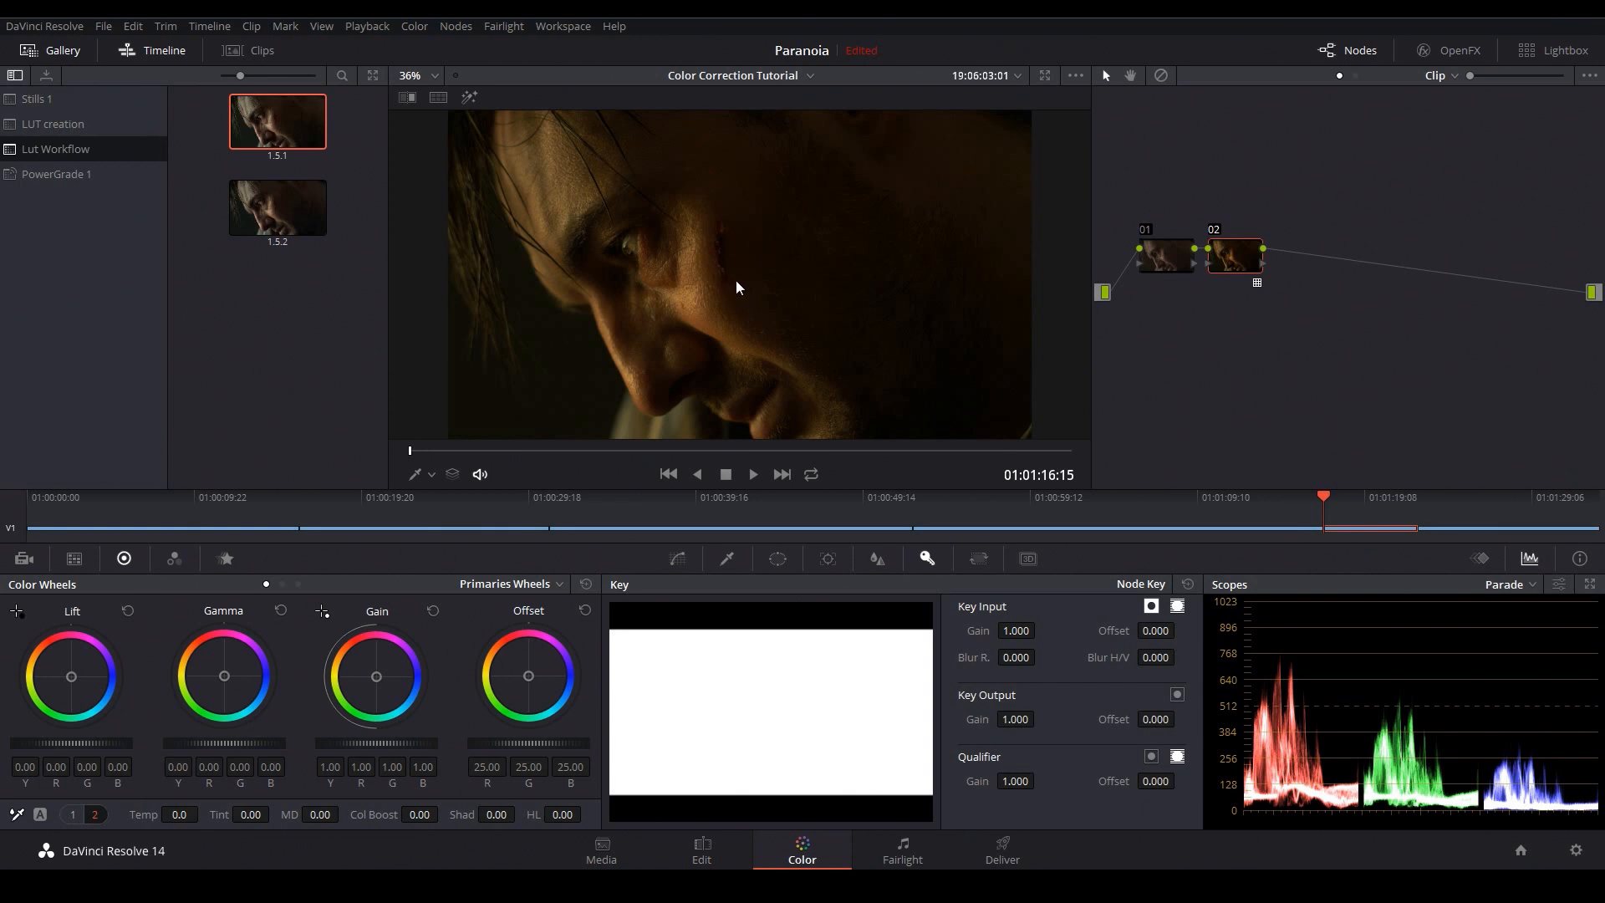
pyautogui.click(1163, 256)
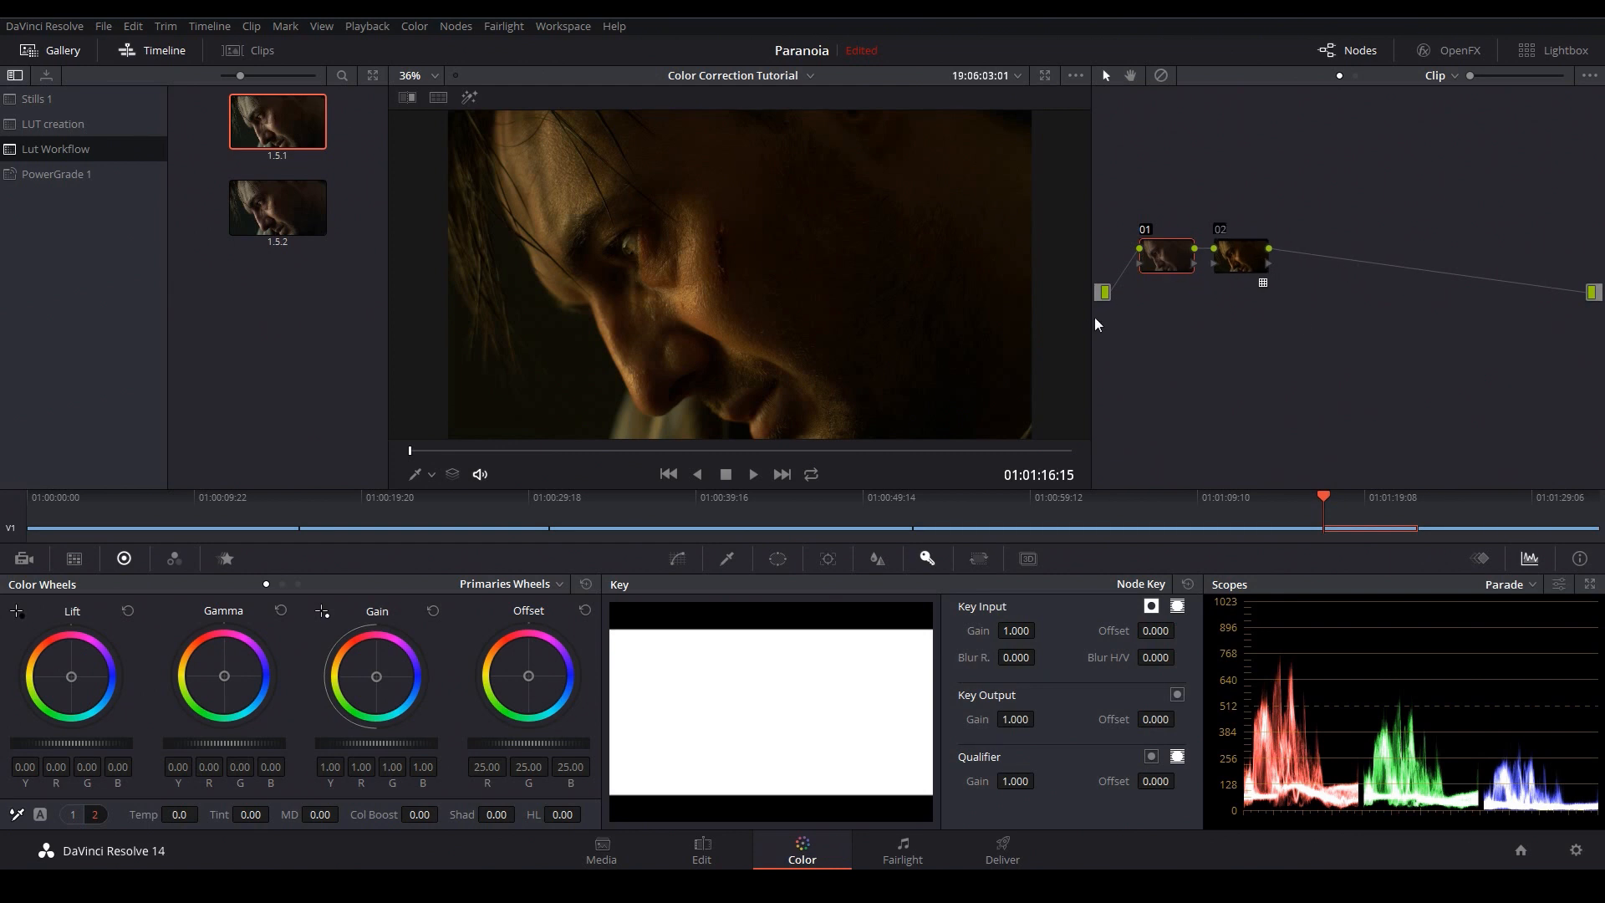
pyautogui.moveTo(1227, 301)
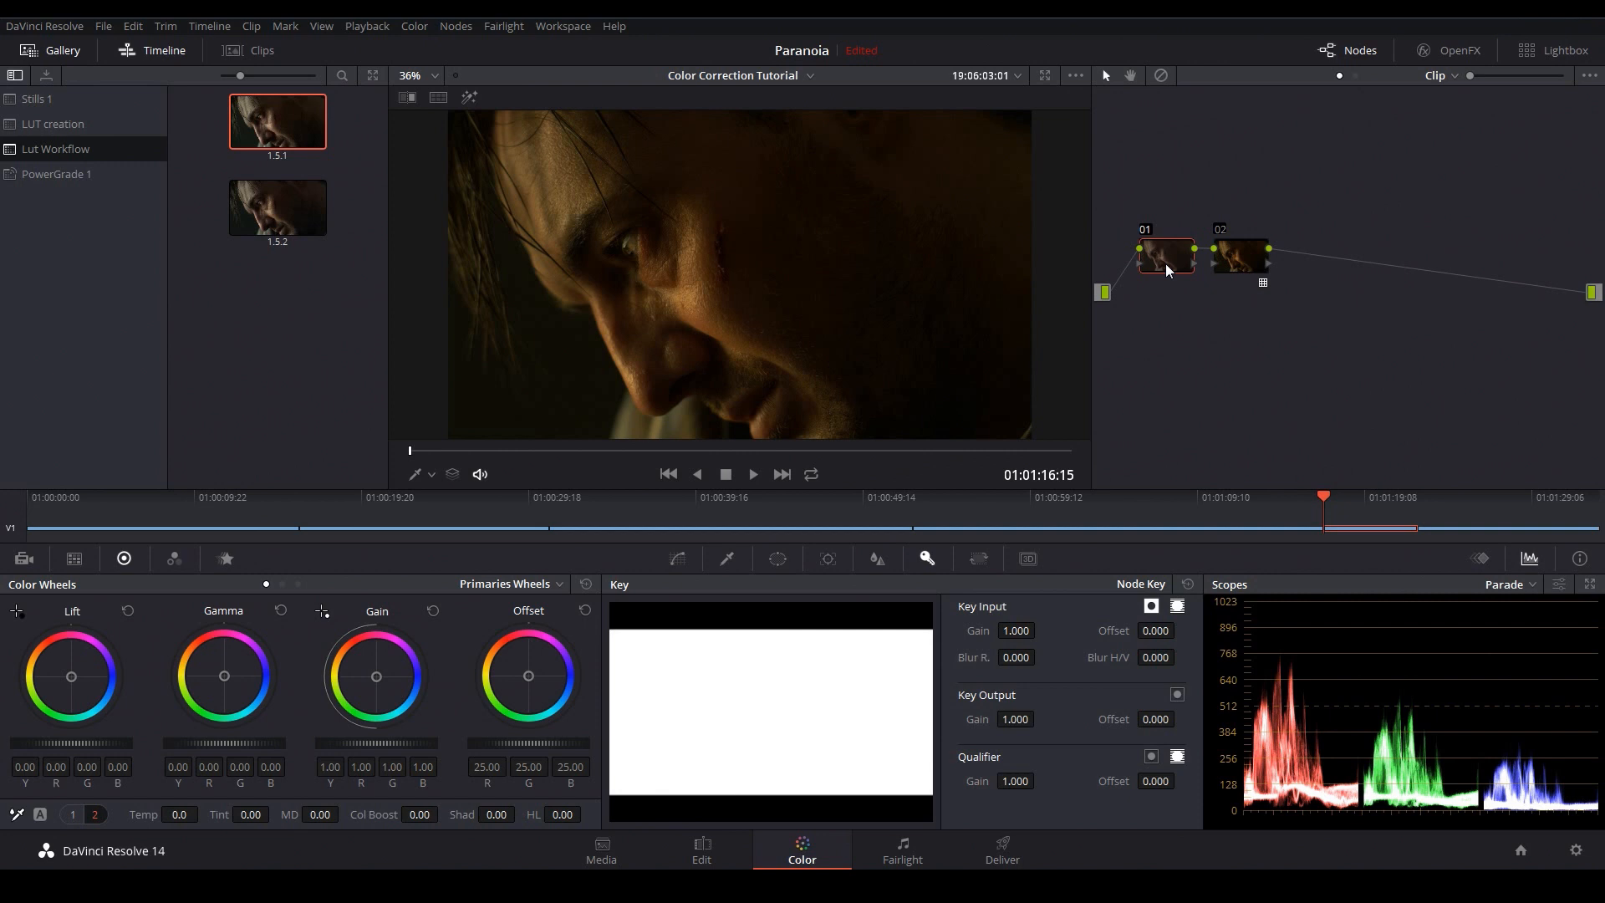
pyautogui.moveTo(1171, 315)
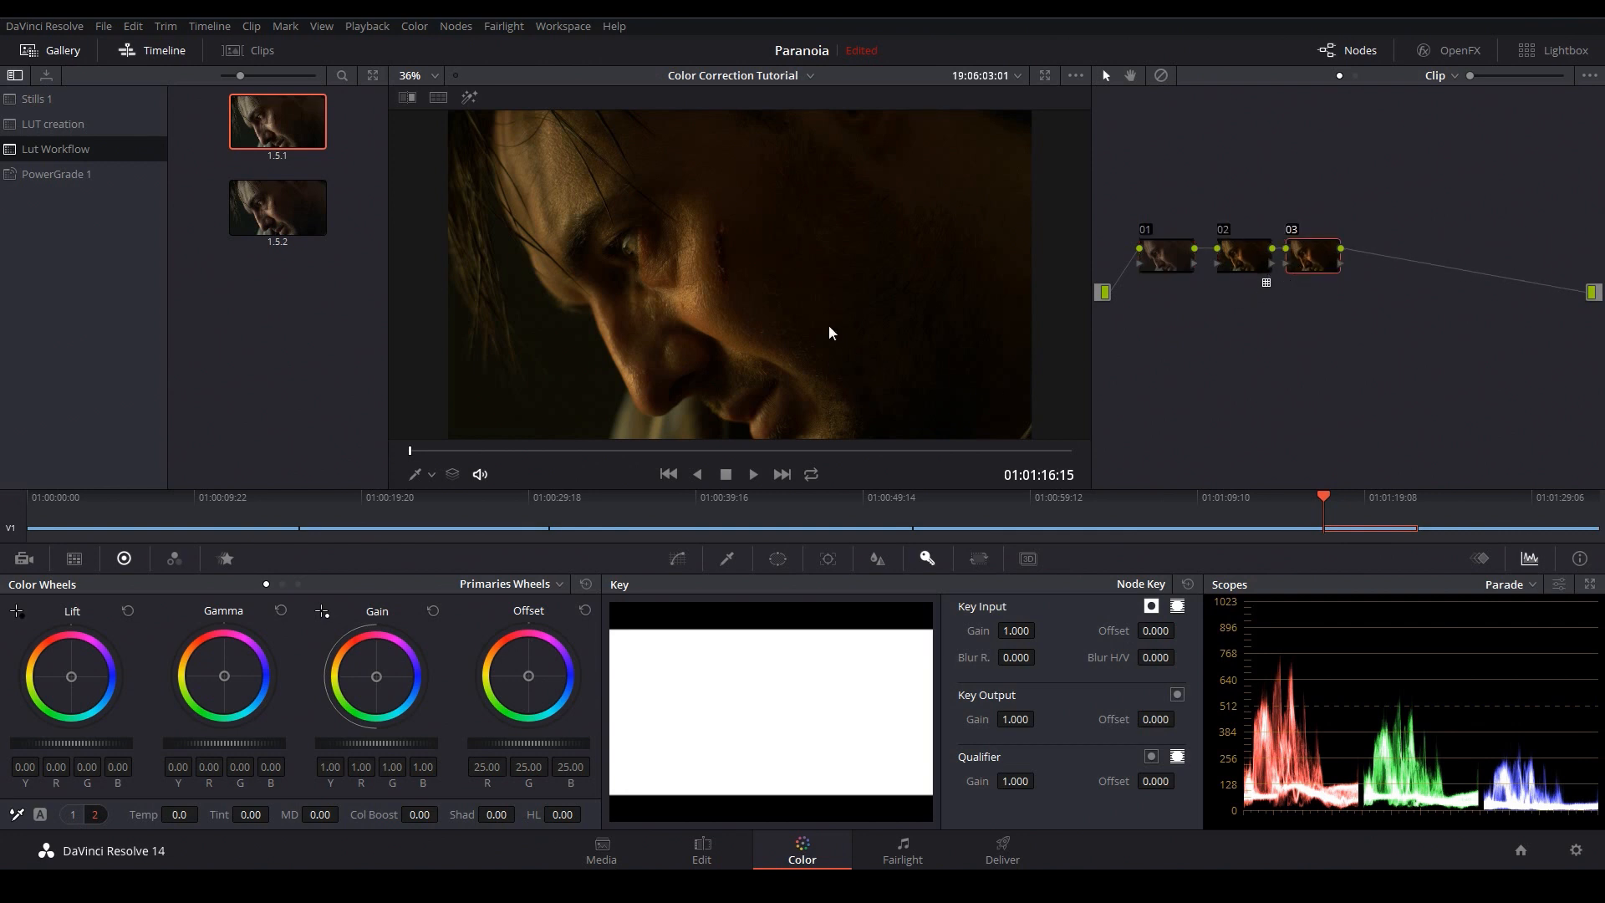
pyautogui.moveTo(820, 306)
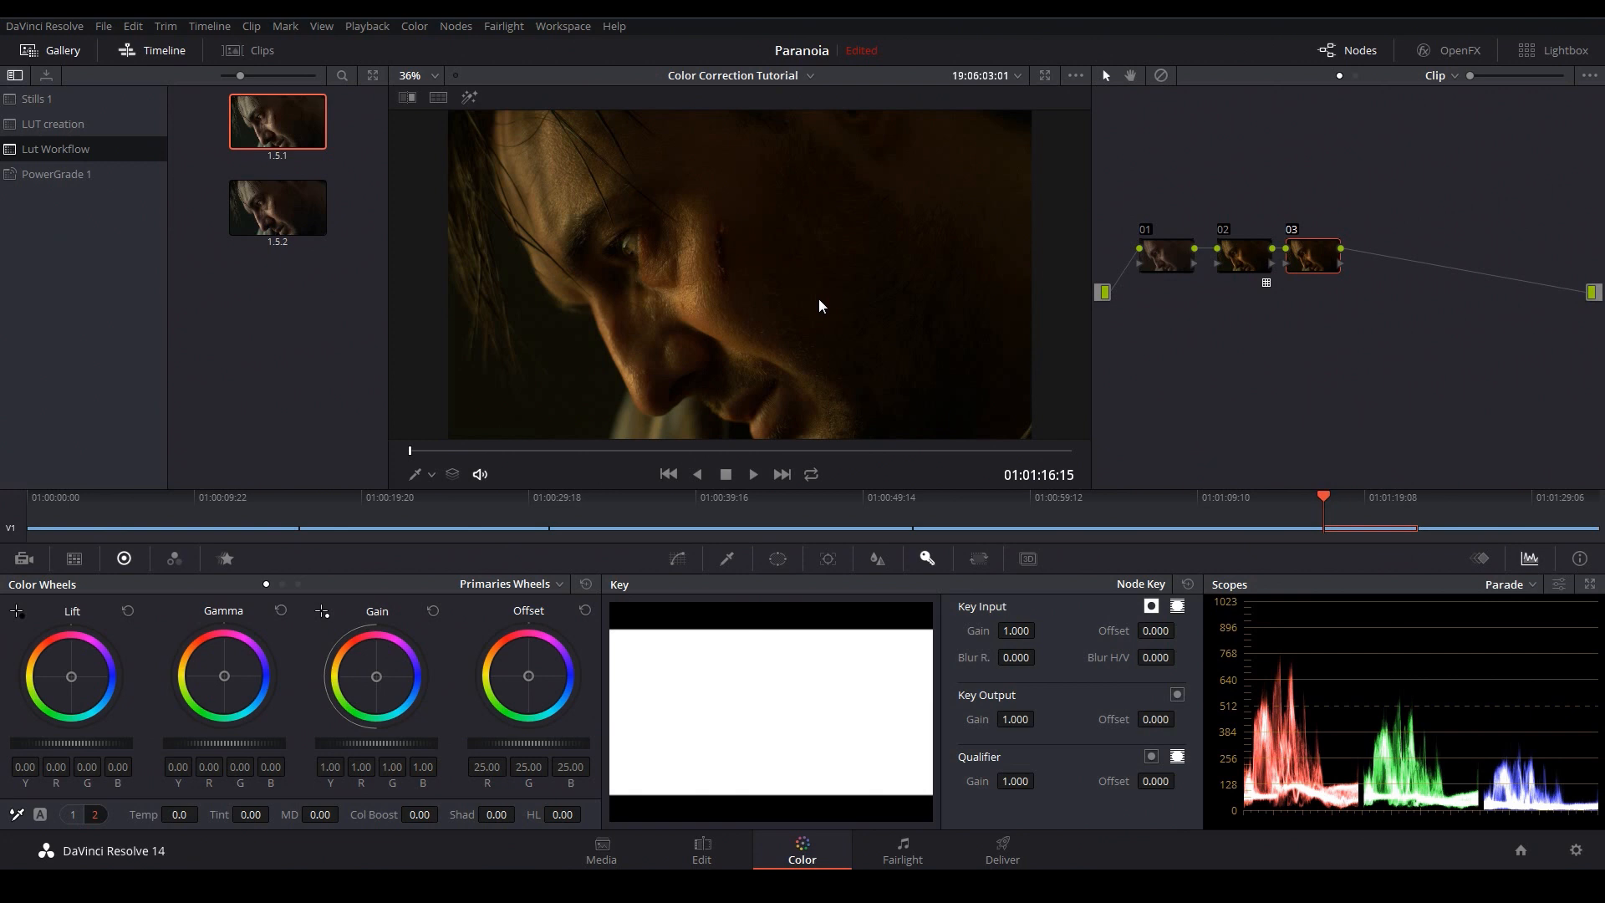
pyautogui.moveTo(819, 316)
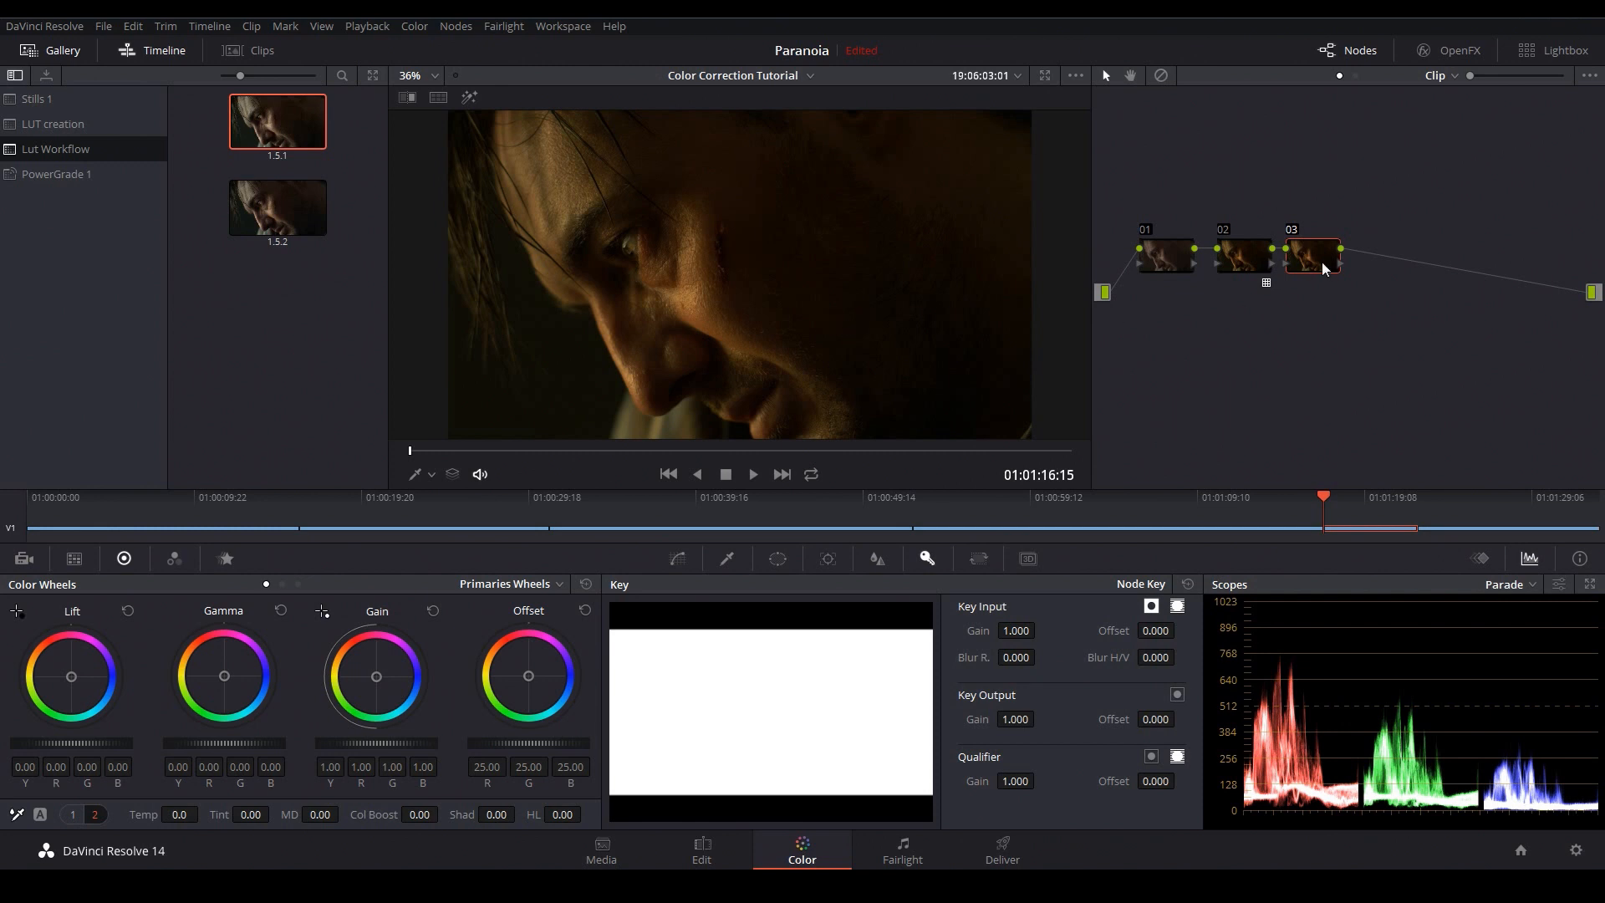
pyautogui.moveTo(1300, 275)
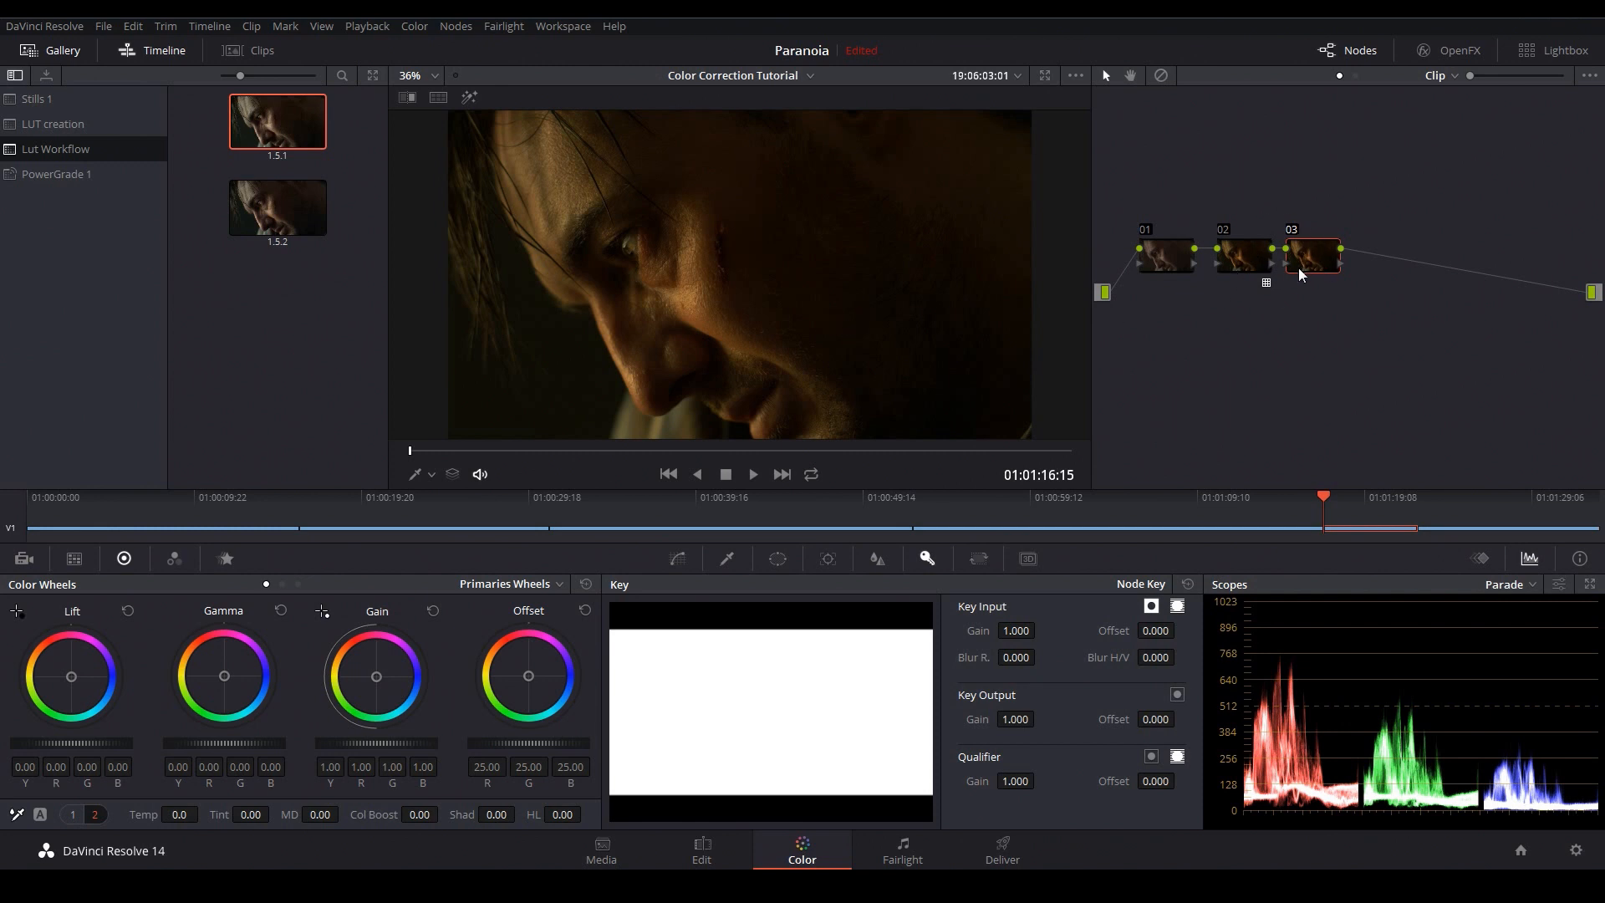
pyautogui.moveTo(1328, 268)
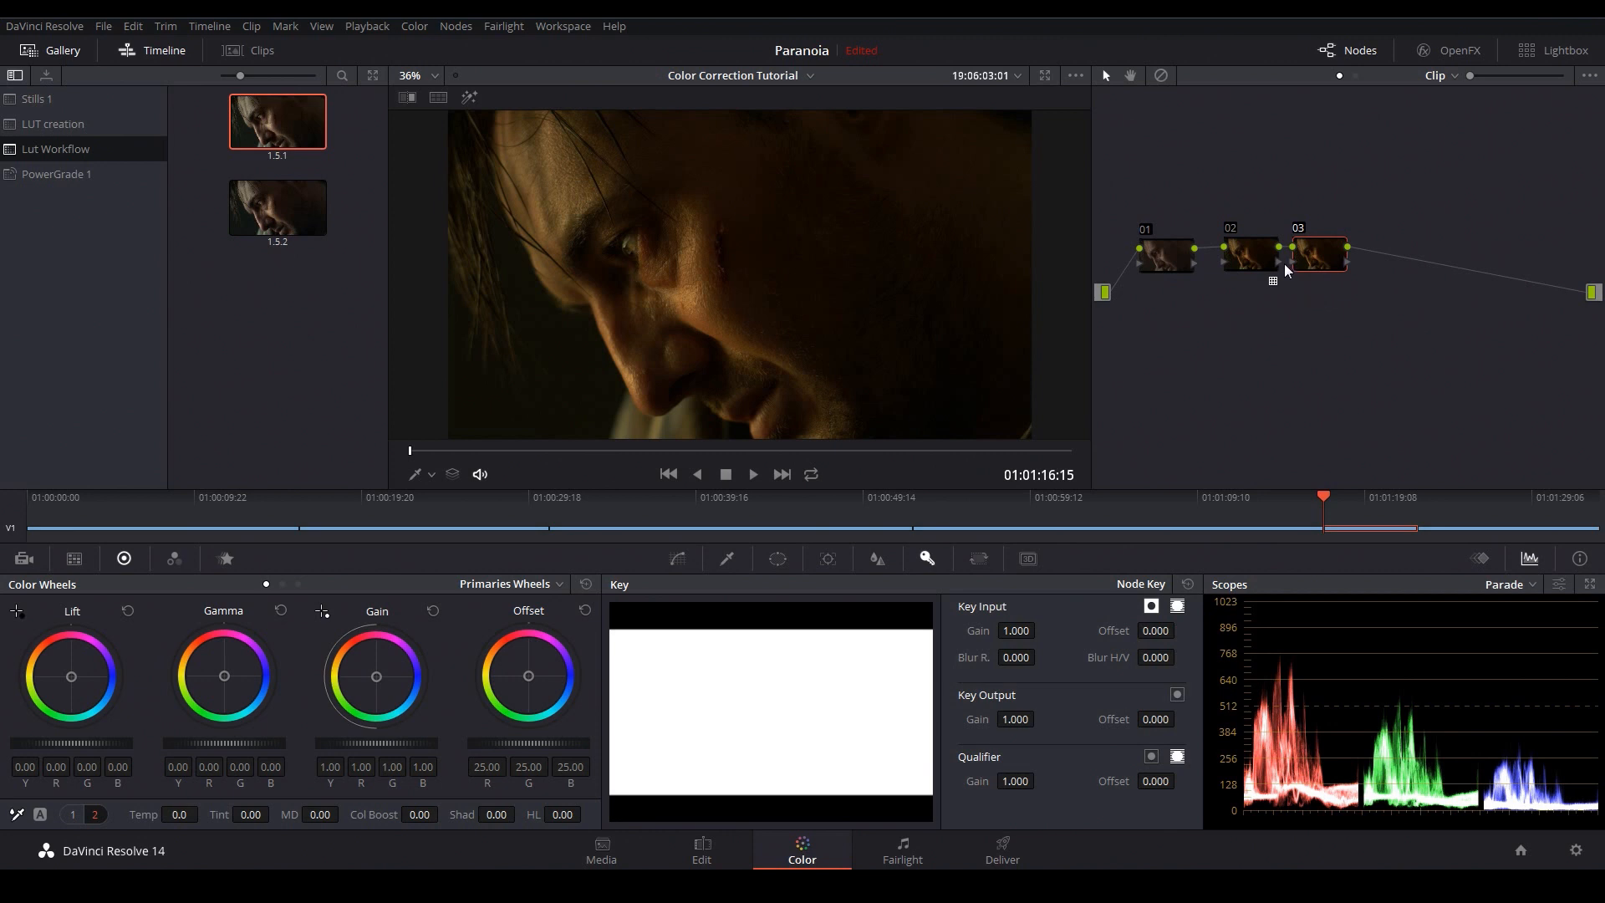
pyautogui.moveTo(1300, 214)
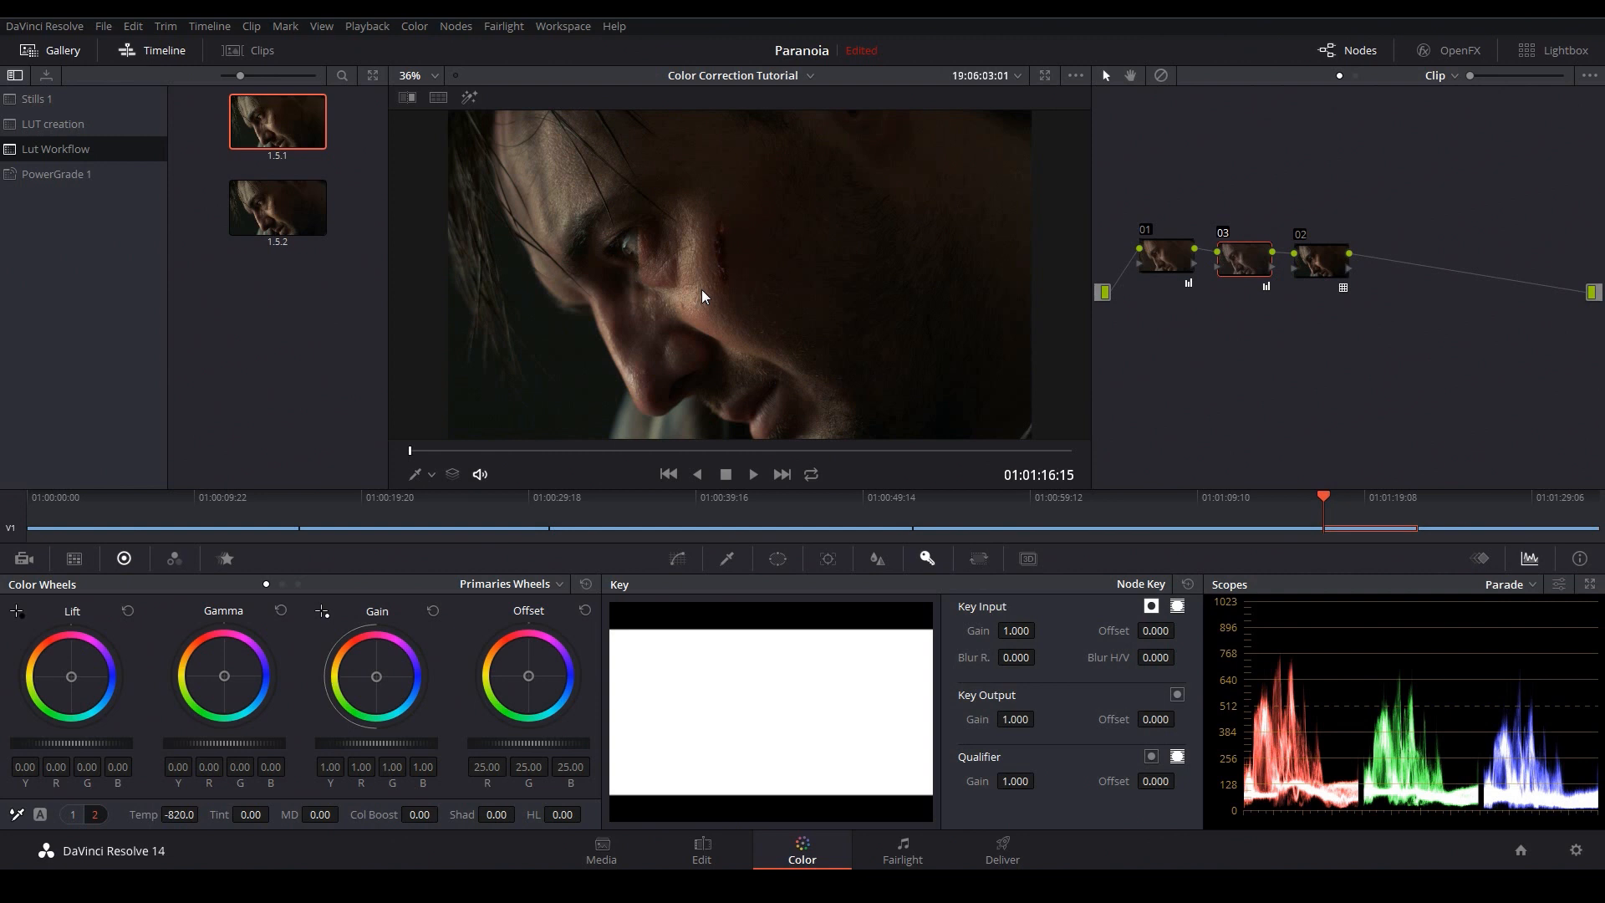
pyautogui.moveTo(756, 287)
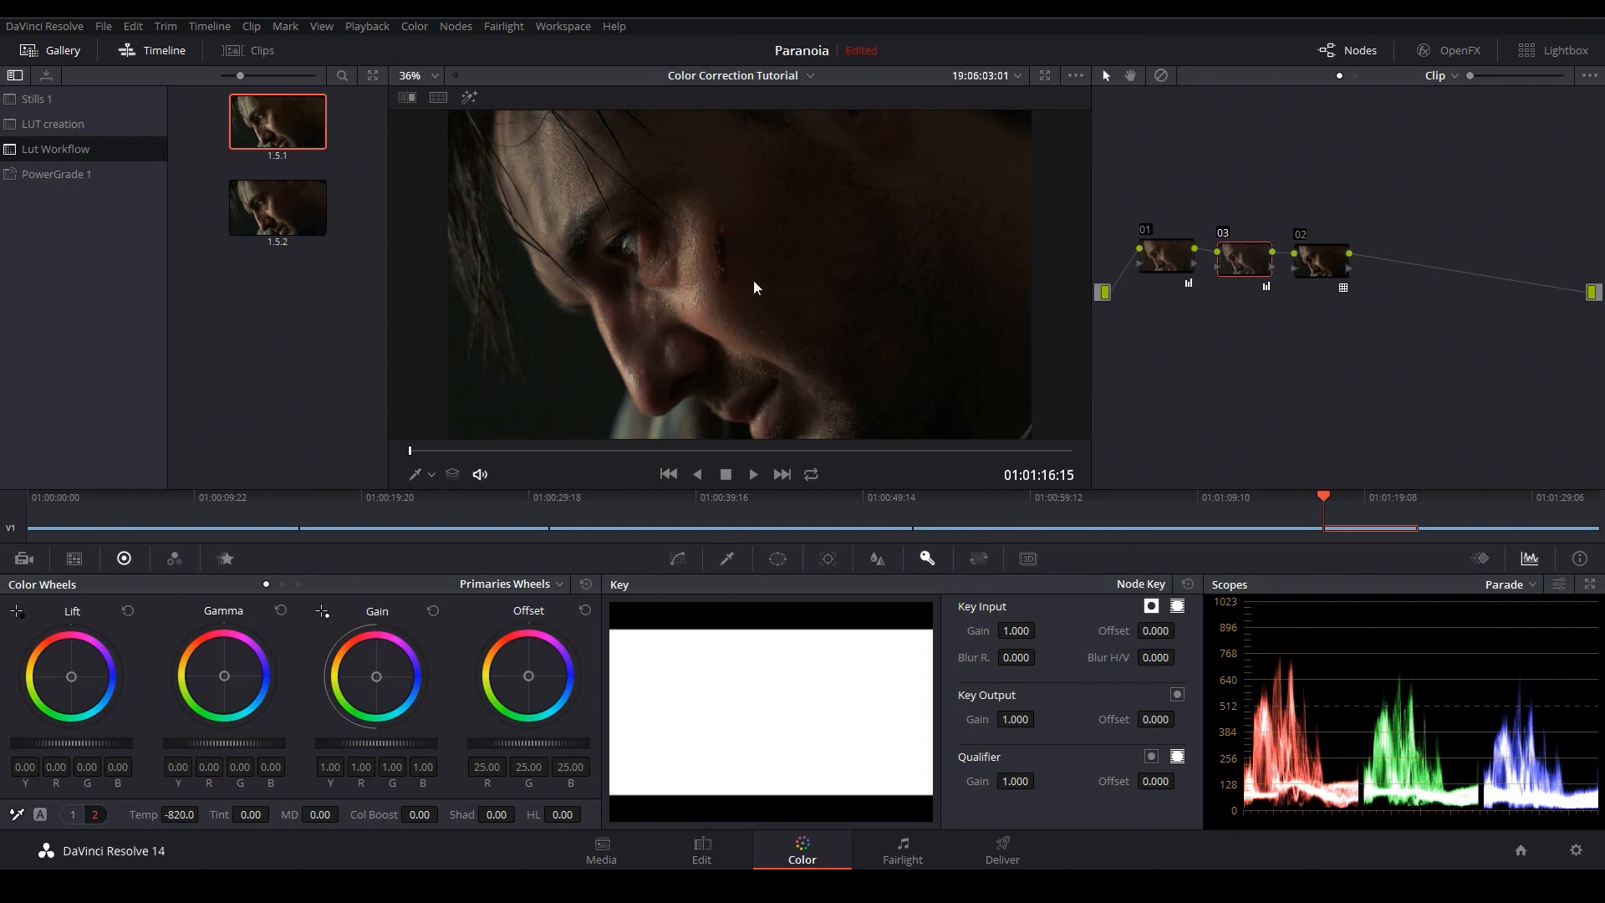
pyautogui.moveTo(722, 271)
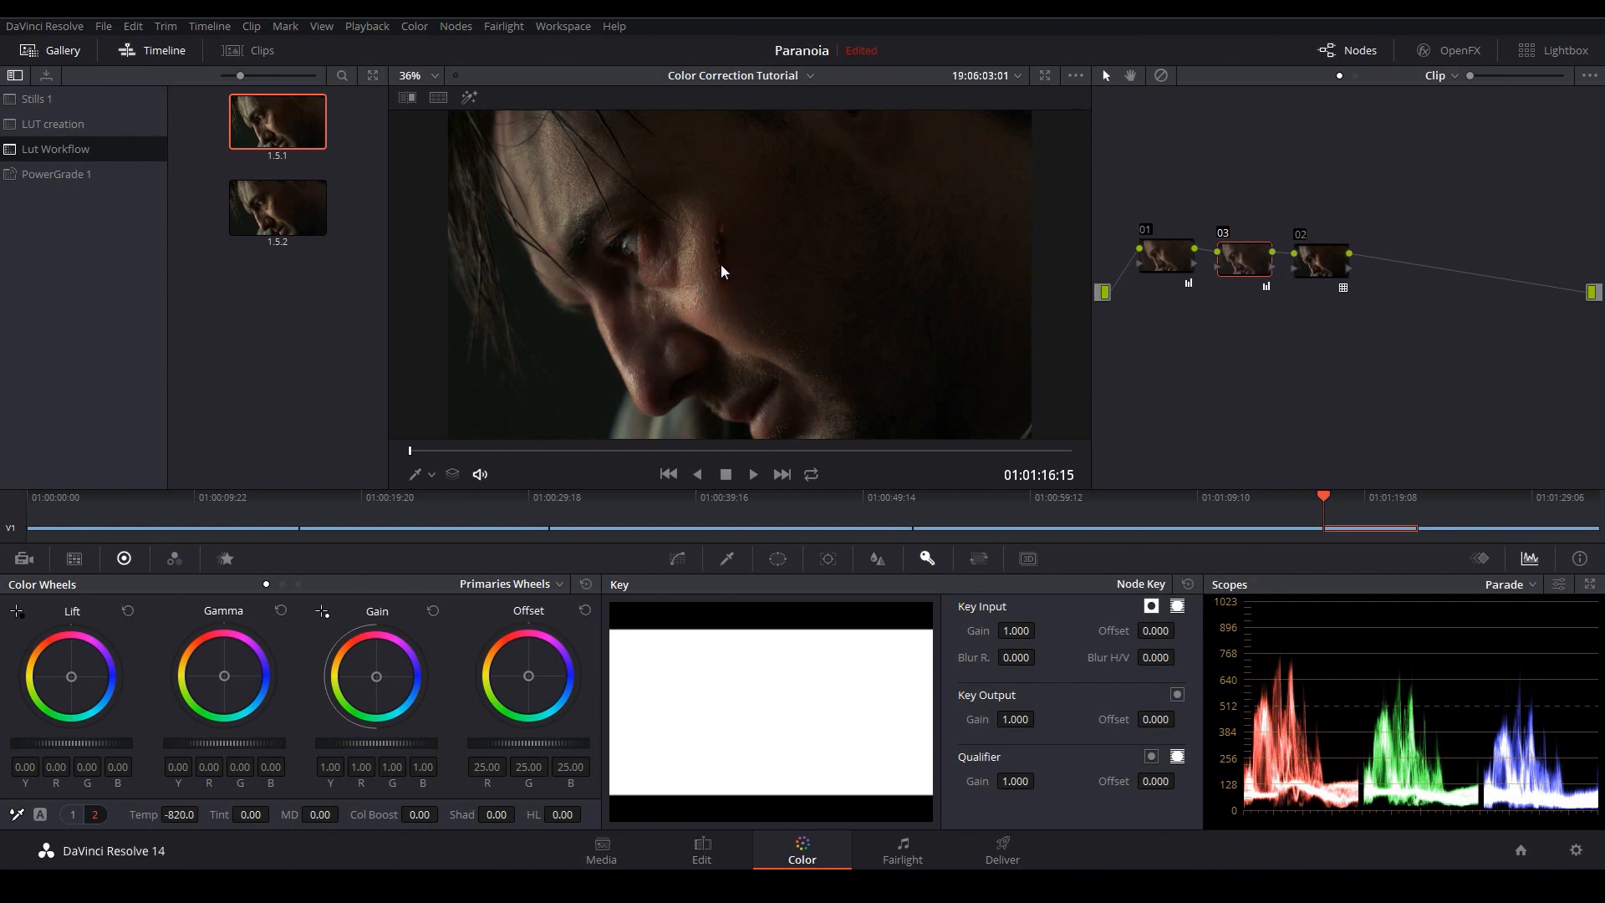
# Place node 03 between nodes 01 and 02 as the cooling node.
pyautogui.click(1321, 261)
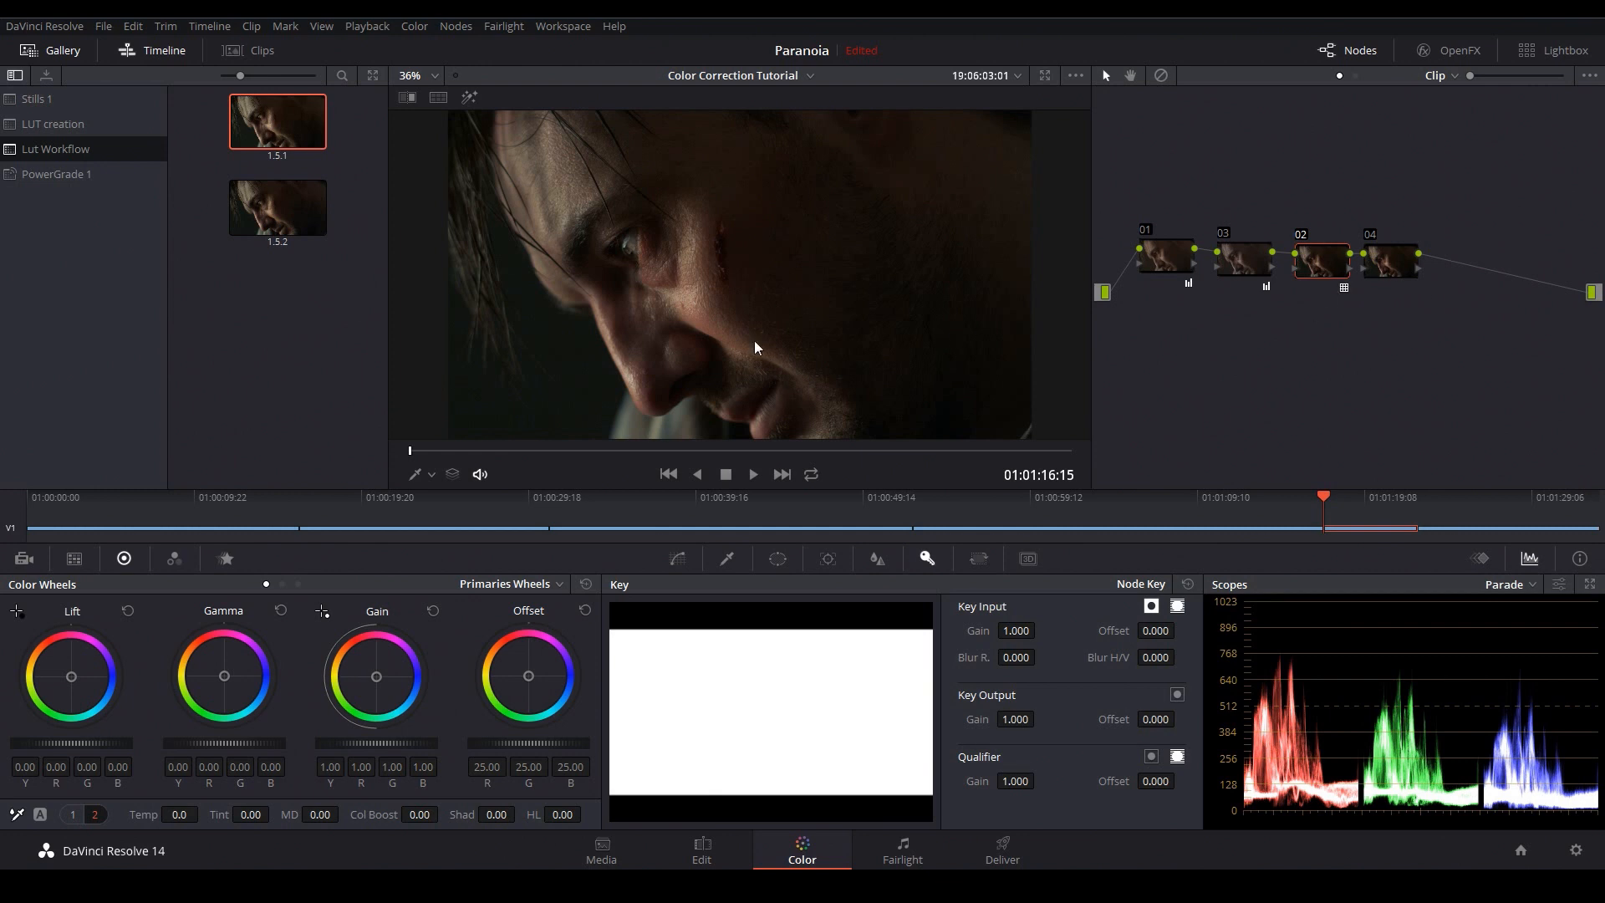
pyautogui.moveTo(767, 369)
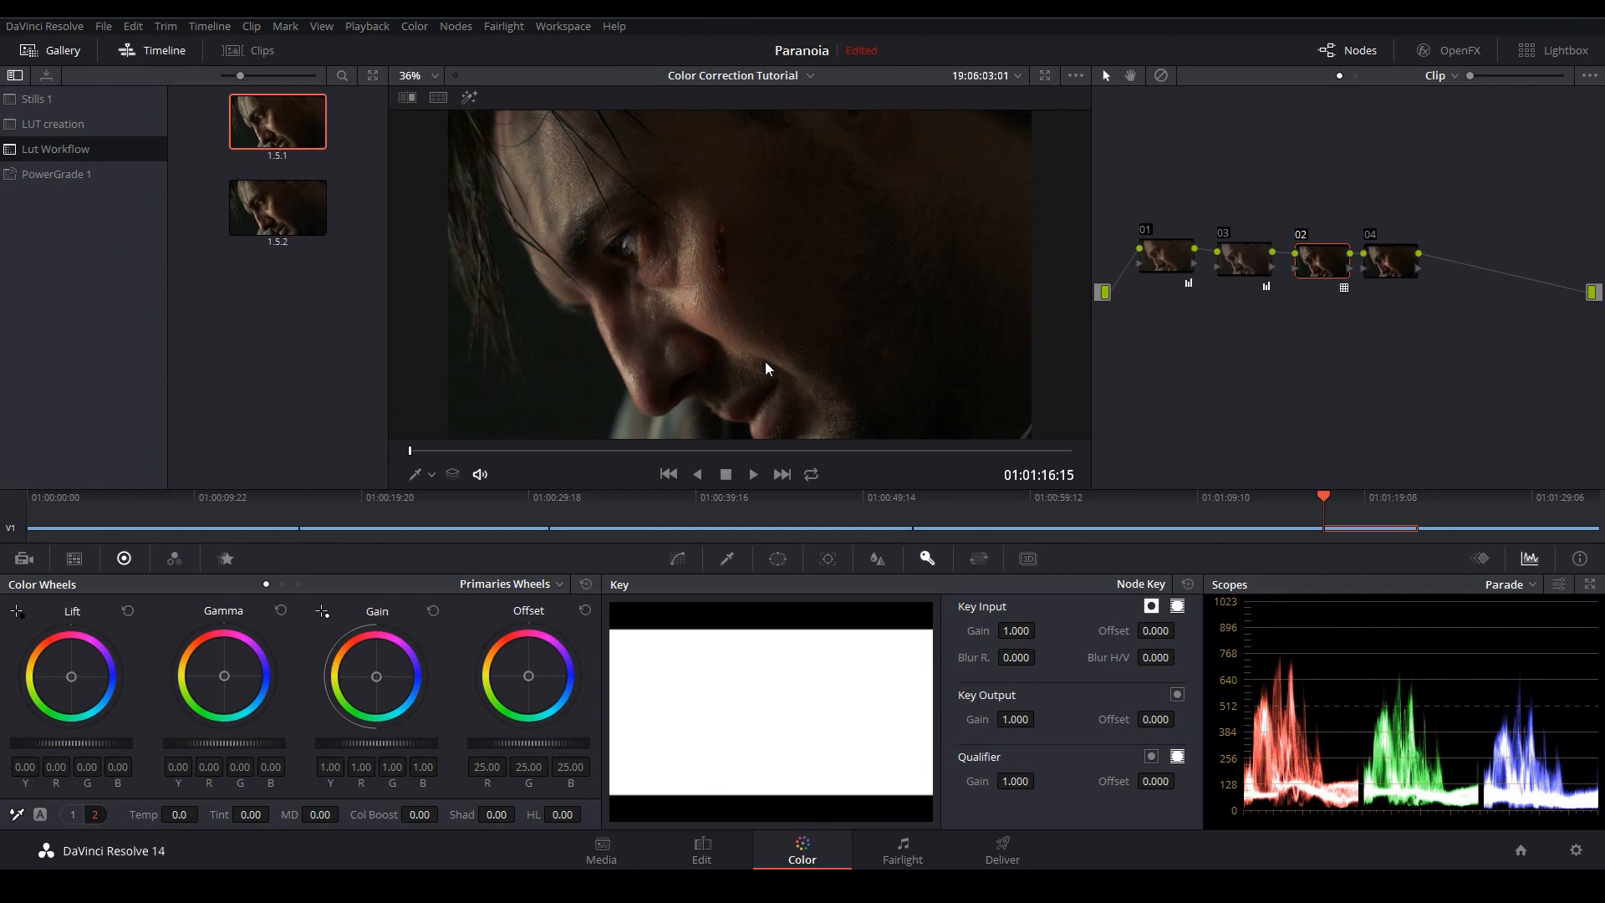
pyautogui.moveTo(762, 375)
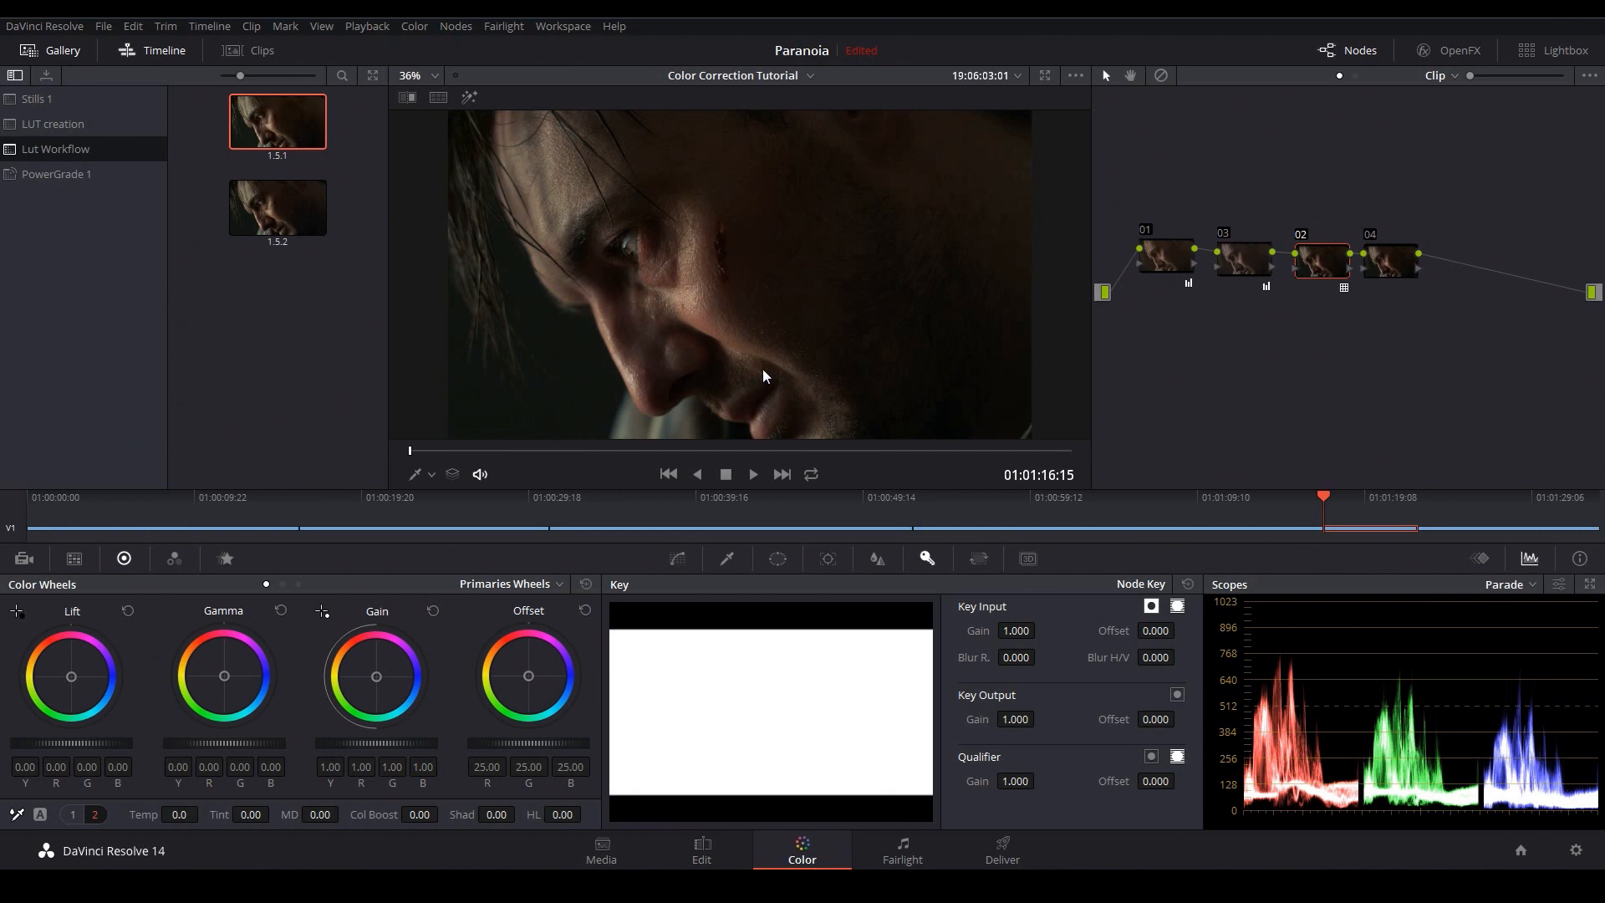
pyautogui.moveTo(1164, 328)
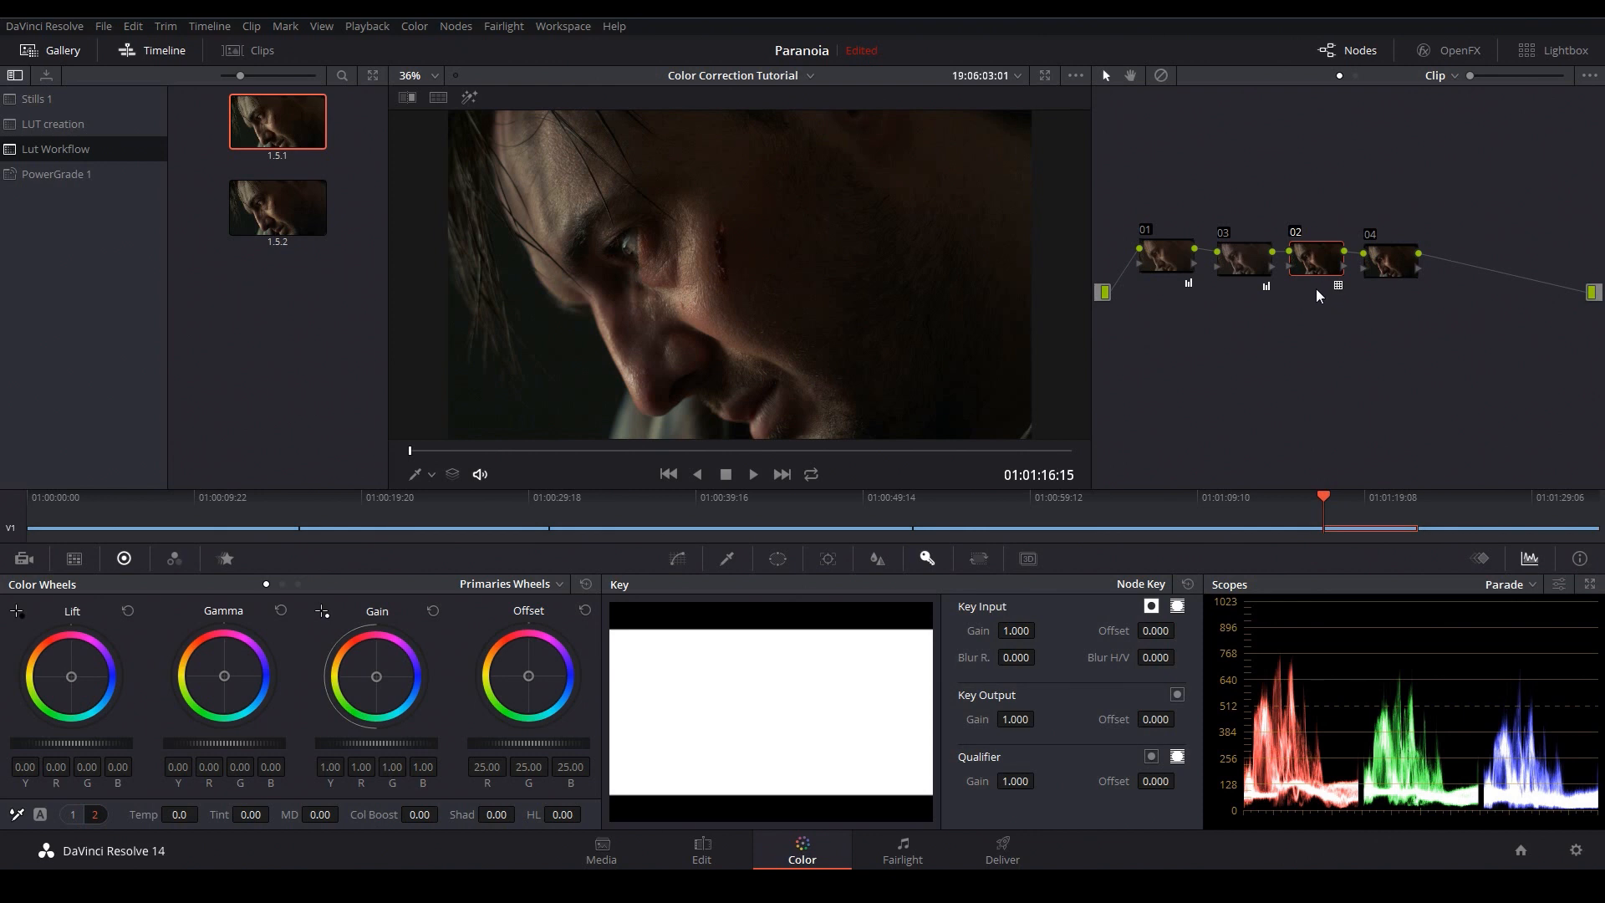
pyautogui.moveTo(1305, 318)
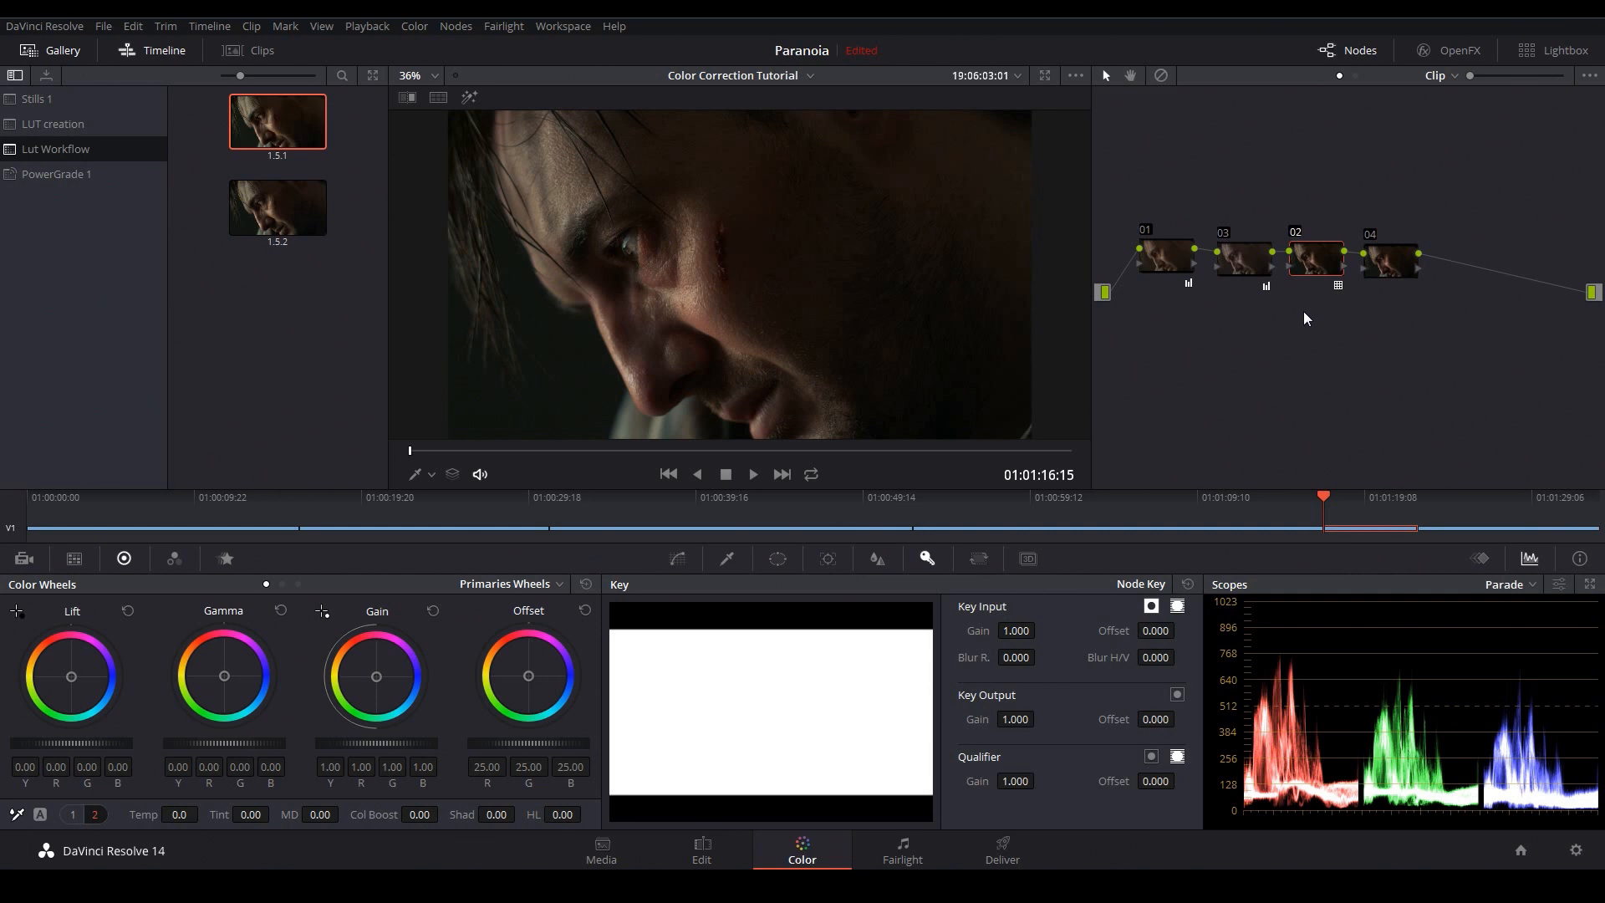
pyautogui.moveTo(1349, 349)
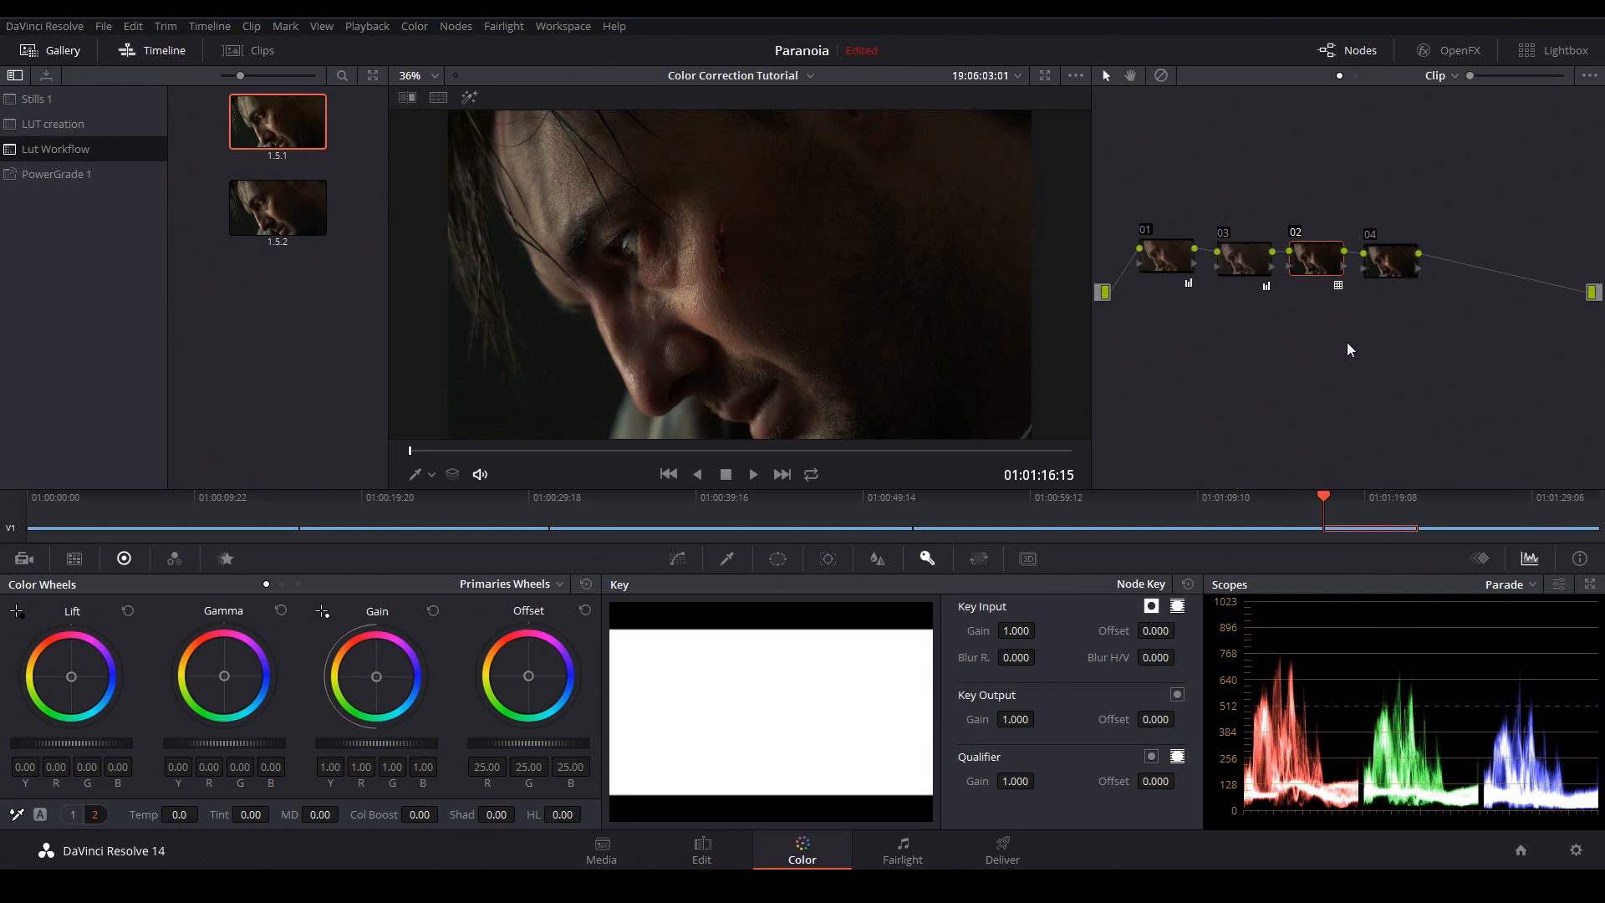
pyautogui.moveTo(1323, 337)
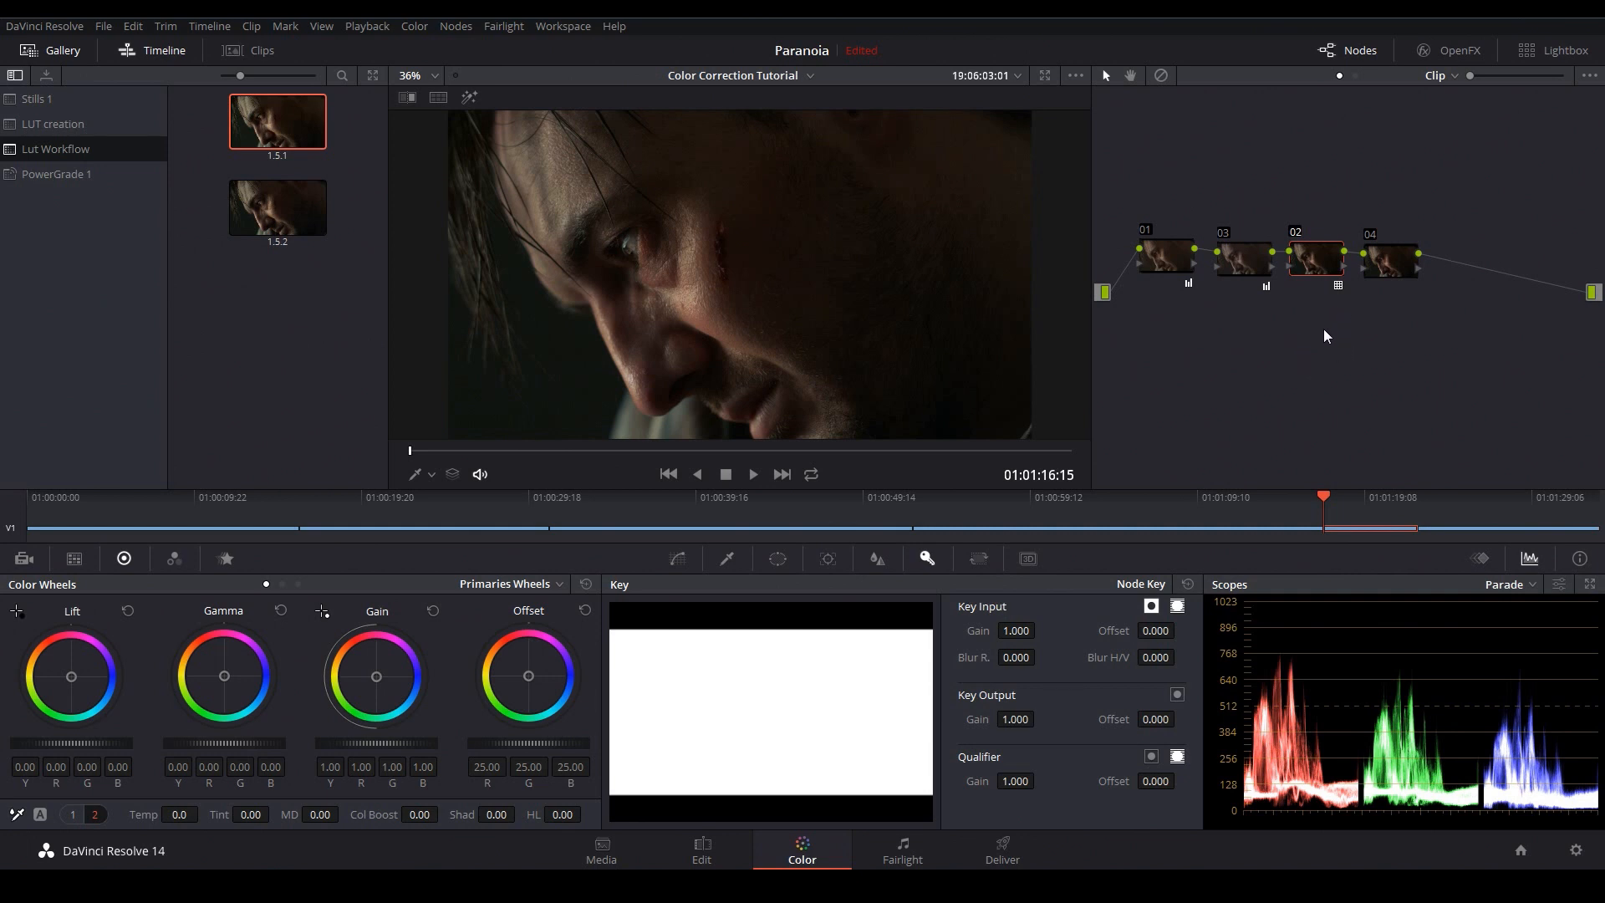
pyautogui.moveTo(1248, 356)
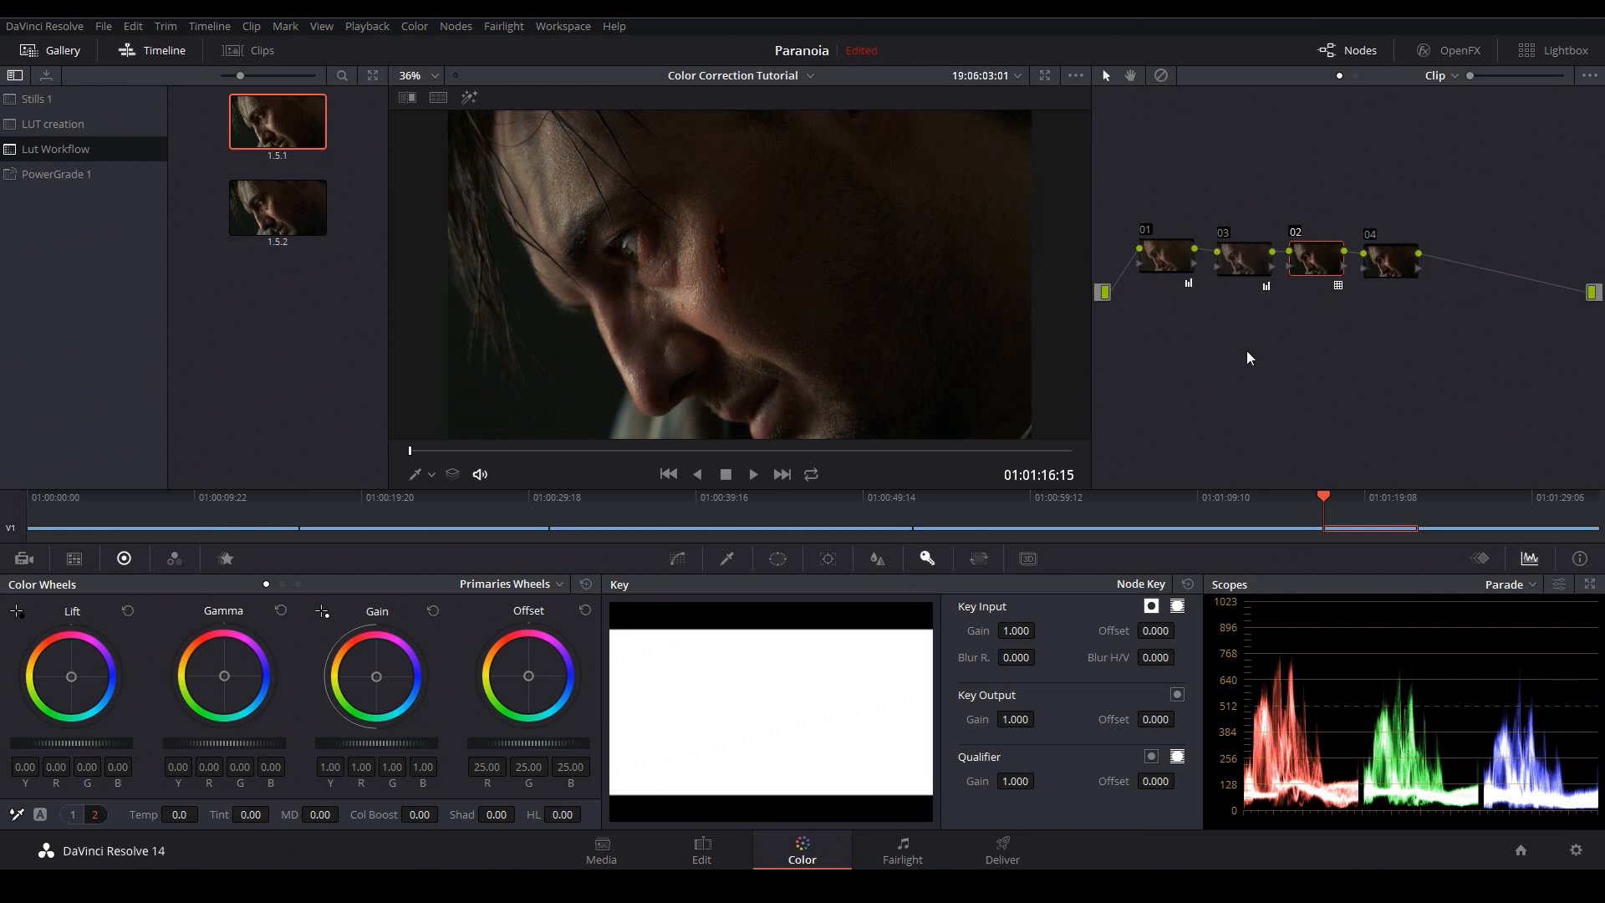
pyautogui.moveTo(1207, 403)
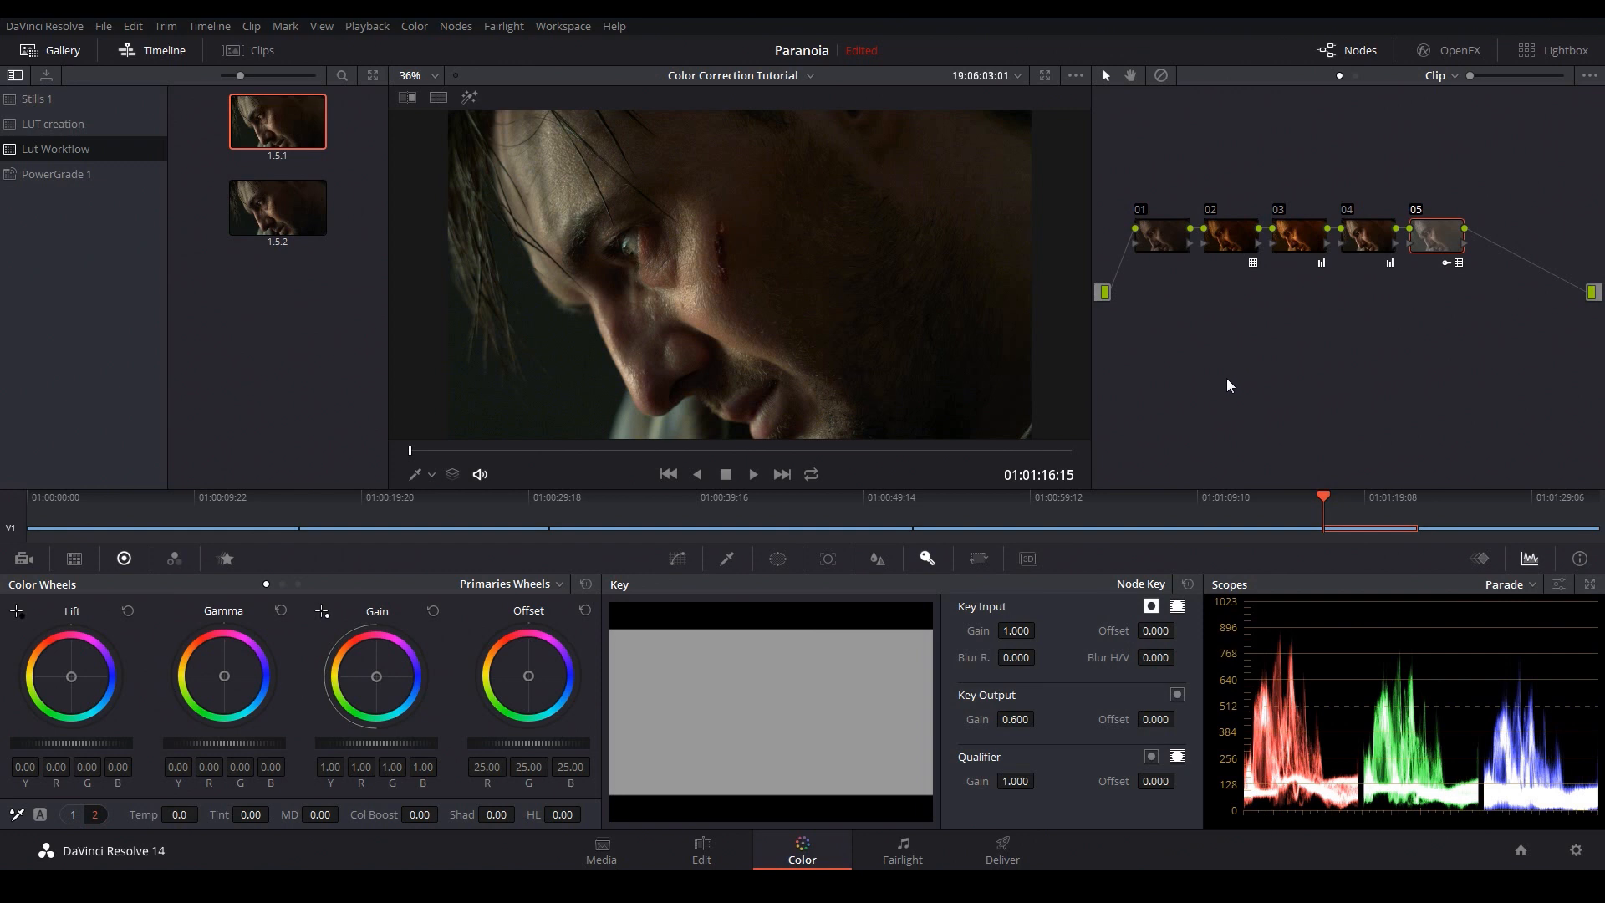
pyautogui.moveTo(1211, 393)
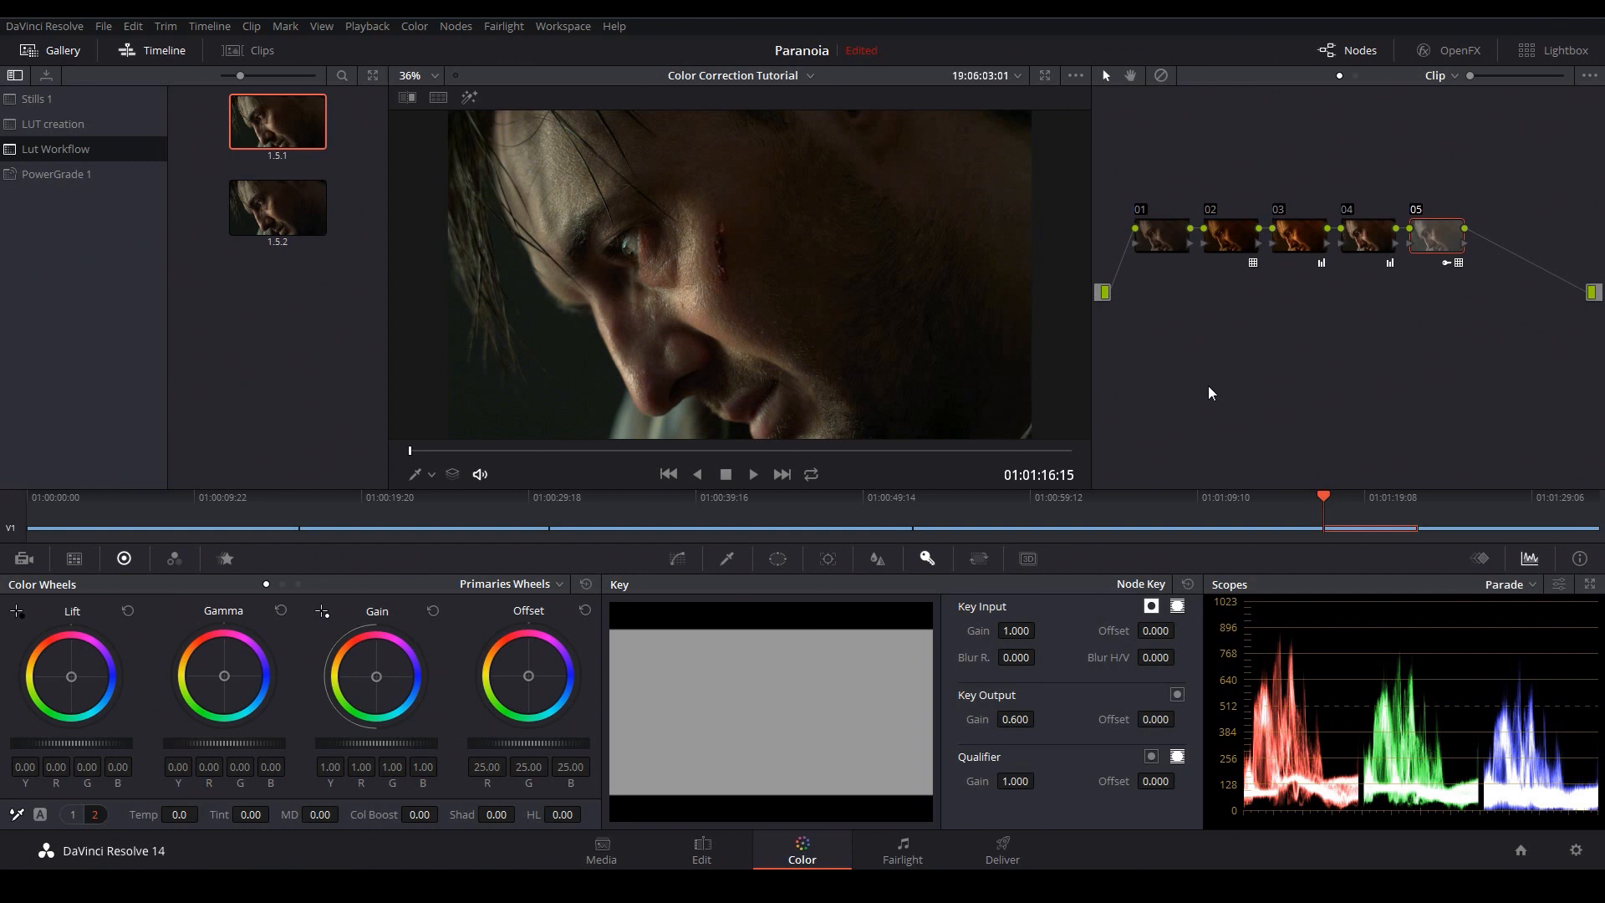
pyautogui.moveTo(1266, 370)
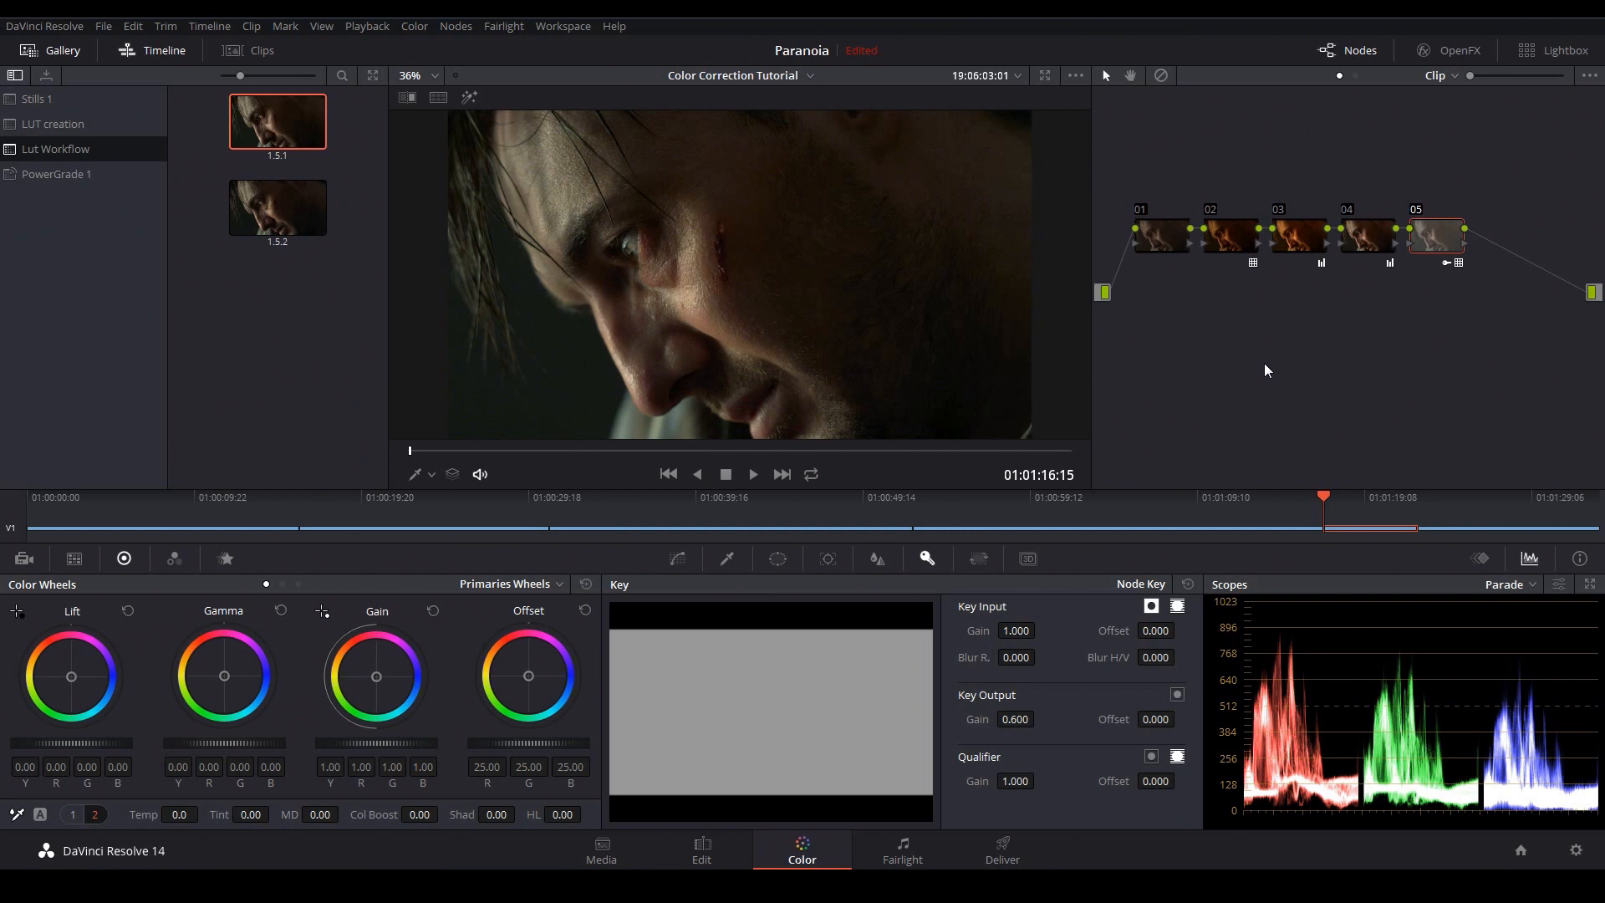
pyautogui.moveTo(988, 397)
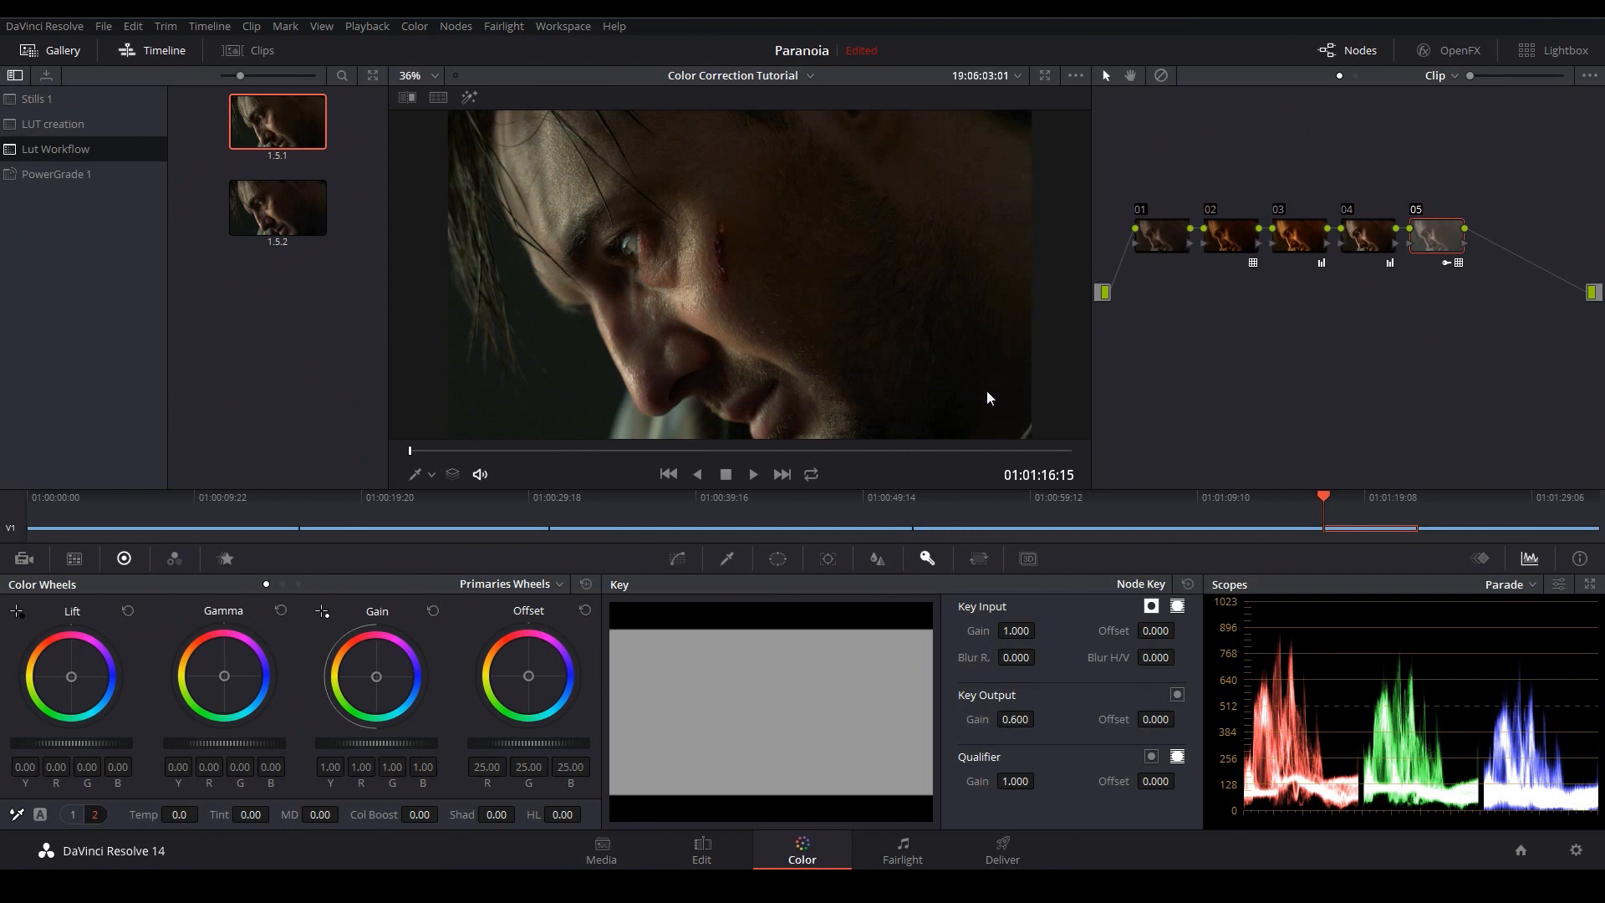
pyautogui.moveTo(999, 411)
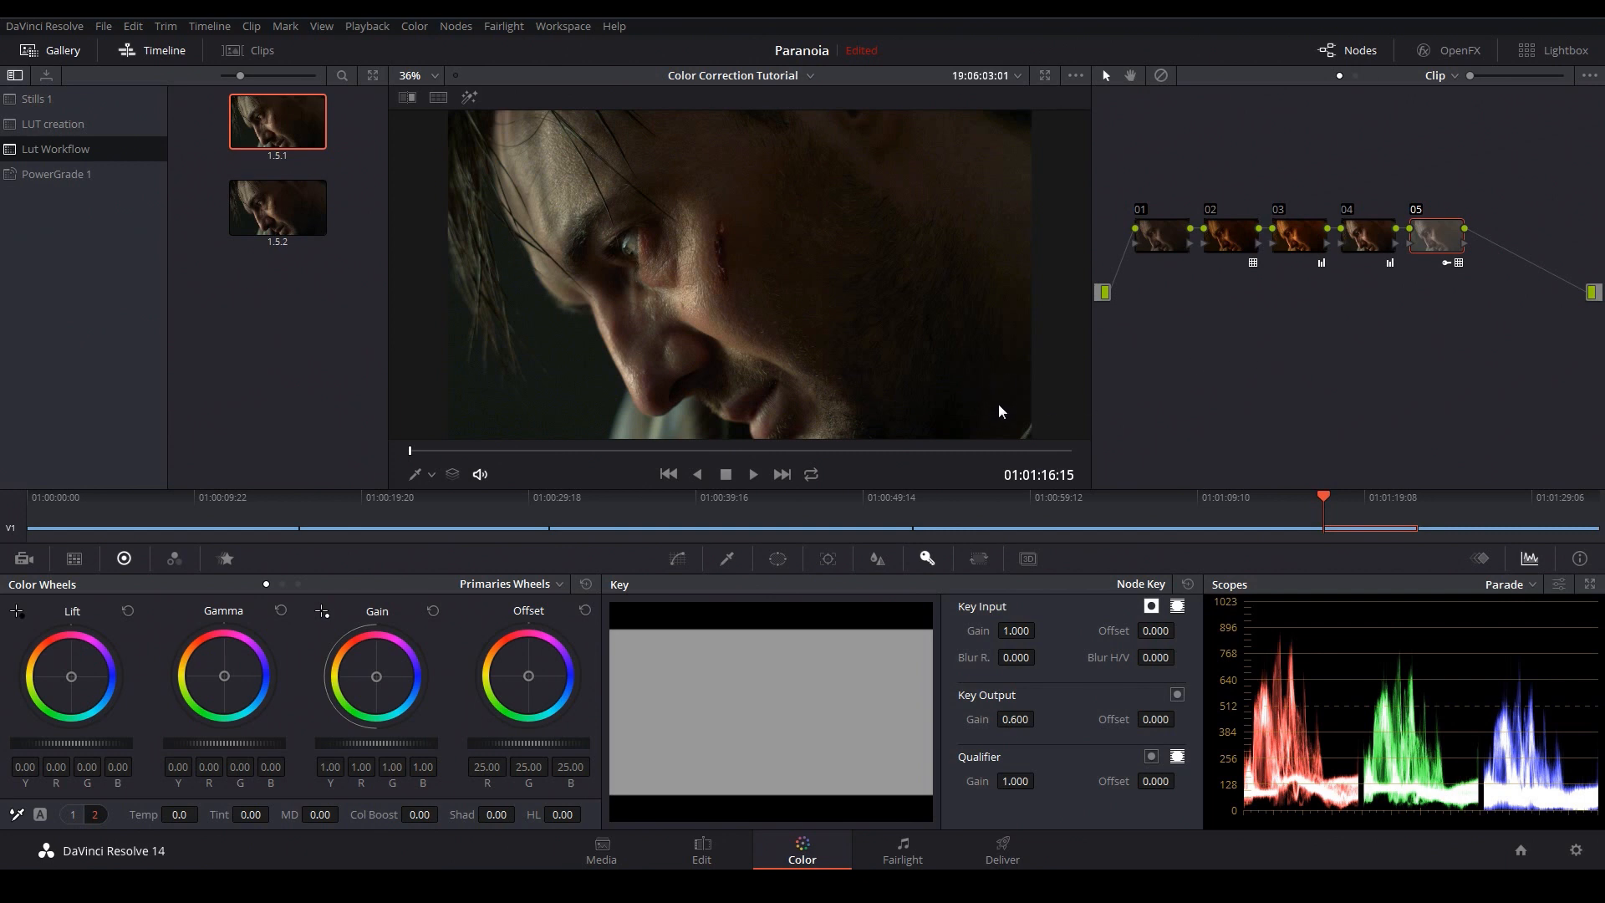
pyautogui.moveTo(1212, 355)
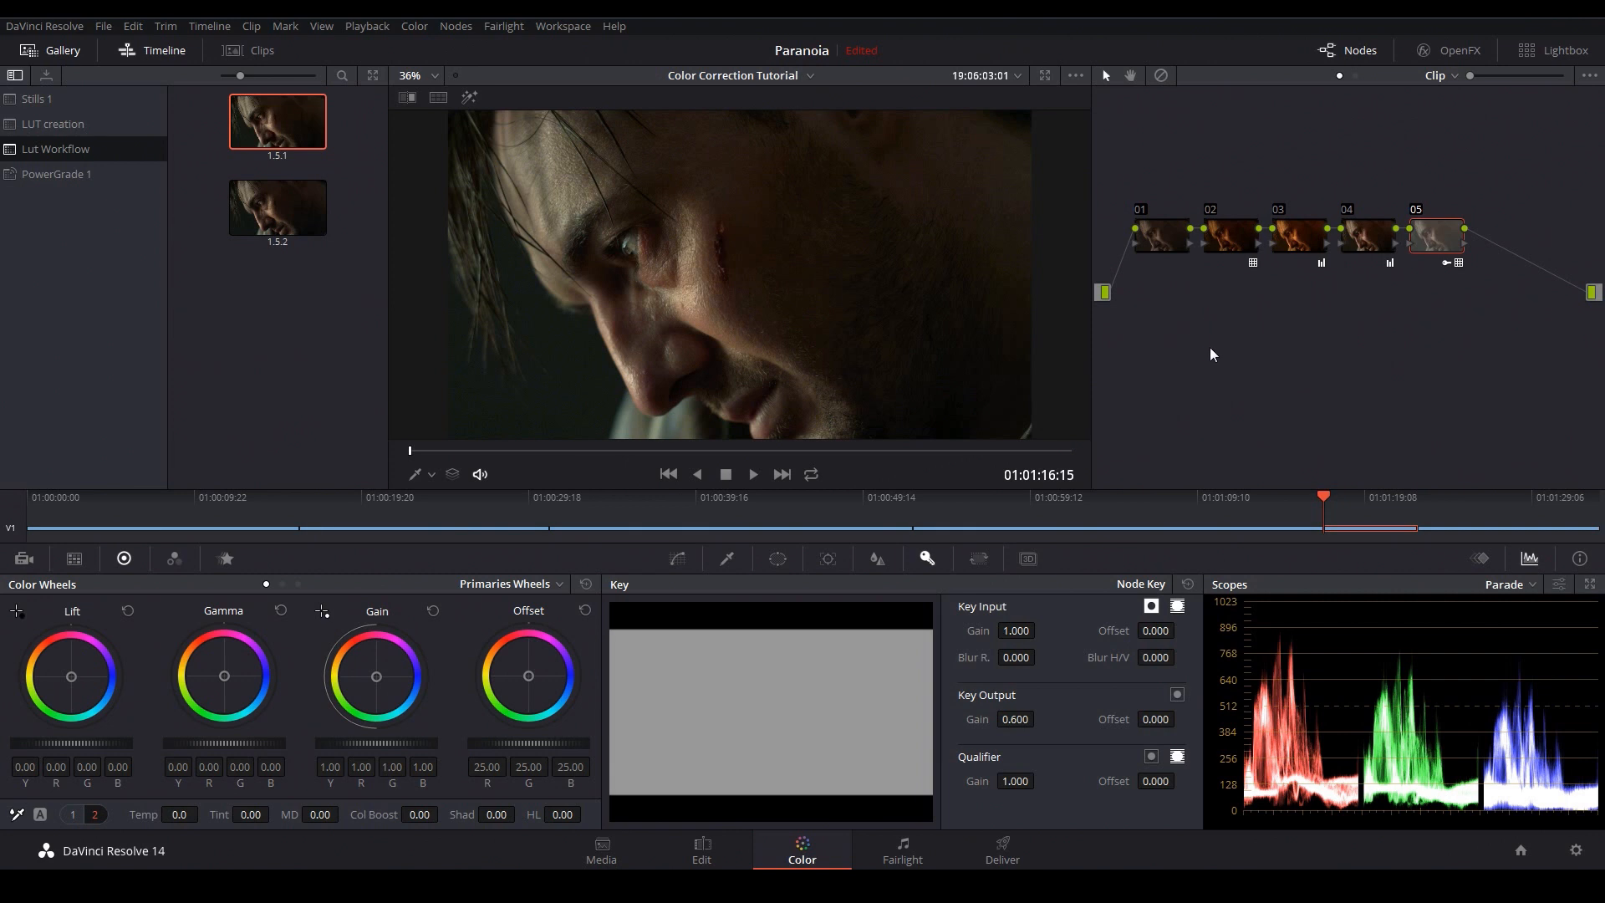
pyautogui.moveTo(1268, 334)
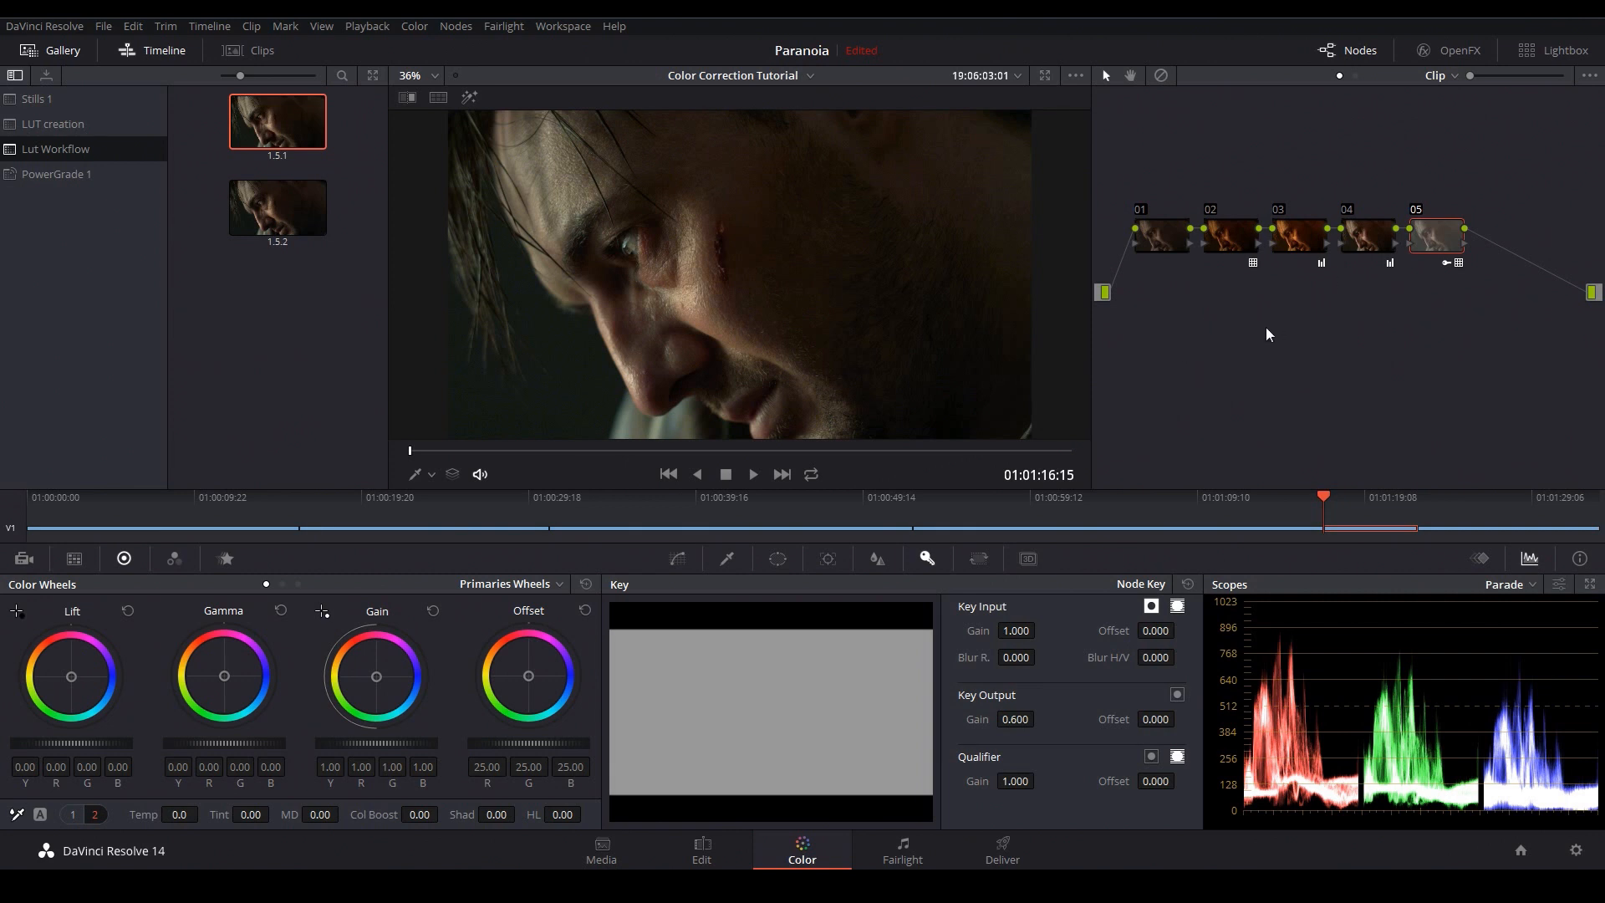
pyautogui.moveTo(888, 346)
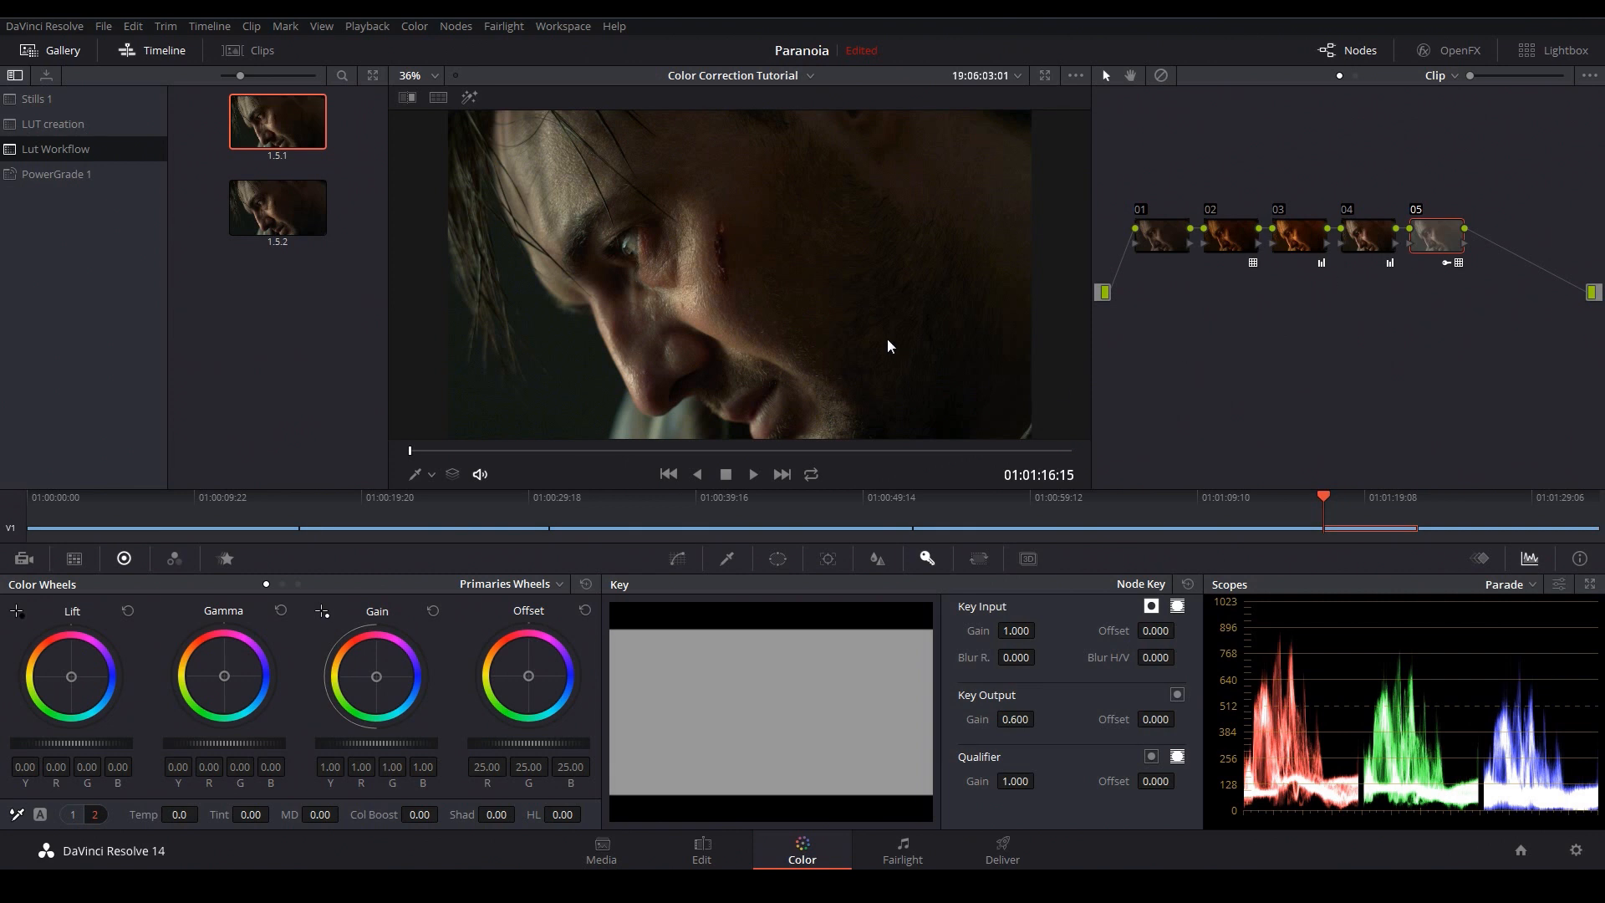
pyautogui.moveTo(1205, 355)
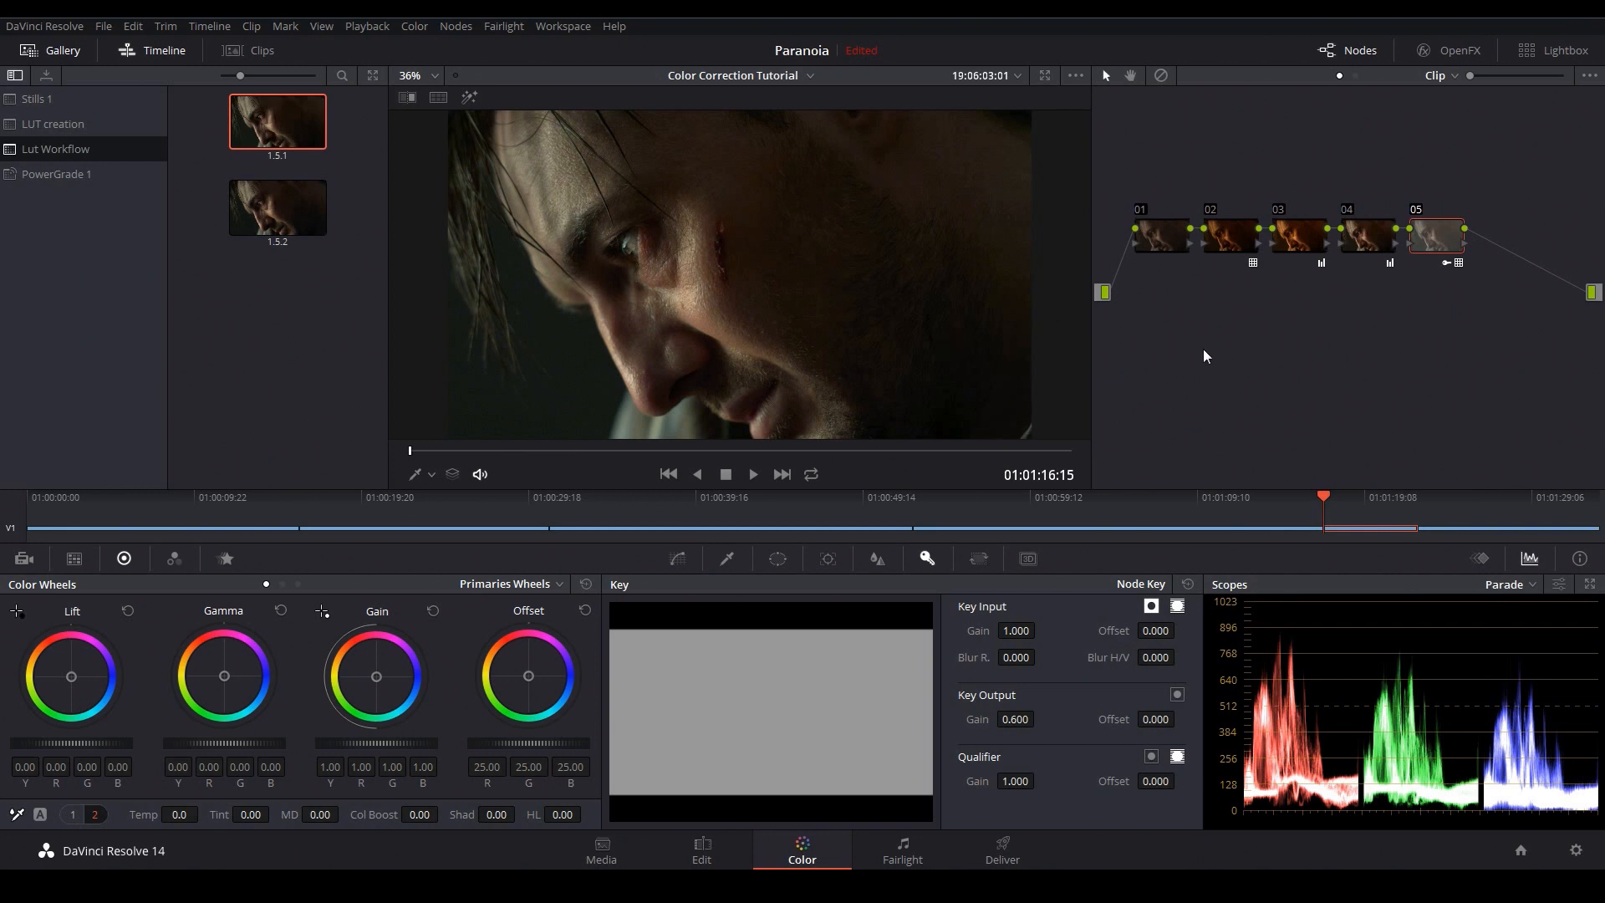
pyautogui.moveTo(1235, 355)
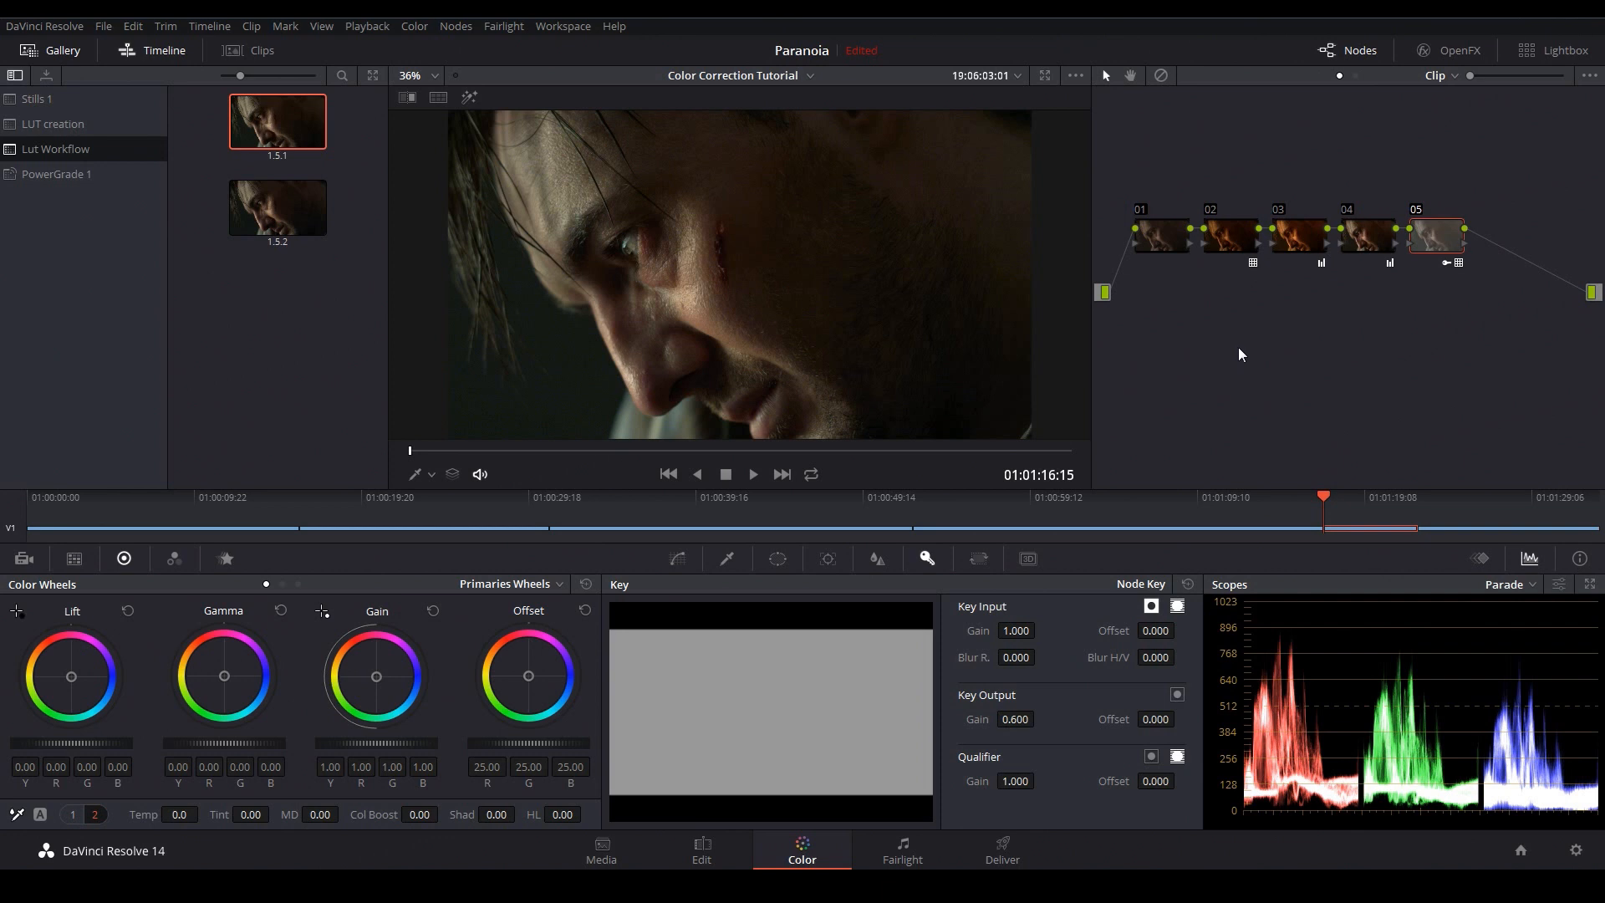
pyautogui.moveTo(1228, 325)
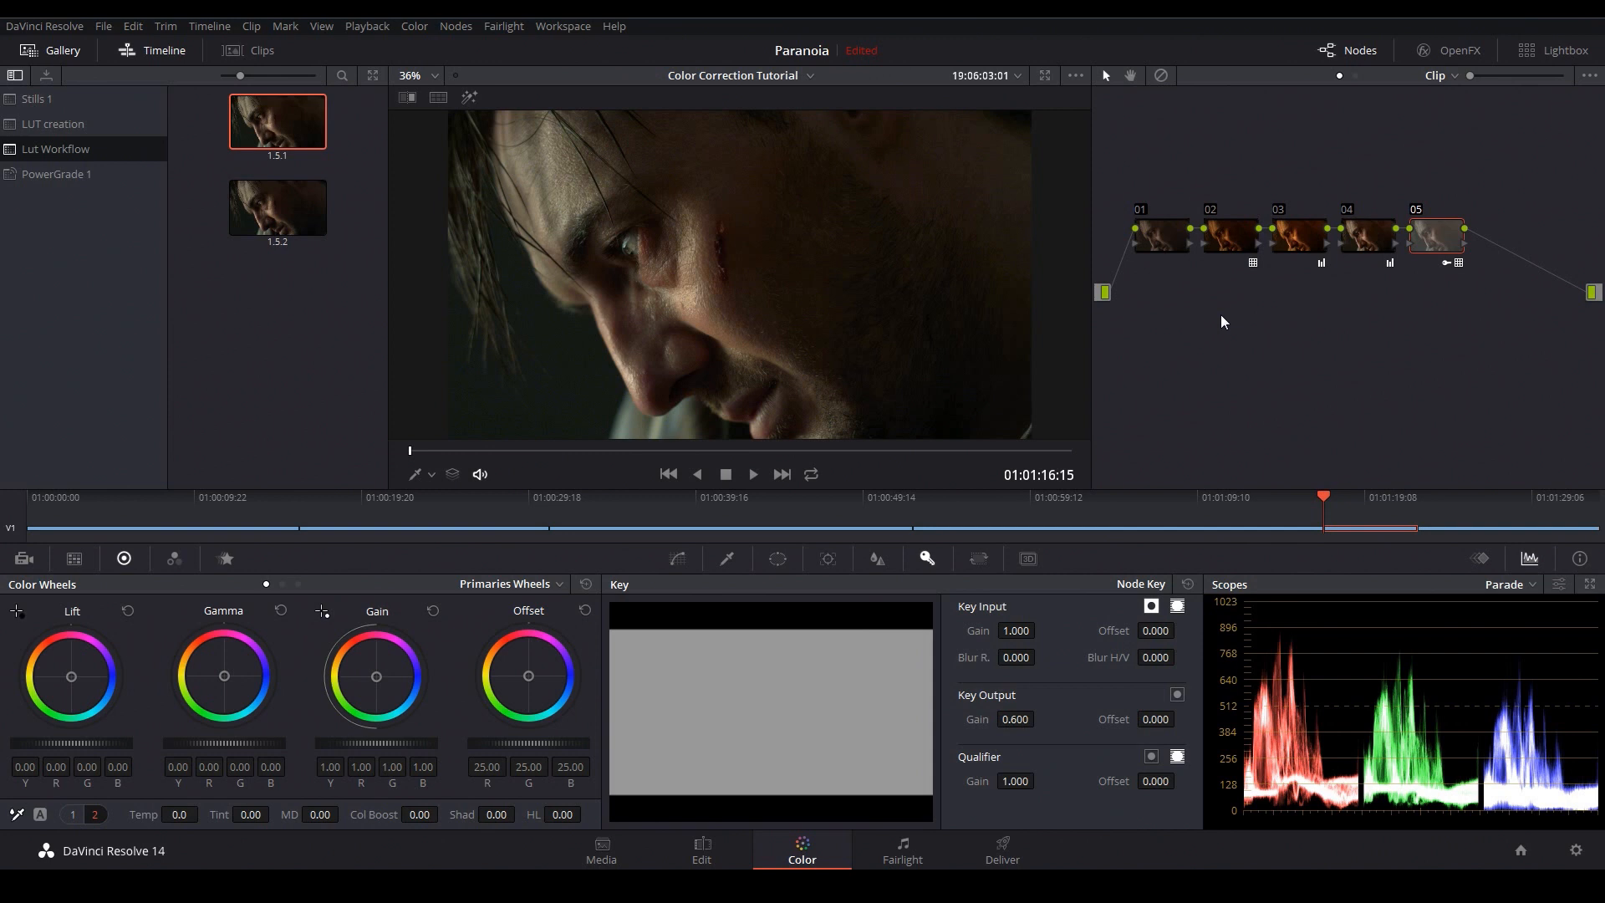
pyautogui.moveTo(1216, 326)
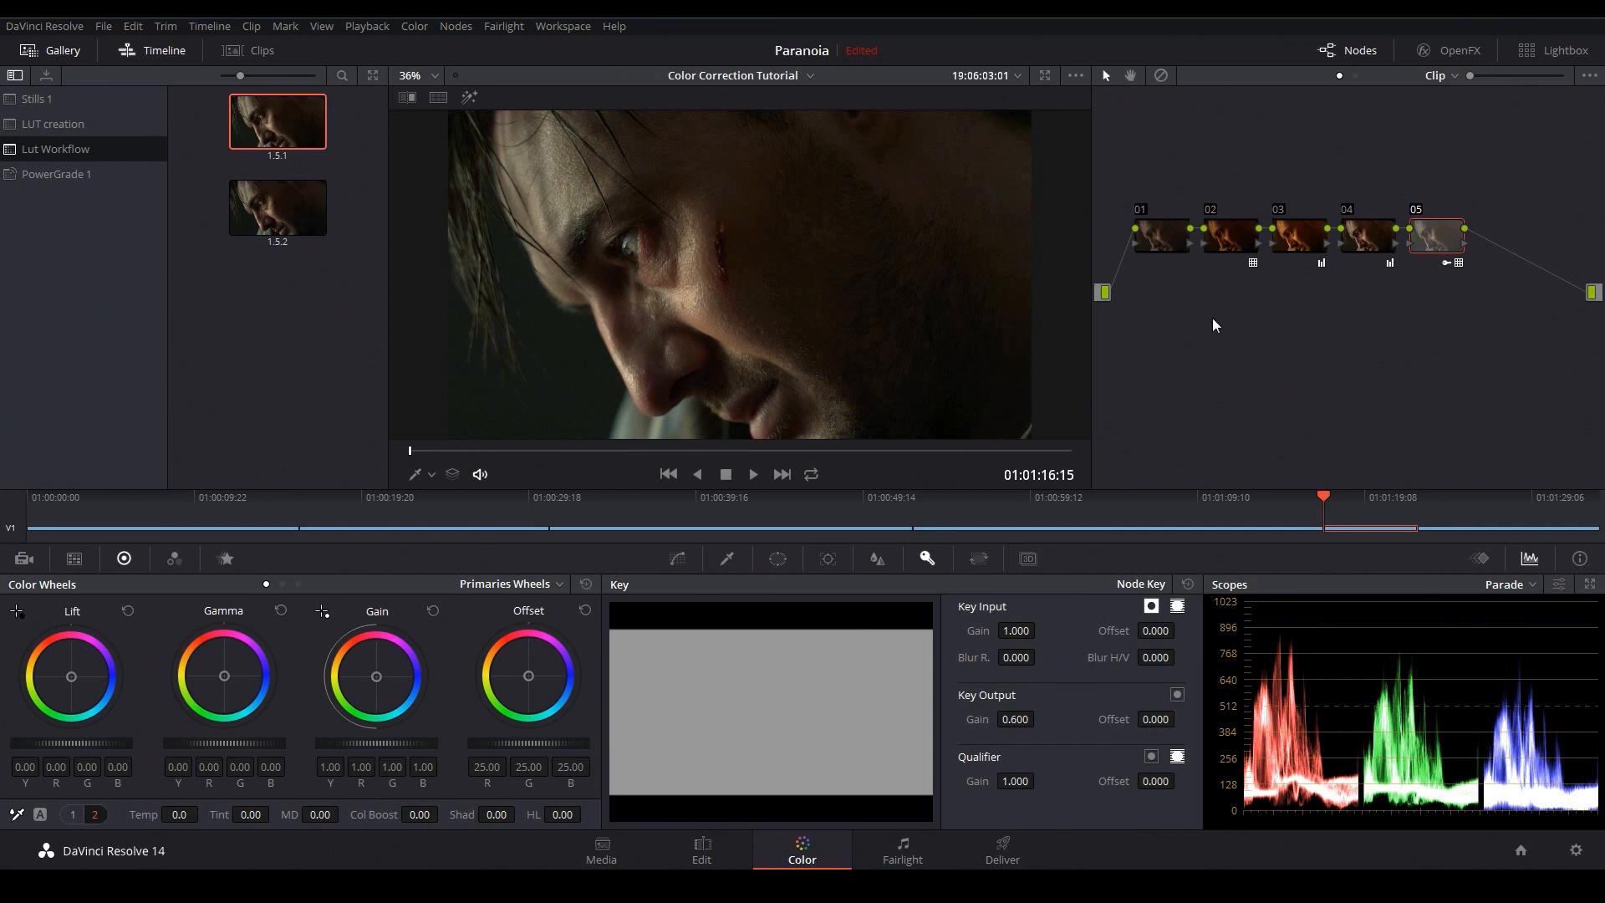
pyautogui.moveTo(1211, 355)
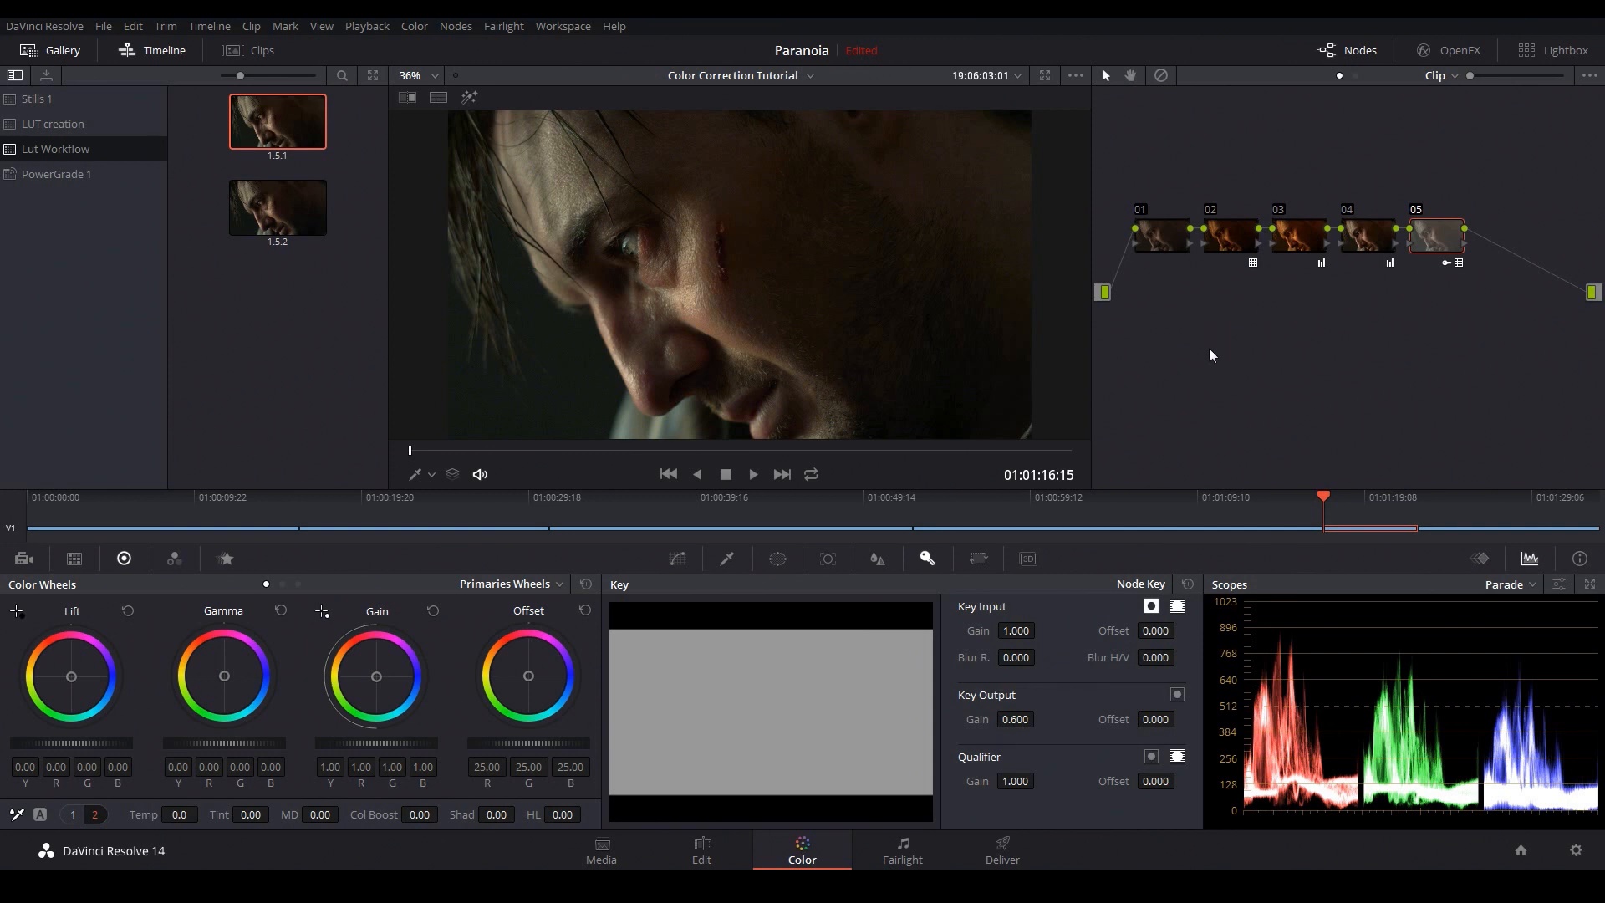
pyautogui.moveTo(1215, 337)
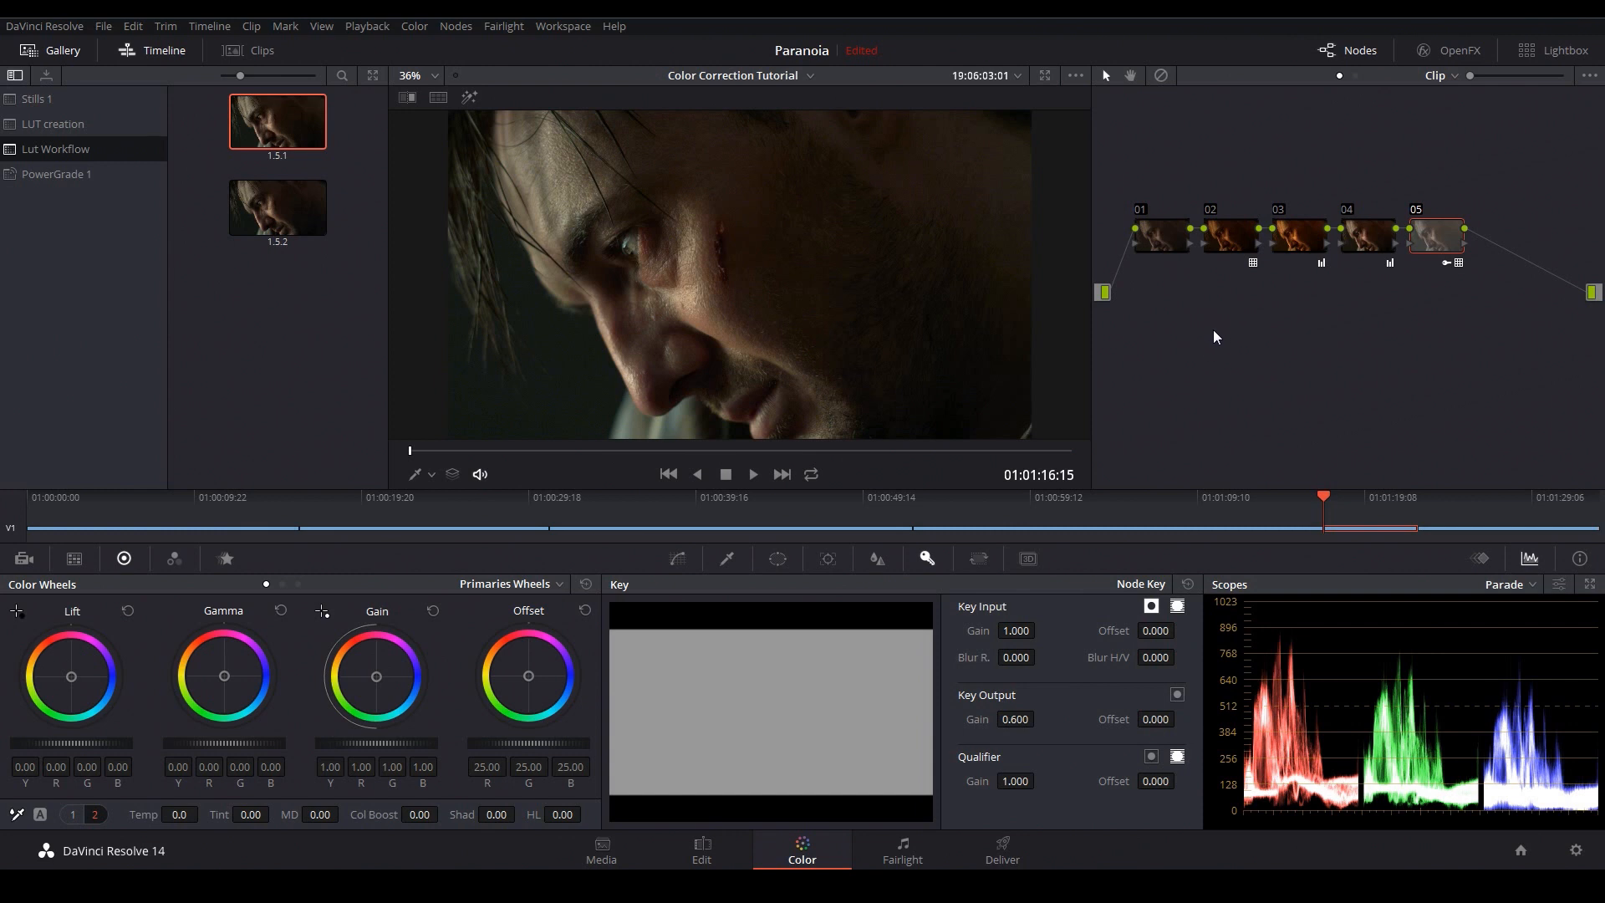
pyautogui.moveTo(1394, 300)
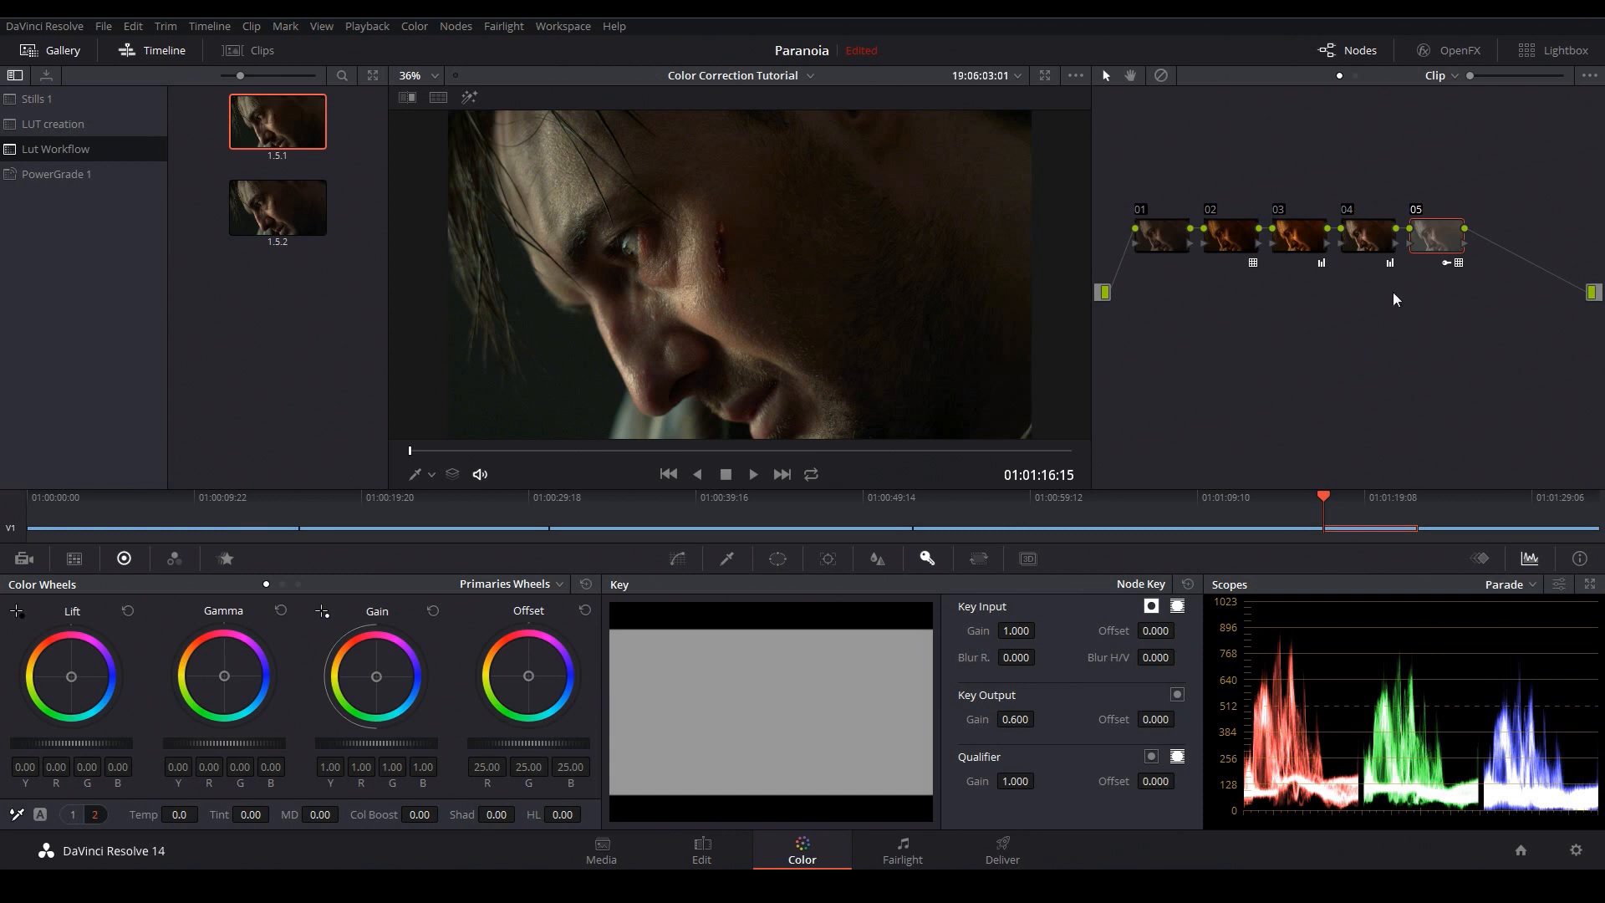
pyautogui.moveTo(1410, 299)
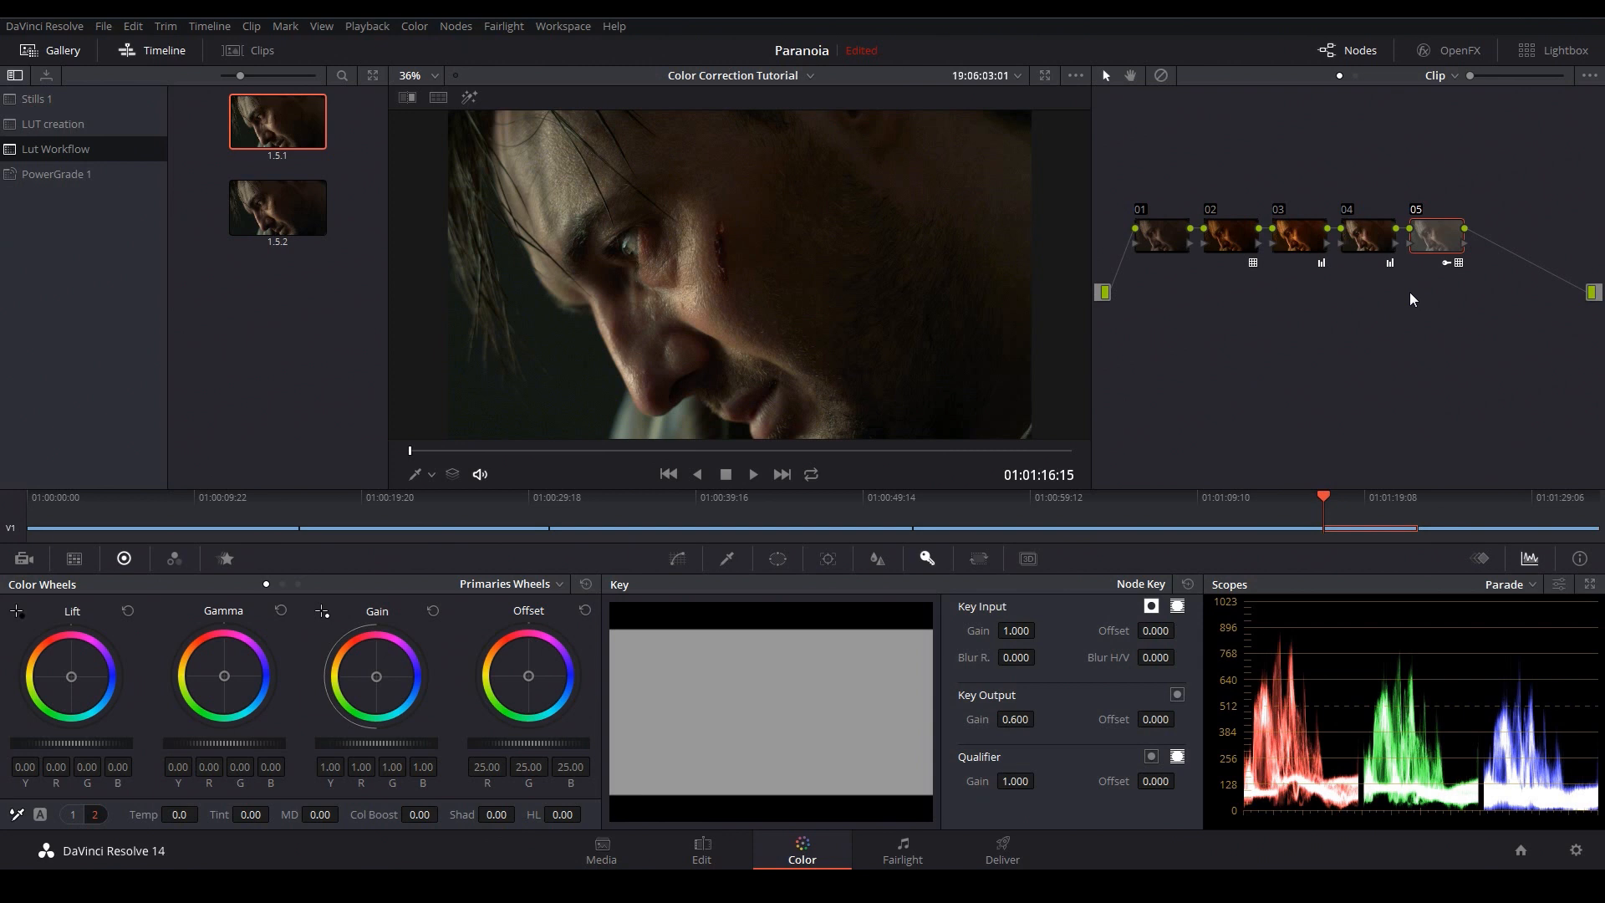
pyautogui.moveTo(1377, 323)
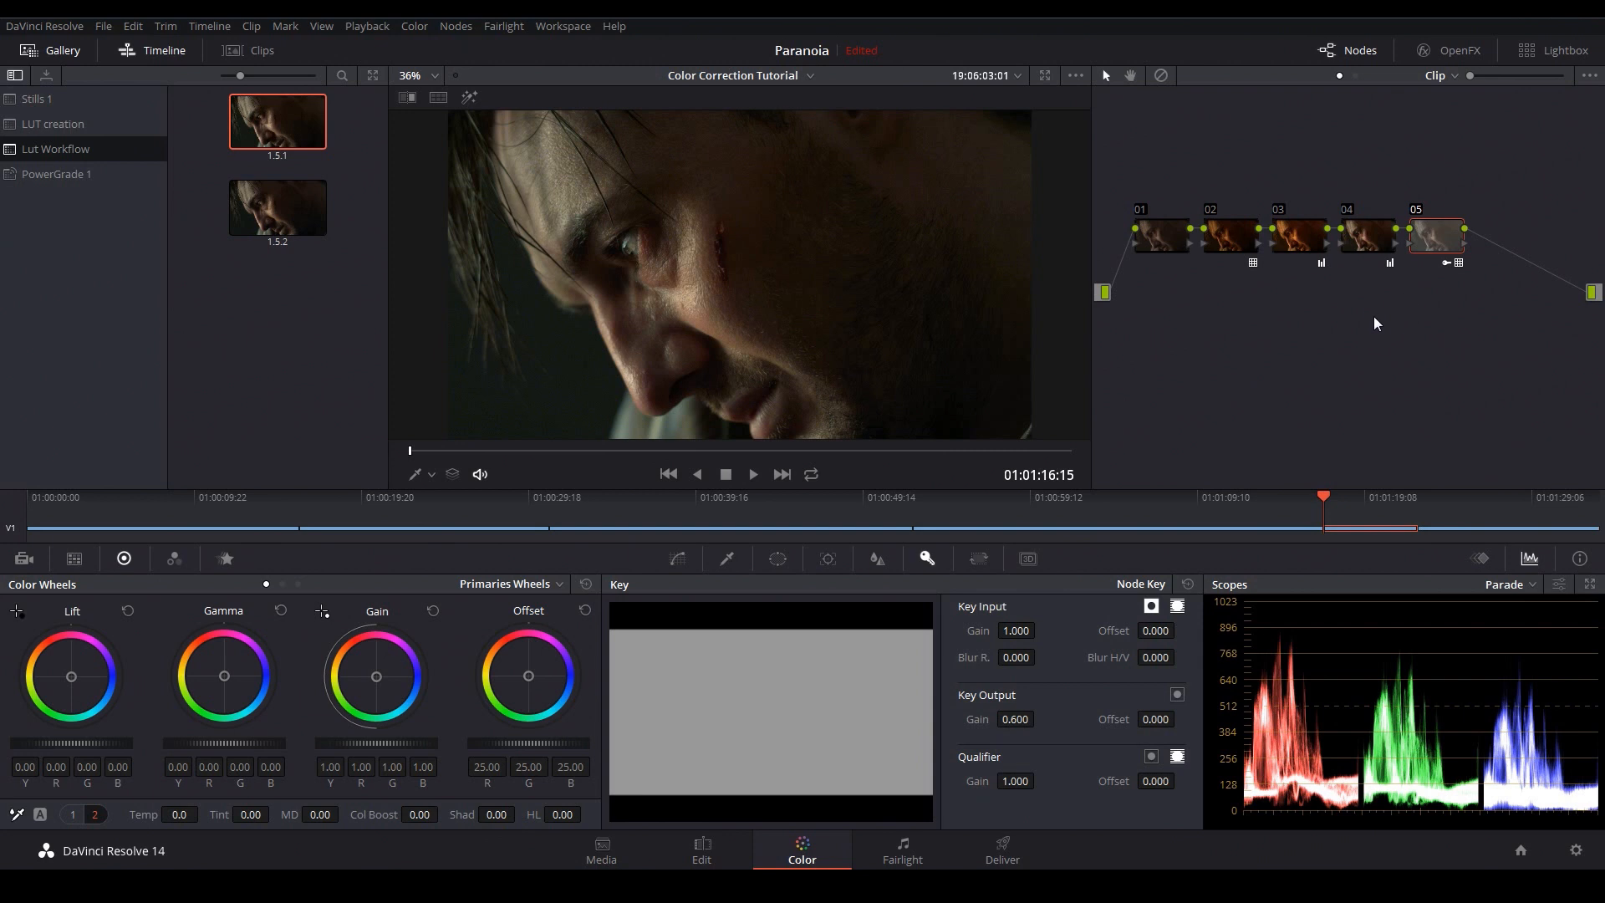
pyautogui.moveTo(1372, 310)
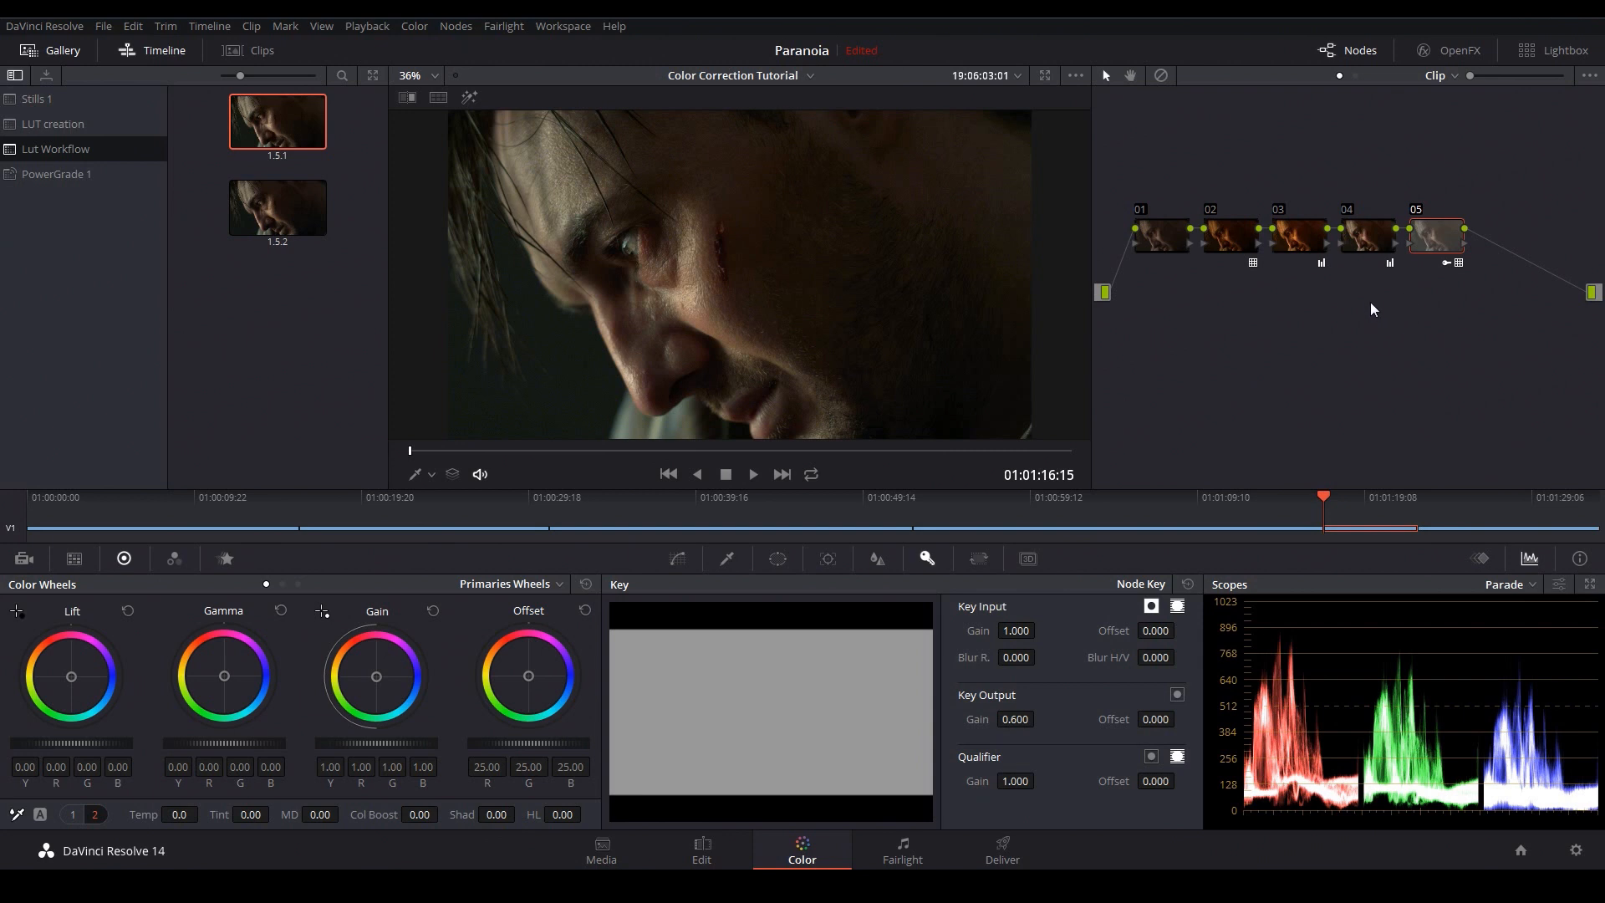
pyautogui.moveTo(1374, 316)
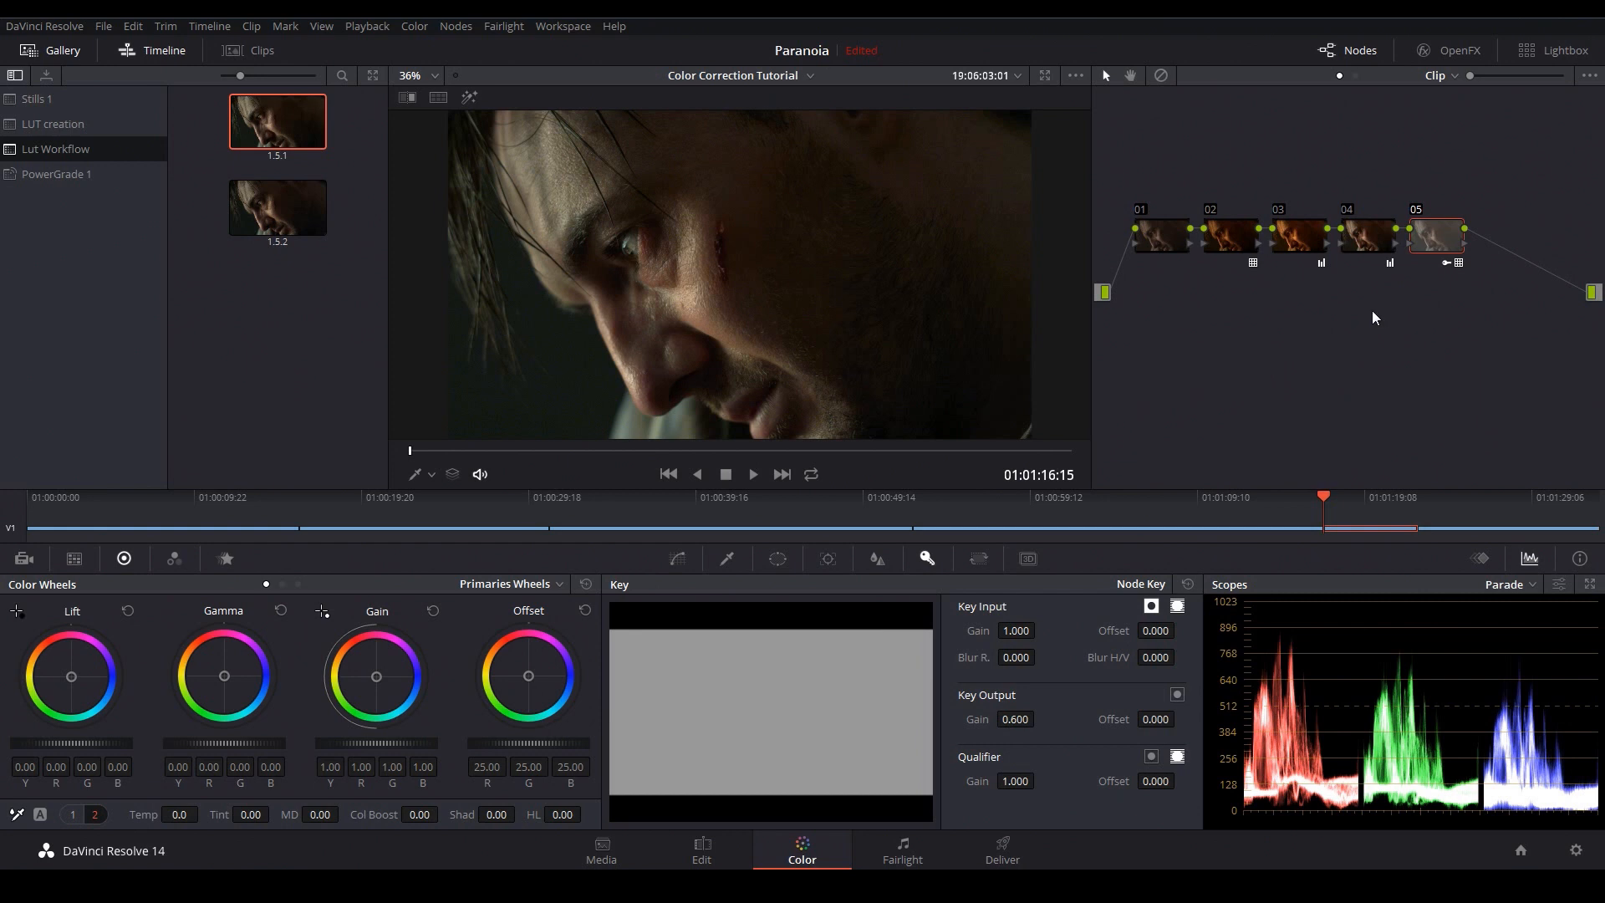
pyautogui.moveTo(1340, 306)
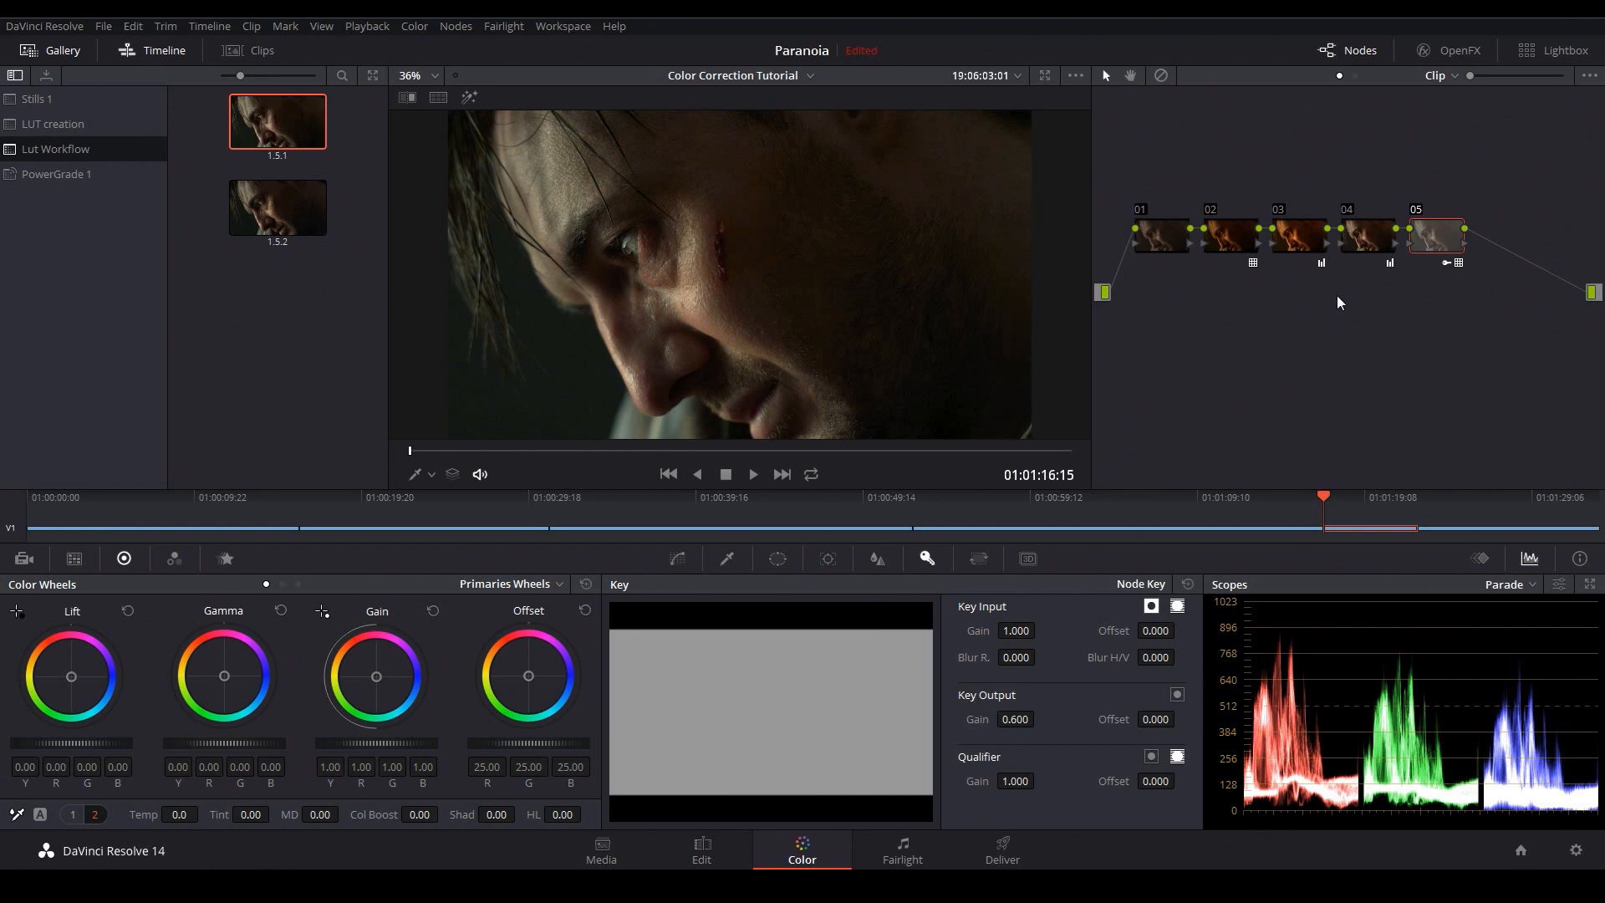
pyautogui.moveTo(1334, 307)
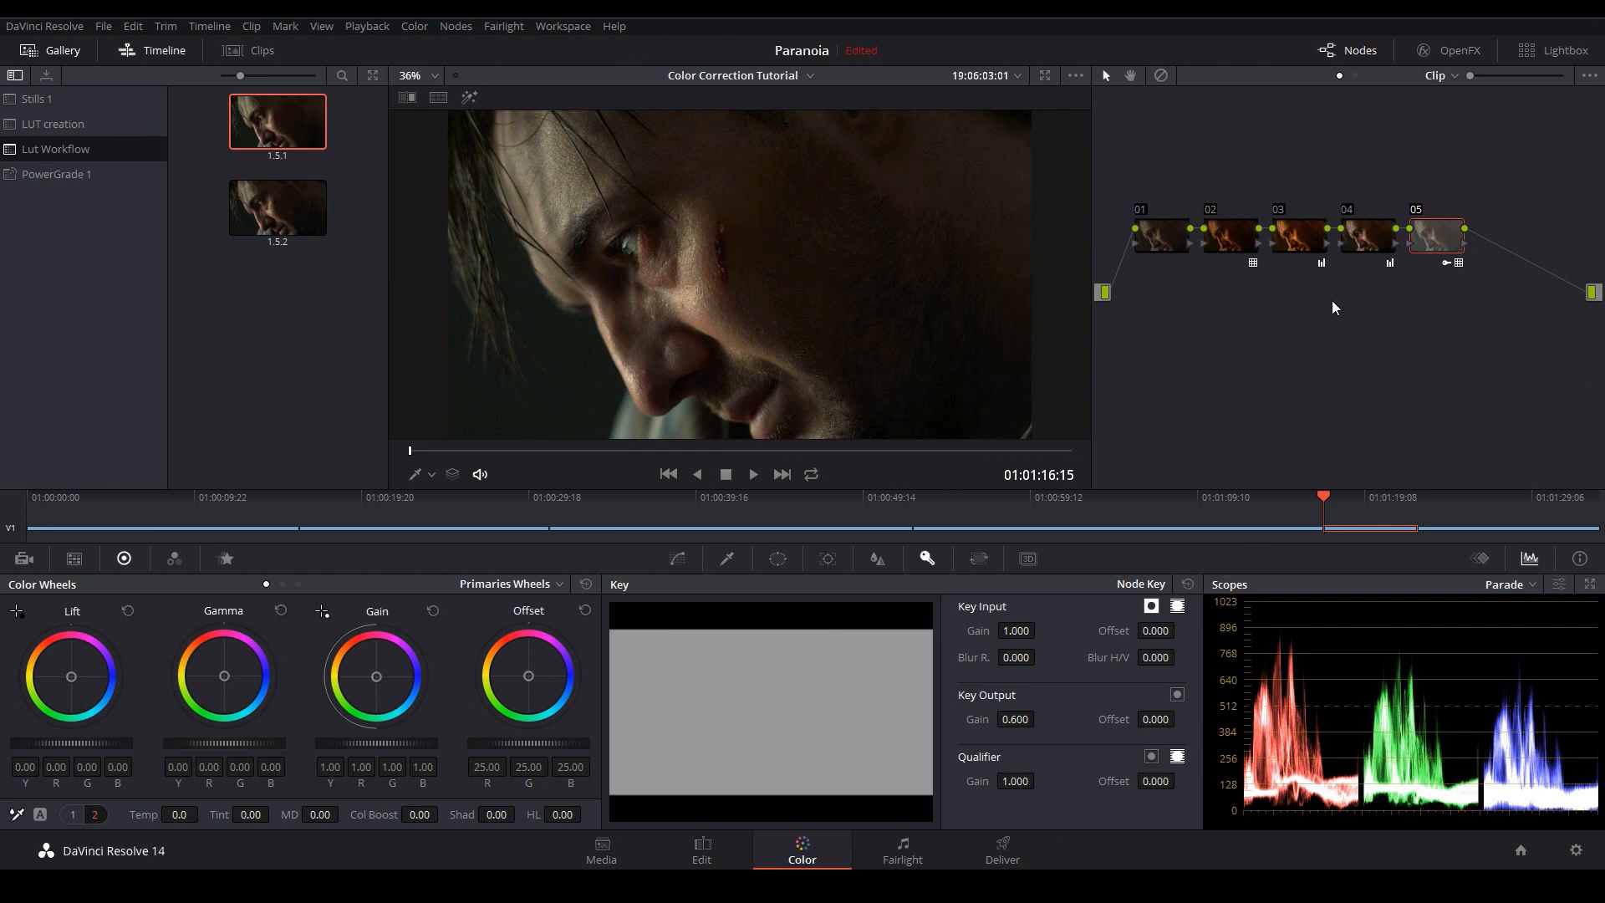
pyautogui.moveTo(1337, 300)
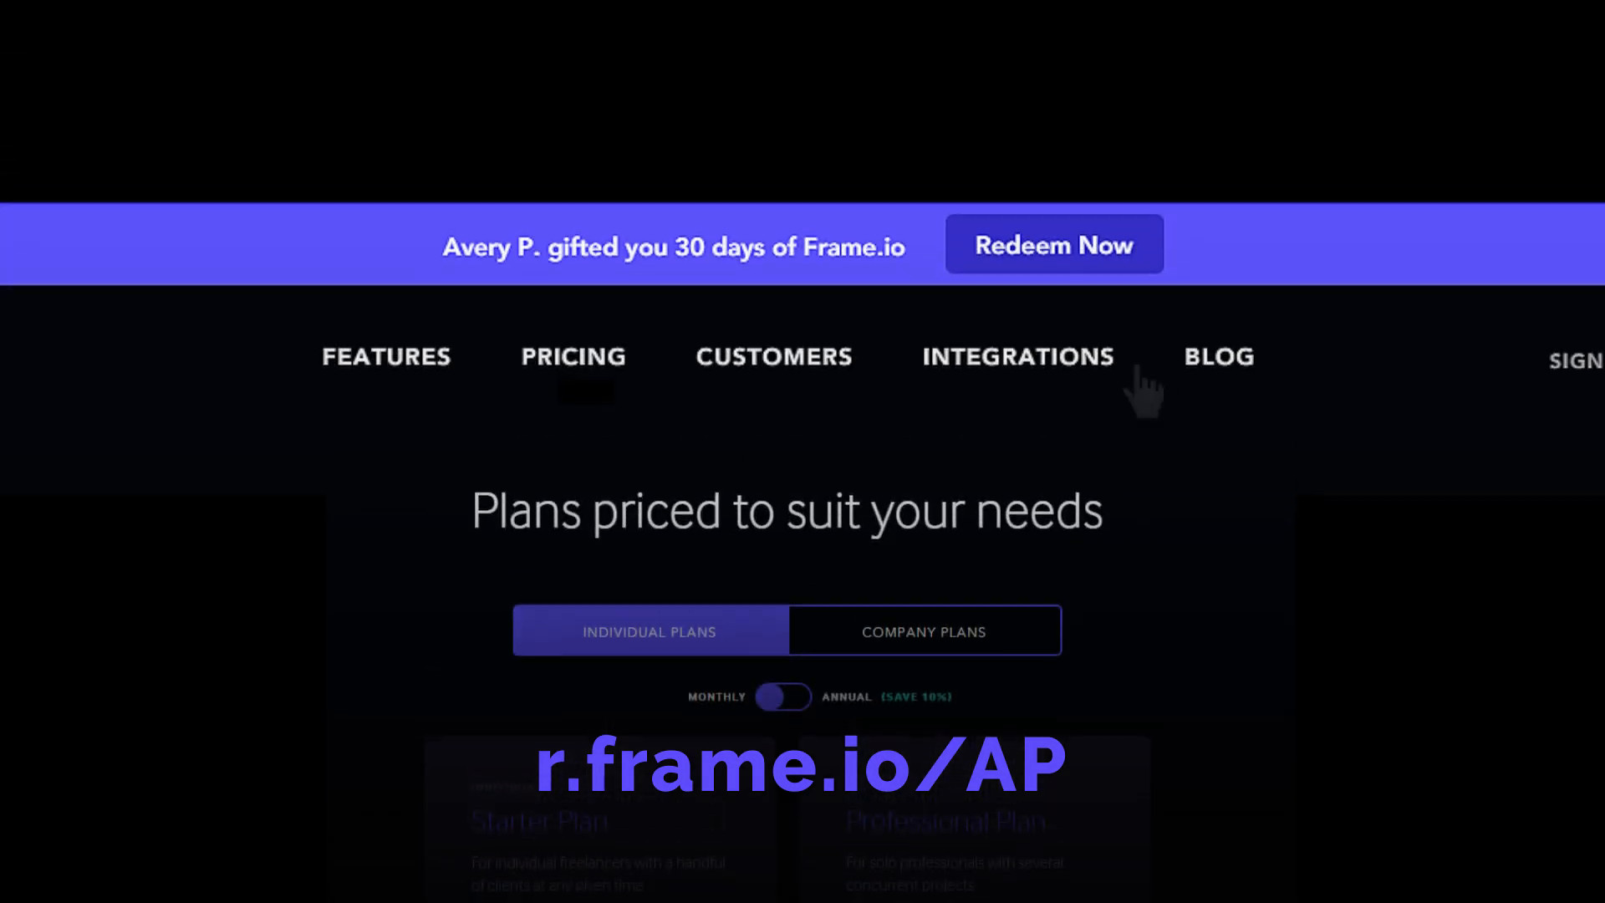
pyautogui.moveTo(1064, 297)
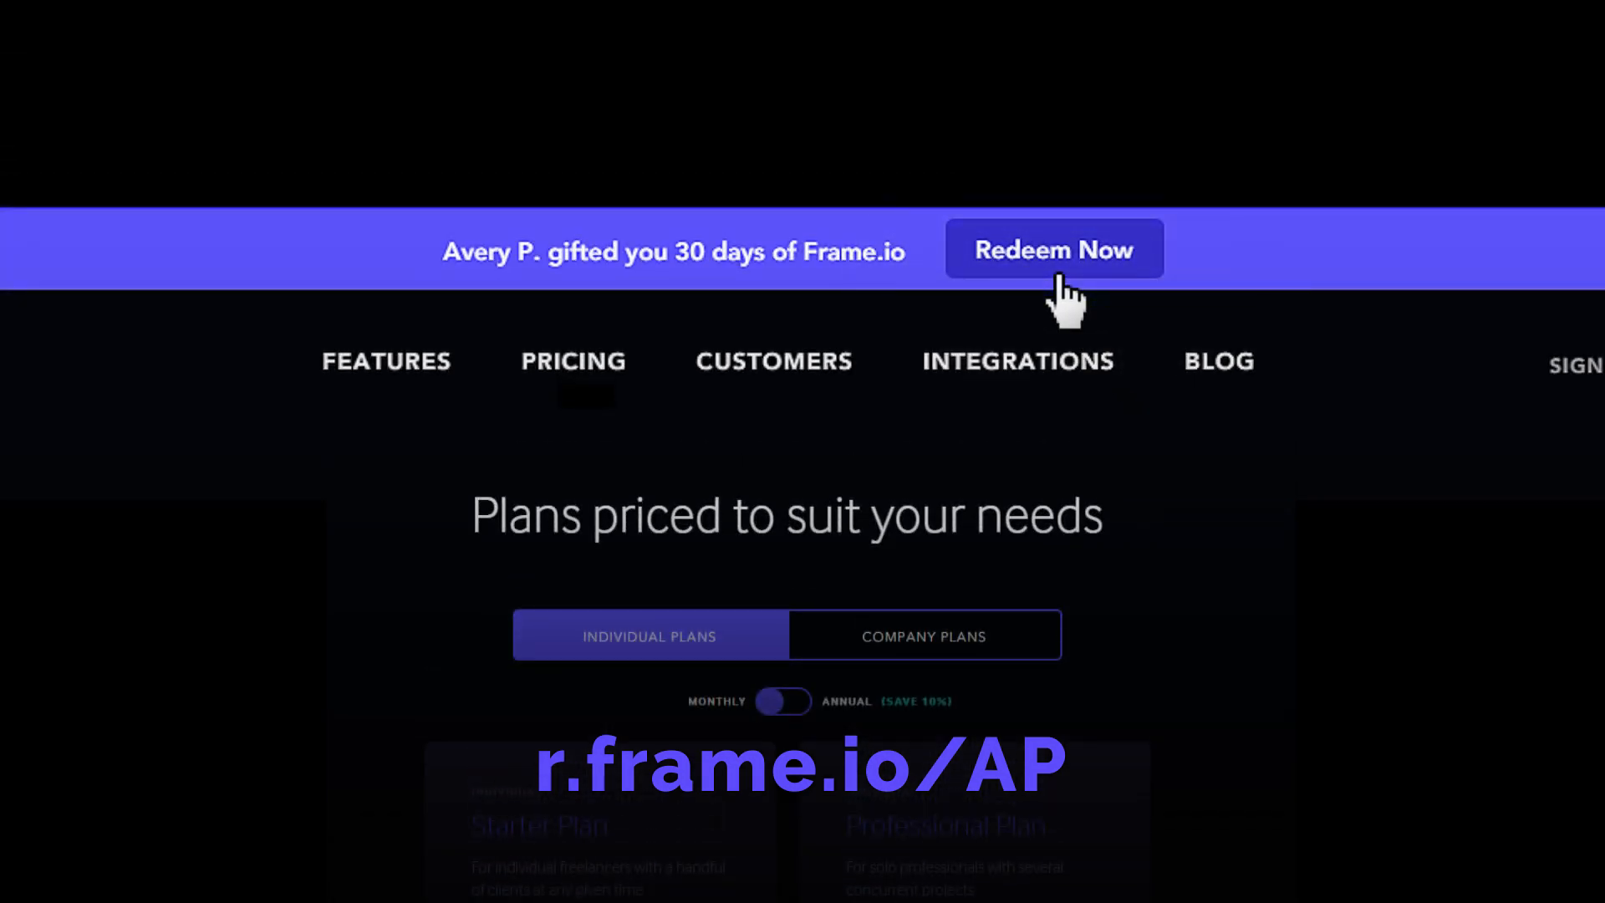